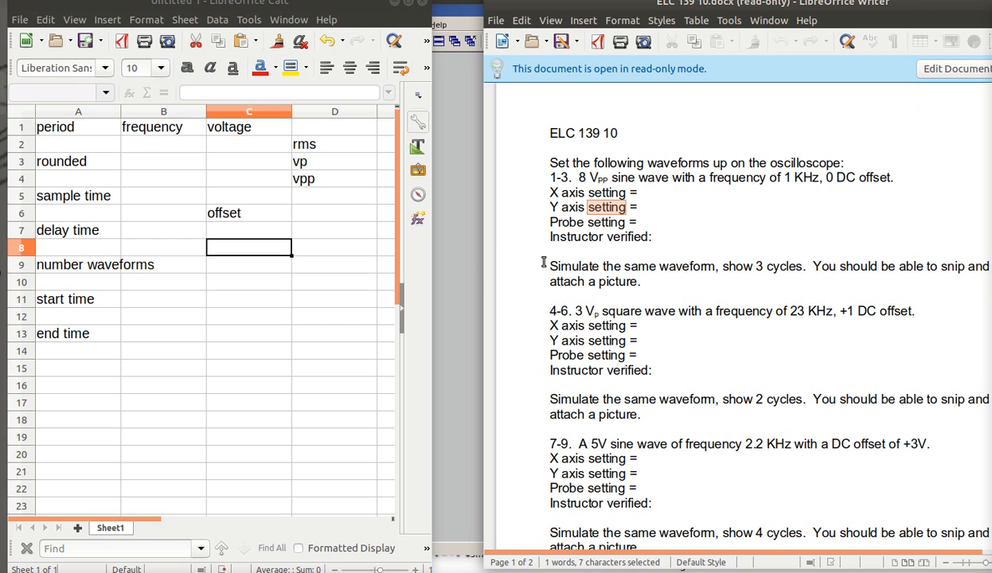
mouse_move(484, 260)
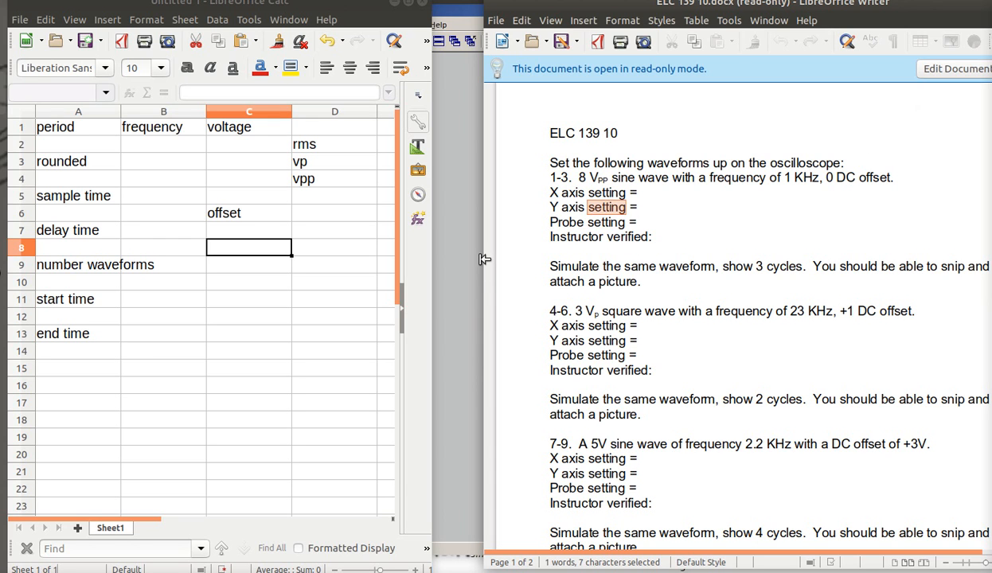
mouse_move(603, 428)
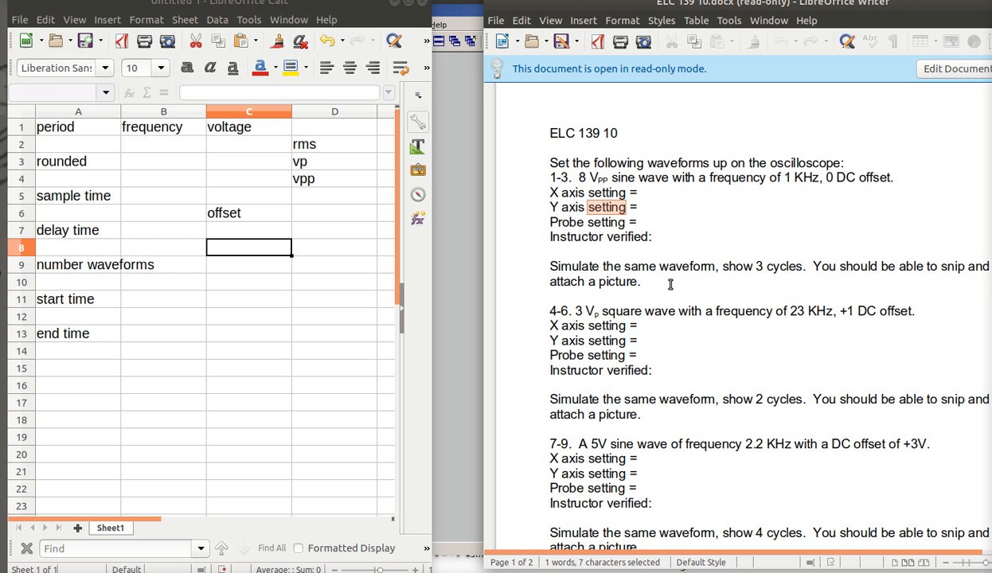
mouse_move(671, 425)
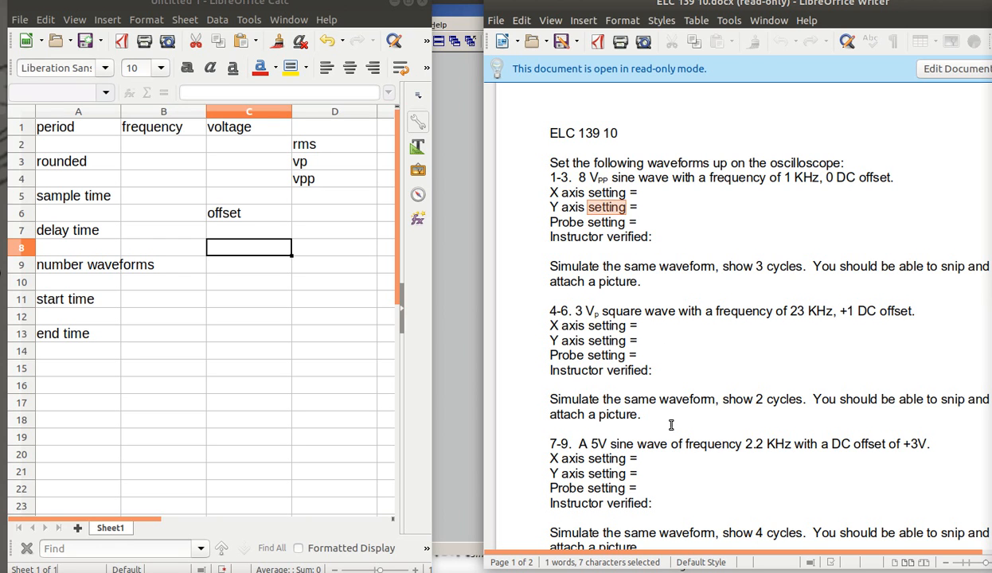
mouse_move(672, 381)
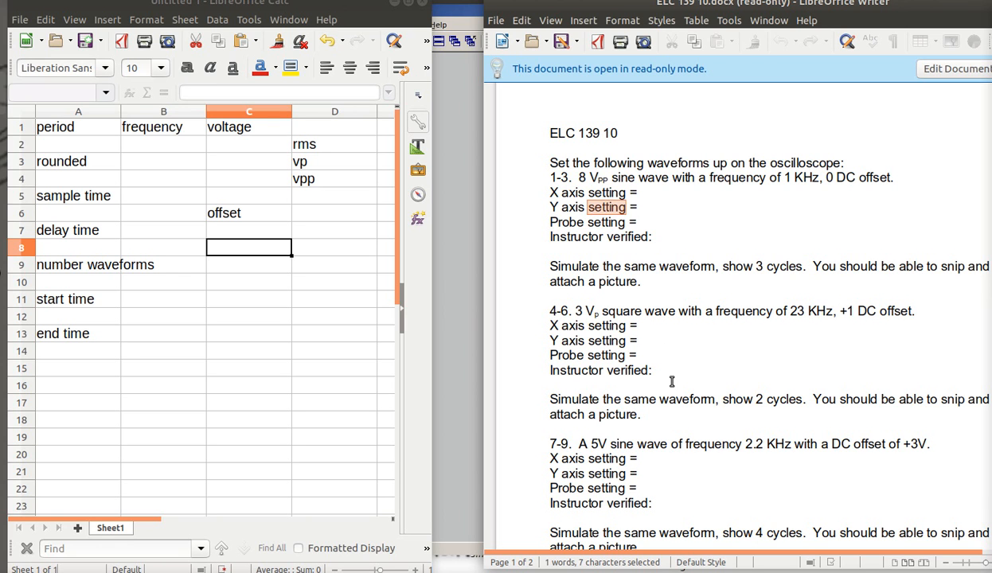
mouse_move(682, 371)
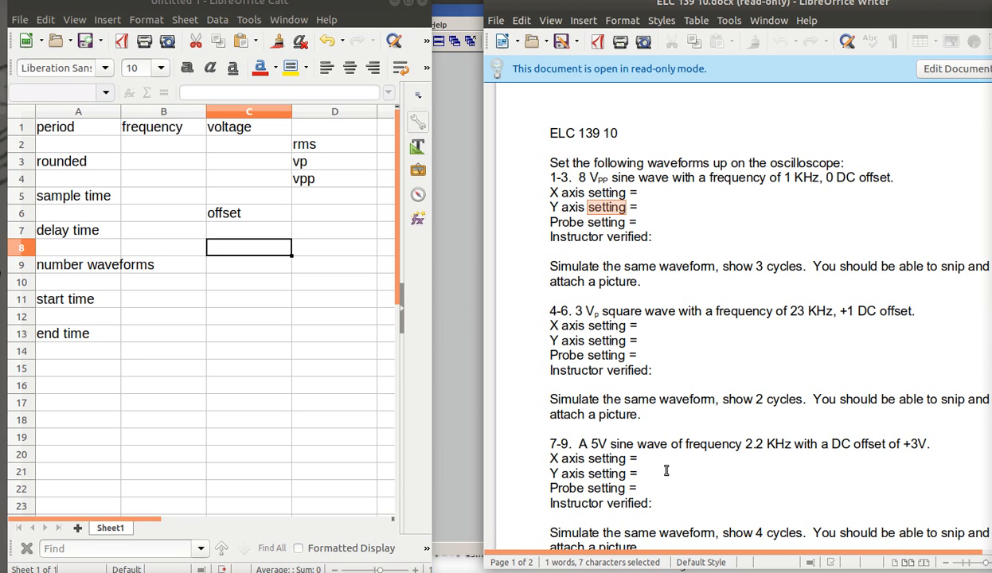
mouse_move(599, 331)
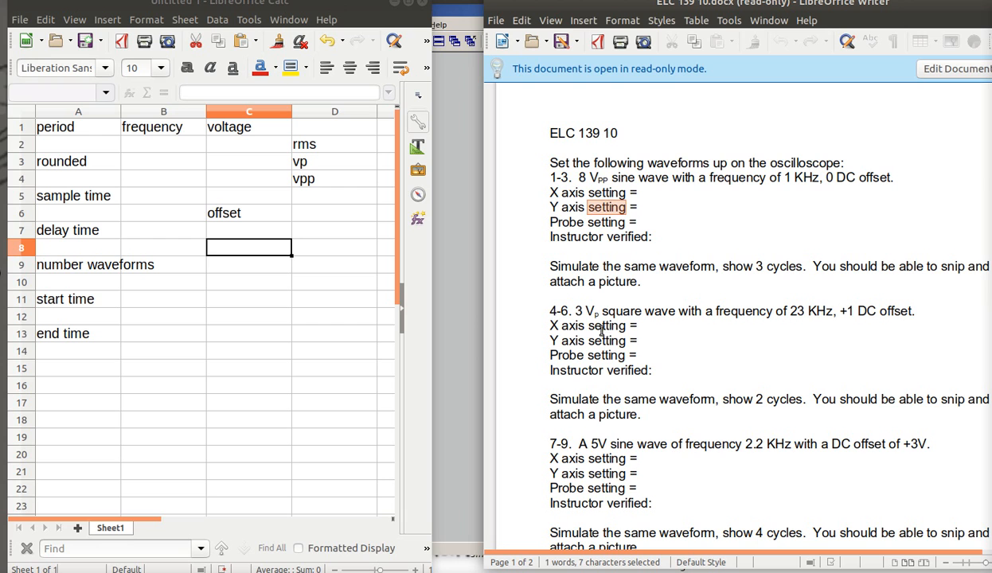
mouse_move(604, 230)
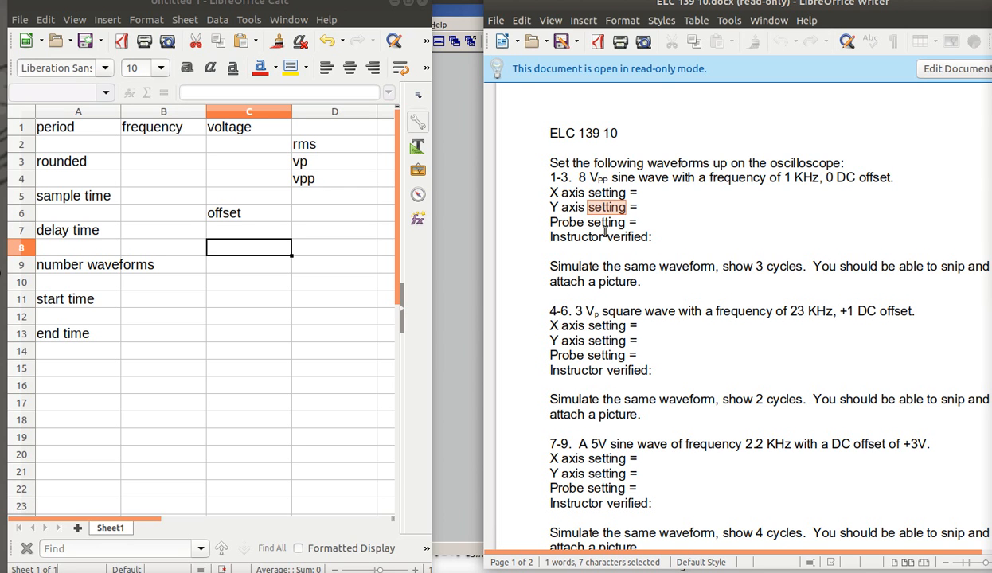
mouse_move(709, 230)
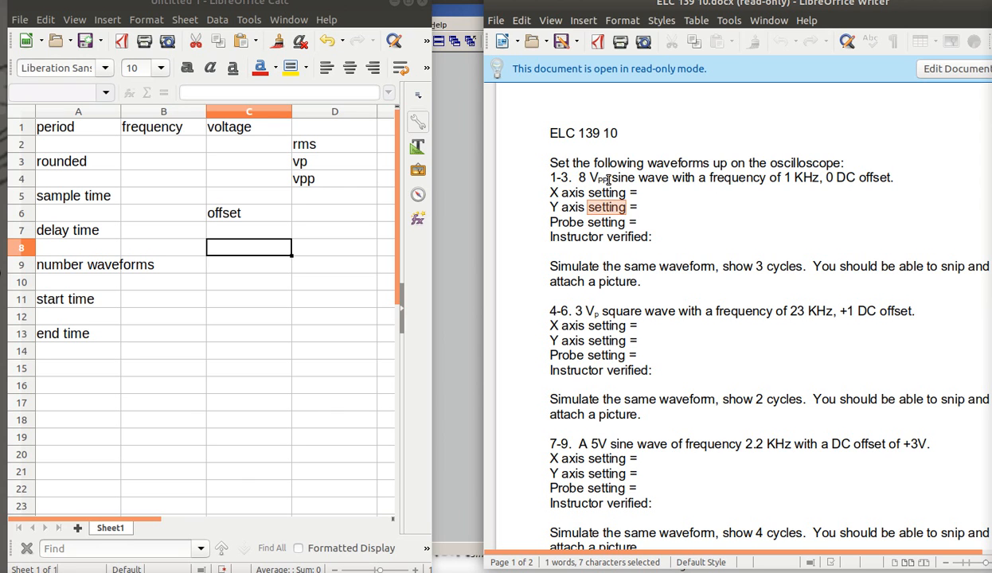
mouse_move(783, 185)
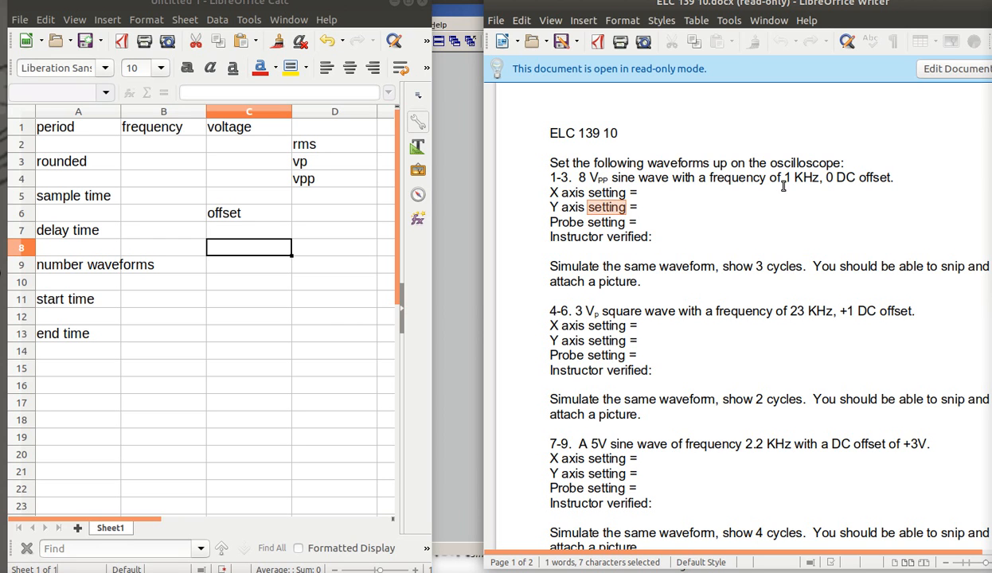
mouse_move(816, 223)
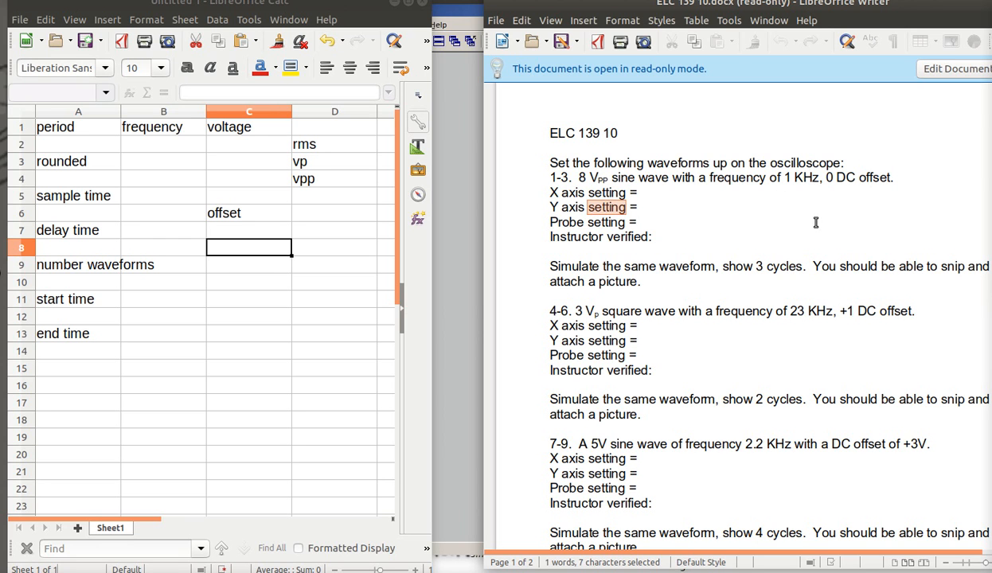
mouse_move(609, 235)
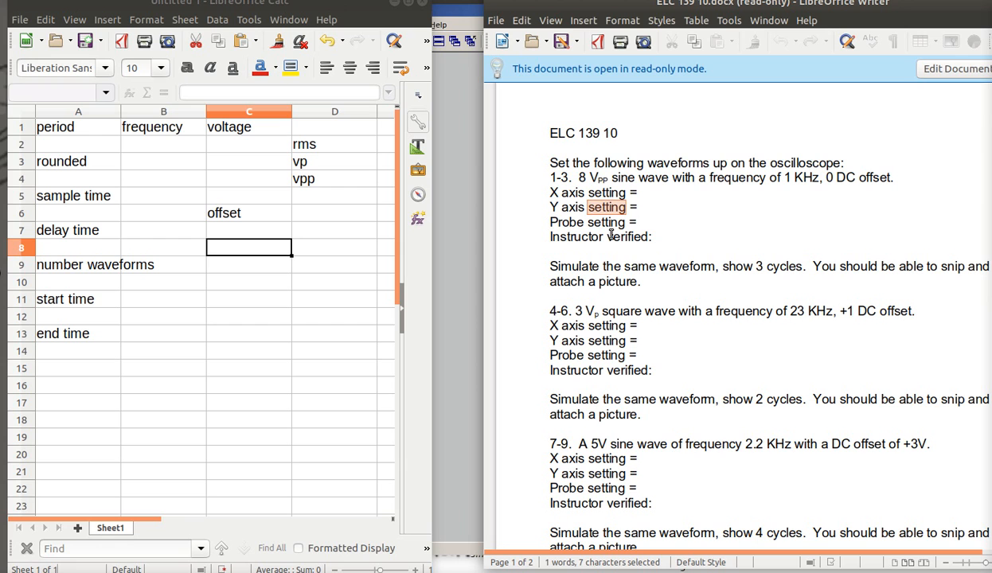
mouse_move(610, 232)
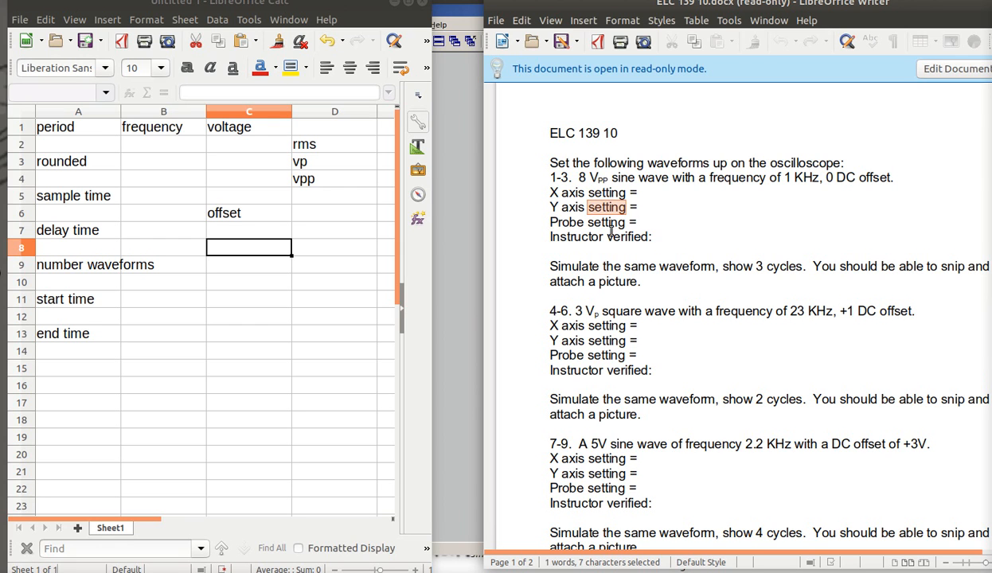
mouse_move(586, 192)
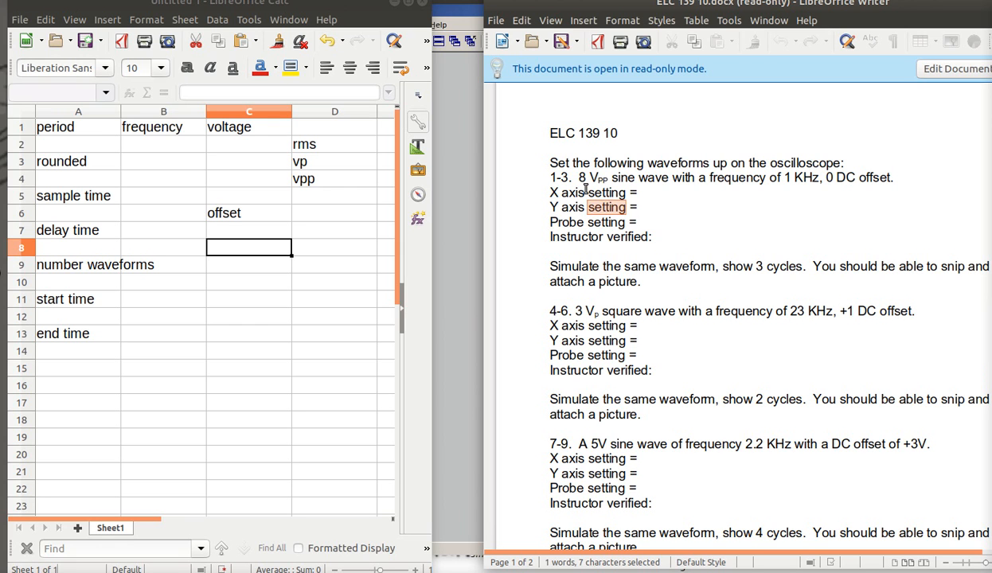
mouse_move(519, 228)
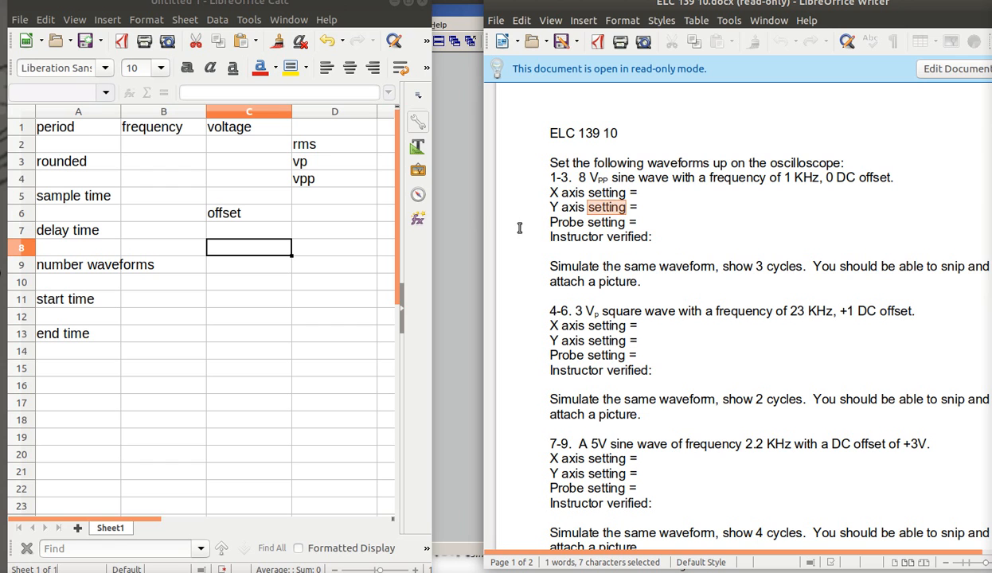
mouse_move(236, 184)
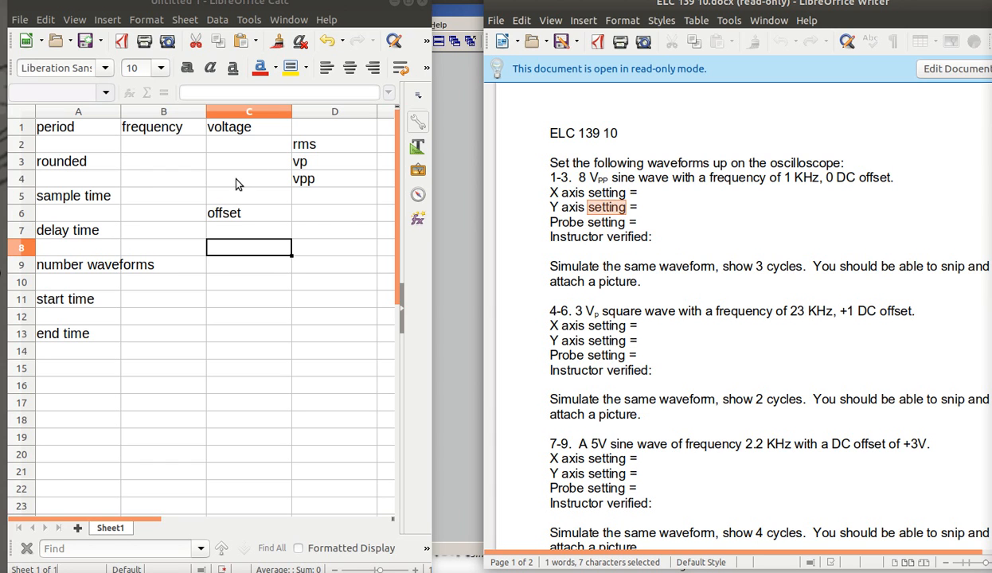
Step: Enter 10 beside vpp, 2000 as the frequency and -1 as the offset on the parameter sheet
left_click(249, 178)
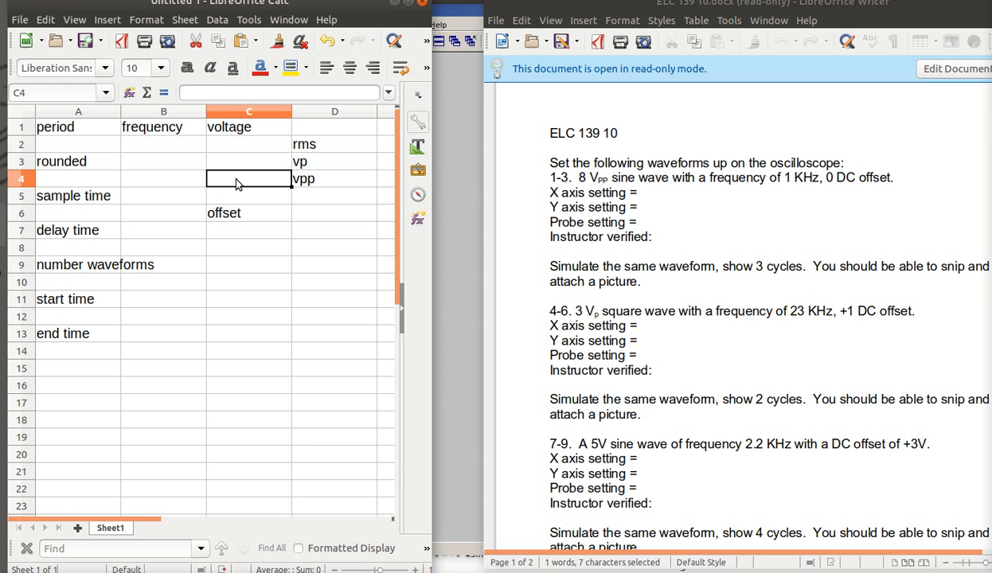
type("10")
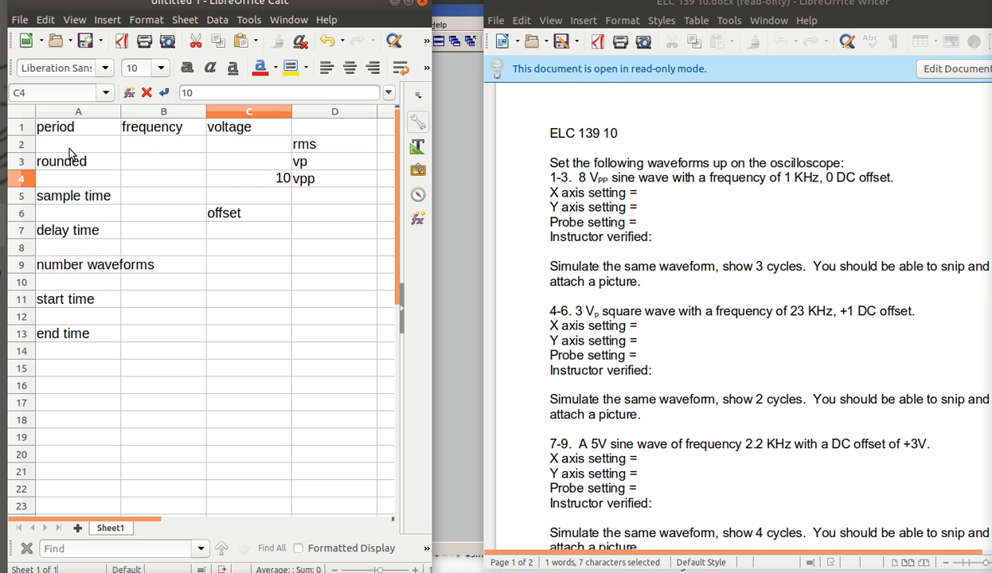
left_click(163, 144)
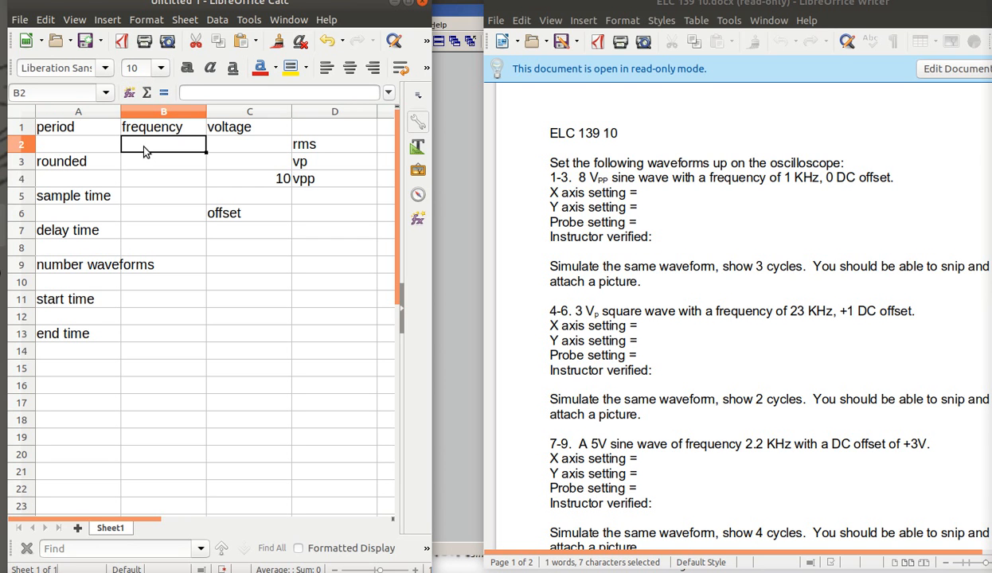
type("2")
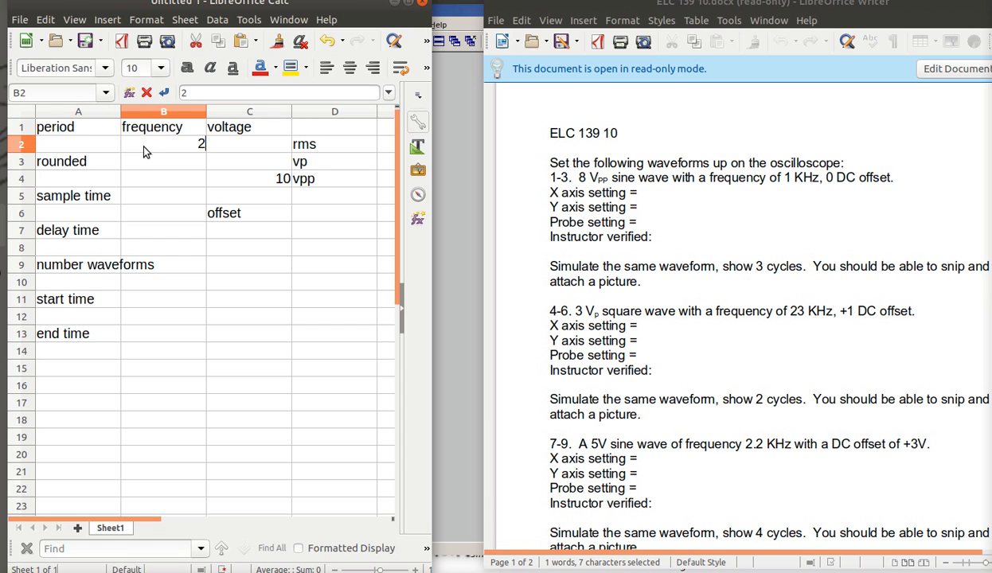
type("000")
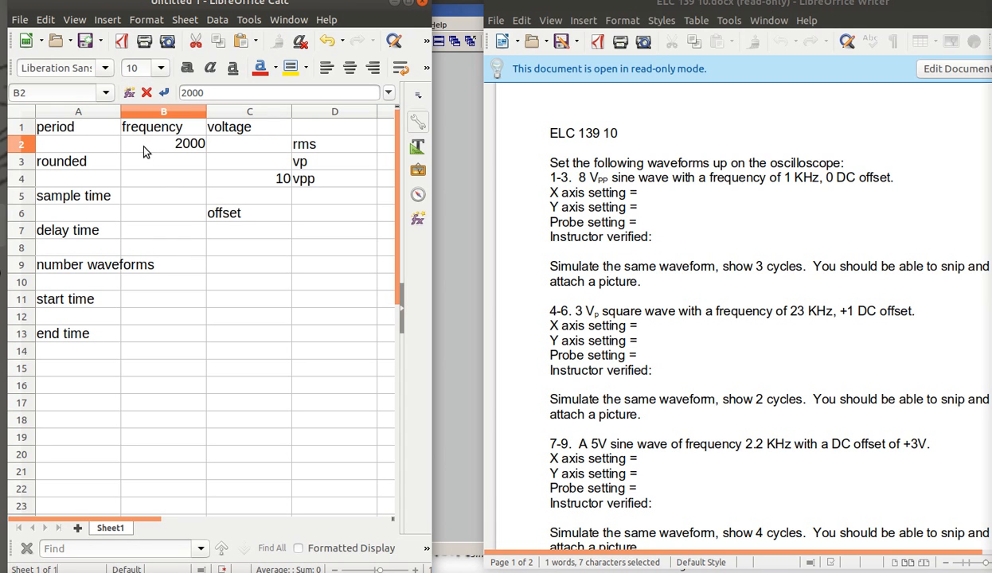
mouse_move(242, 234)
type("-")
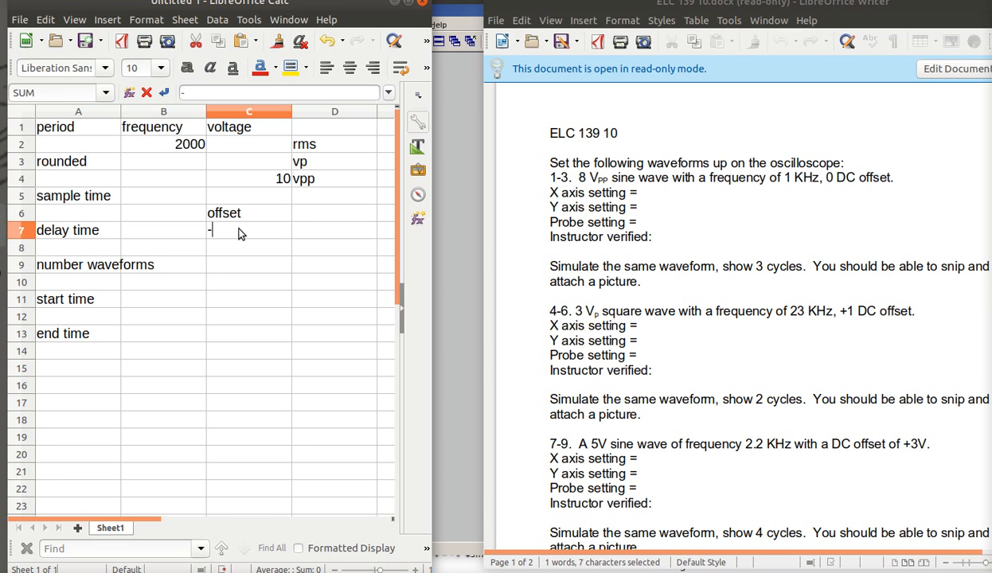
type("1")
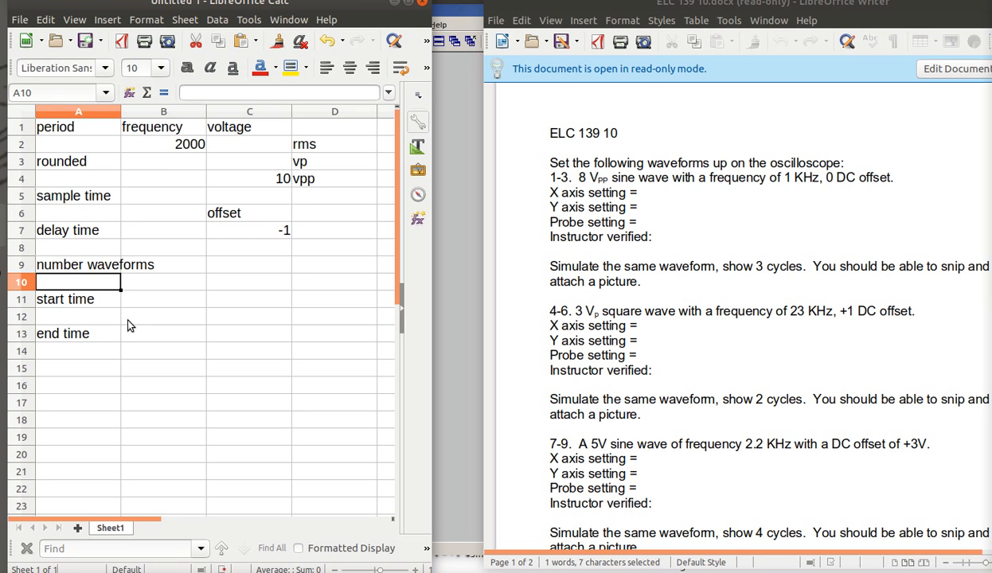
Step: Enter 3 as the number of waveforms in cell A10
type("3")
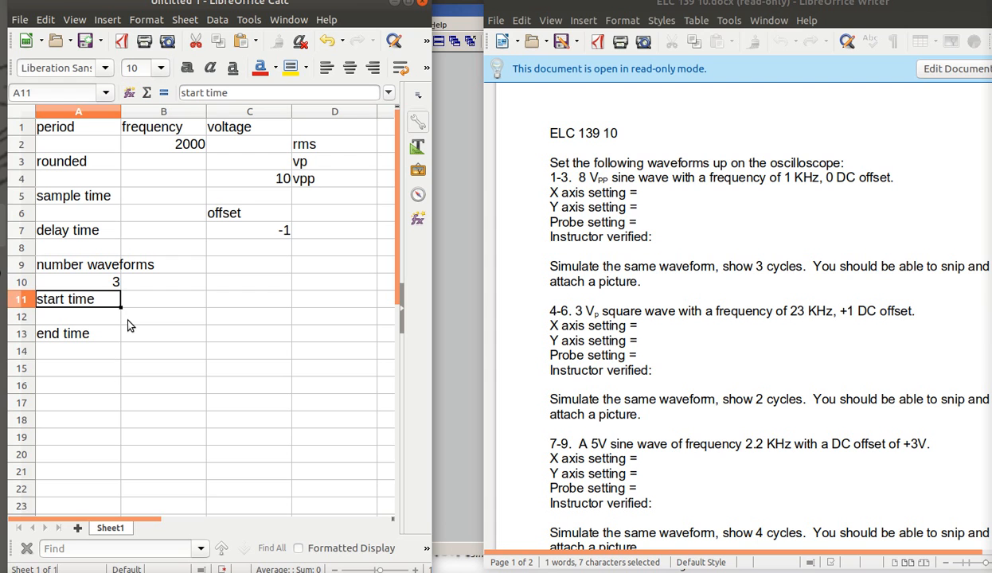
mouse_move(348, 414)
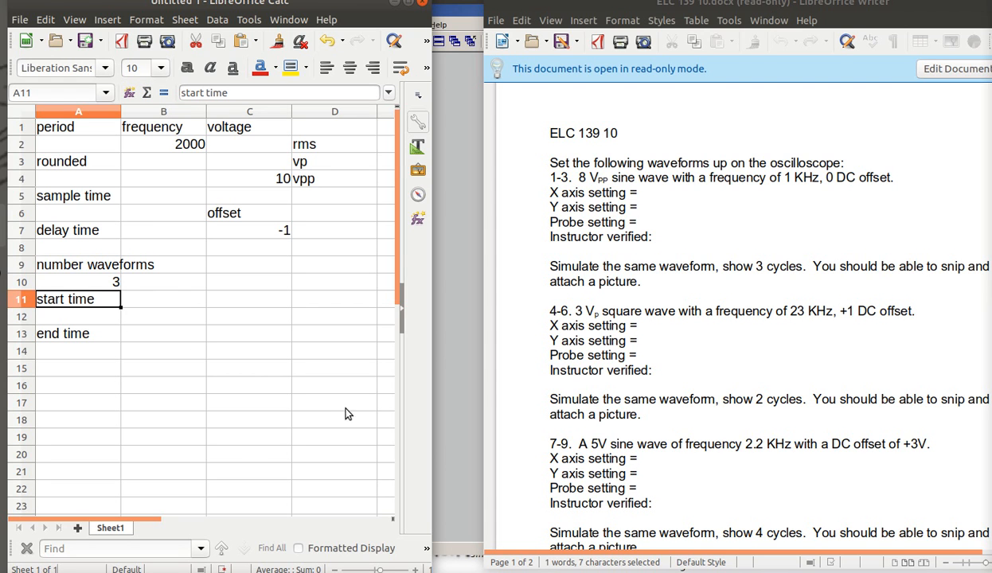
mouse_move(357, 144)
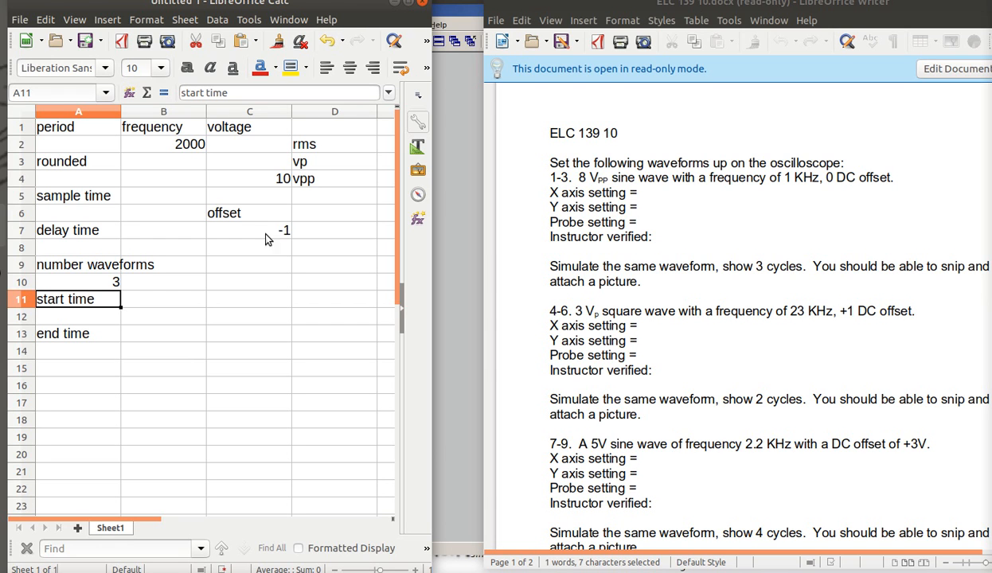
mouse_move(189, 148)
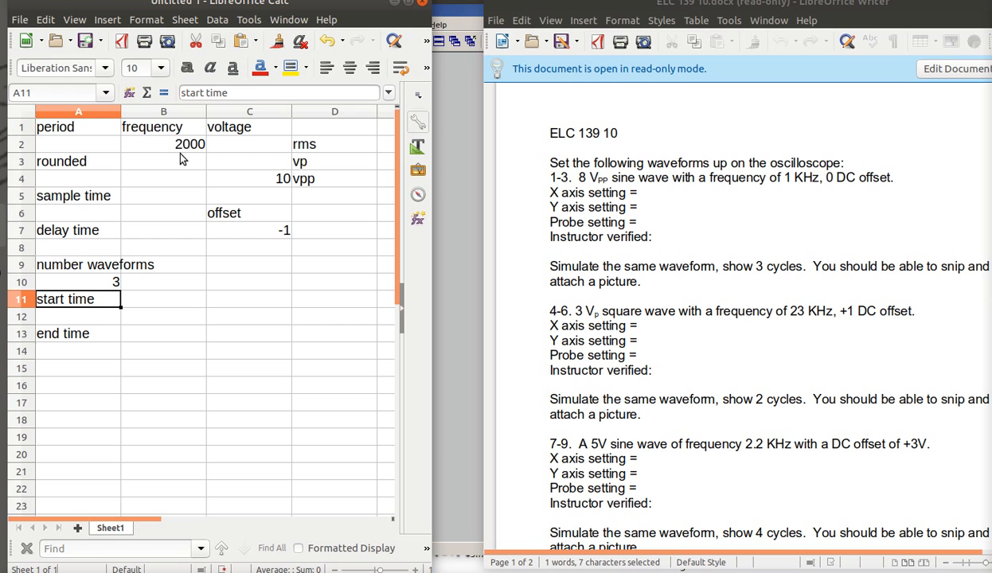
mouse_move(810, 202)
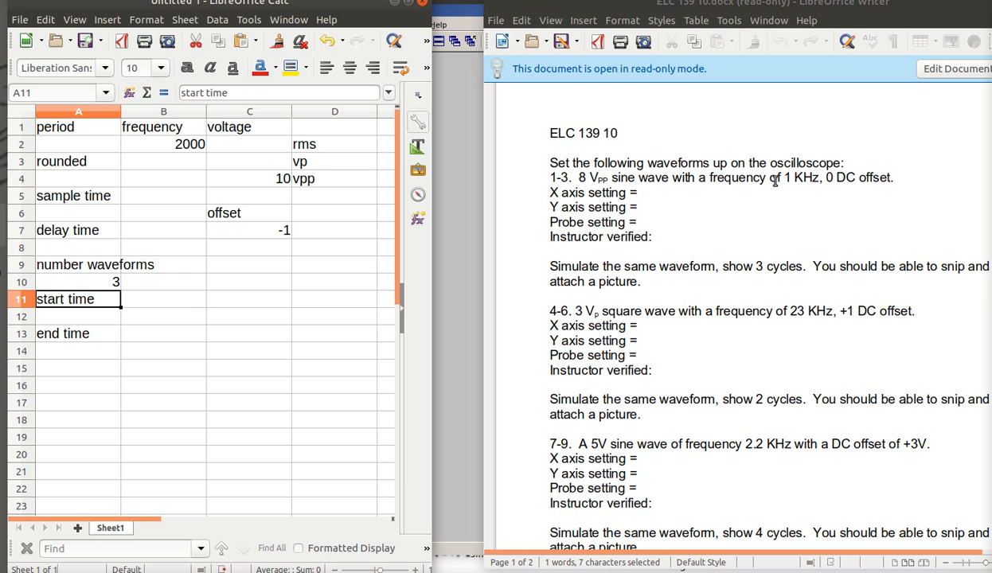
mouse_move(201, 156)
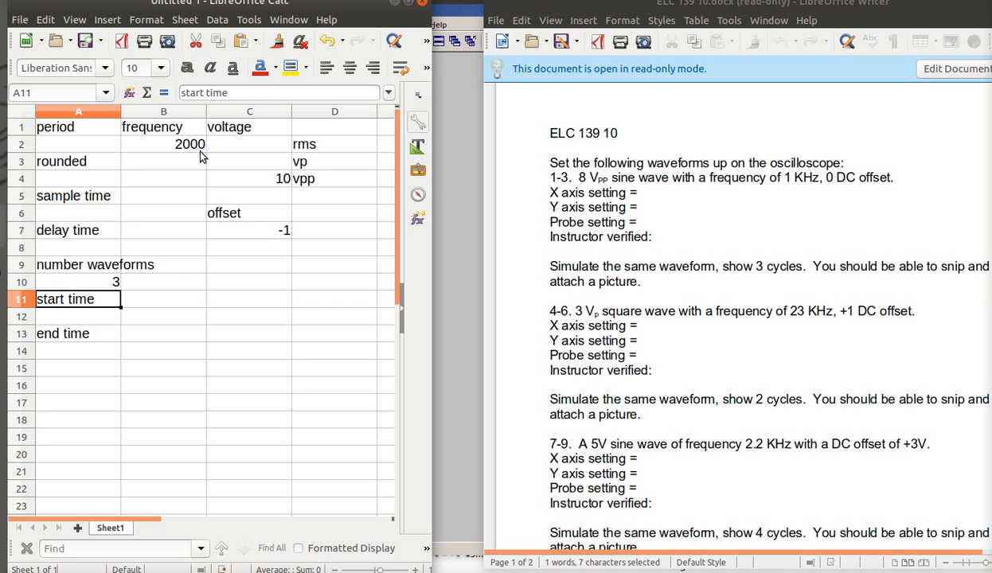
mouse_move(176, 150)
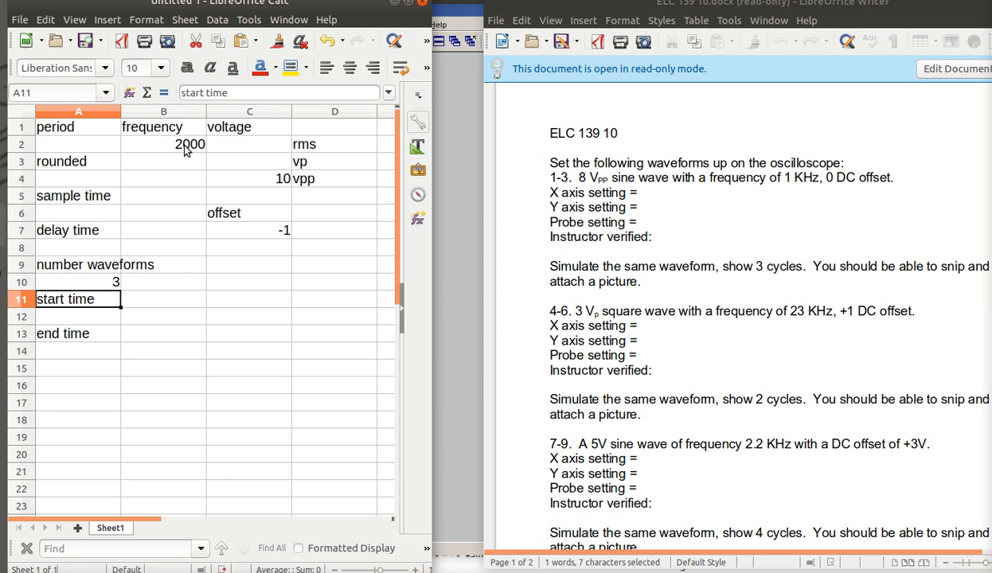
mouse_move(184, 155)
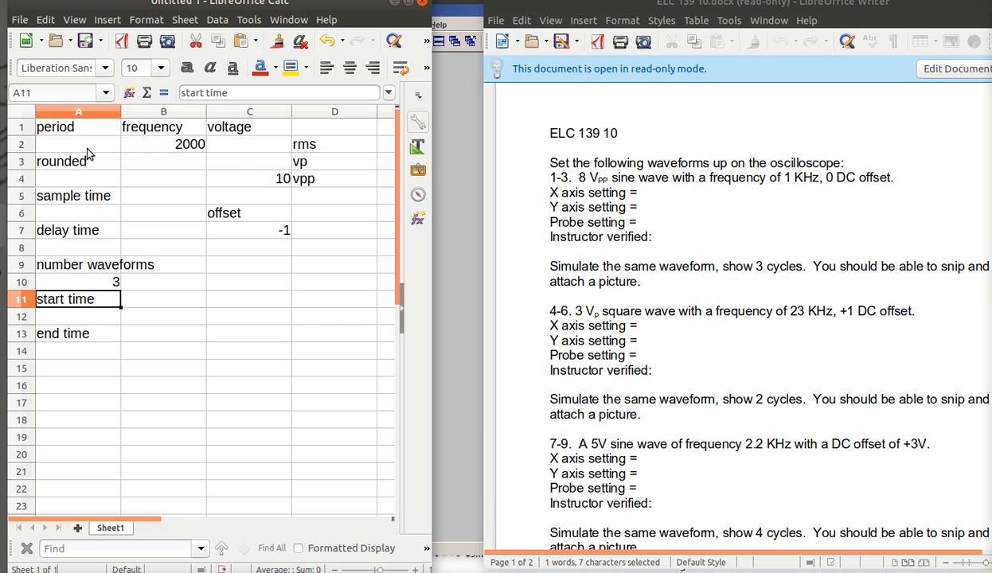
Step: Compute the period in A2 as =1/B2, giving 0.0005 for the 2000 frequency
left_click(78, 144)
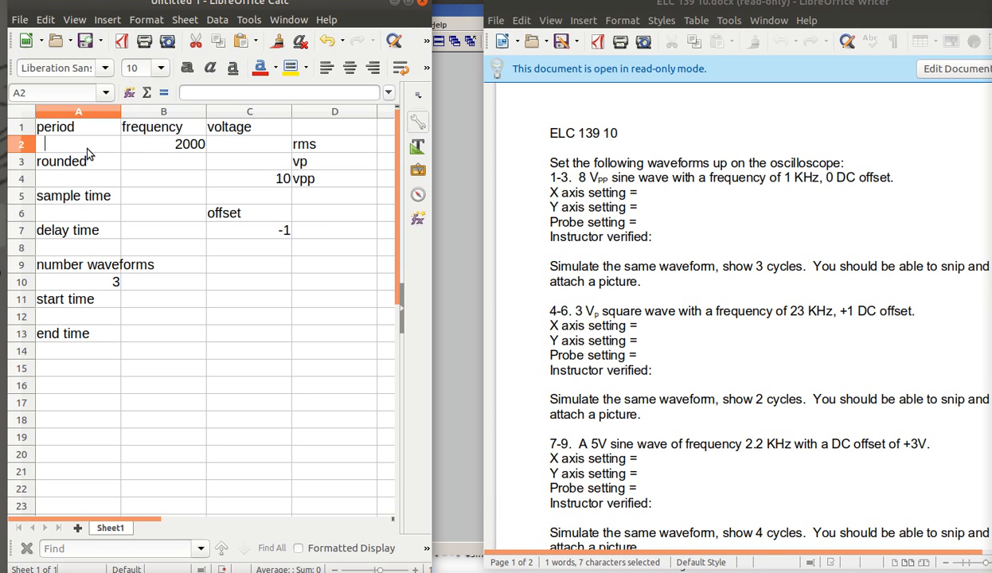
type("=1")
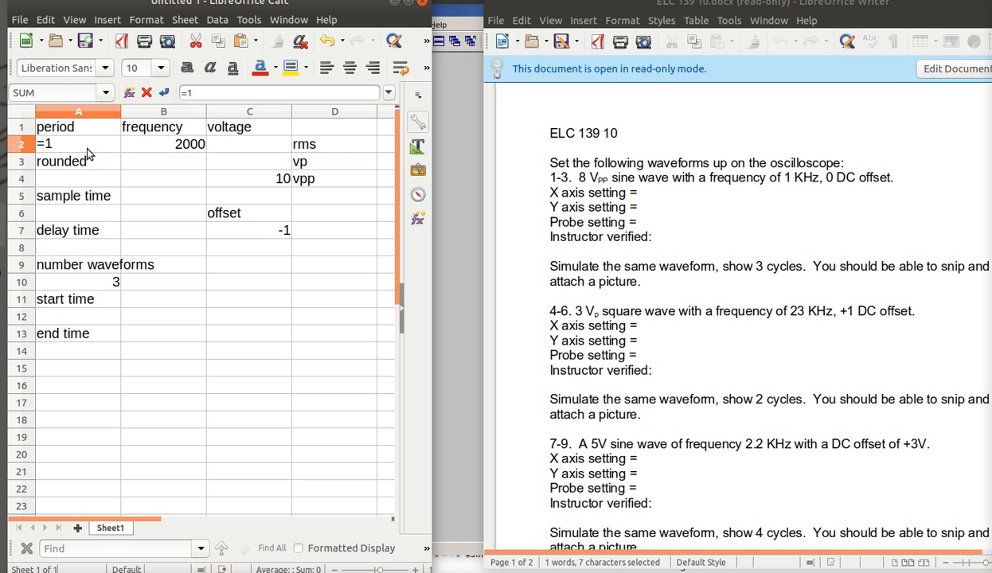
type("/")
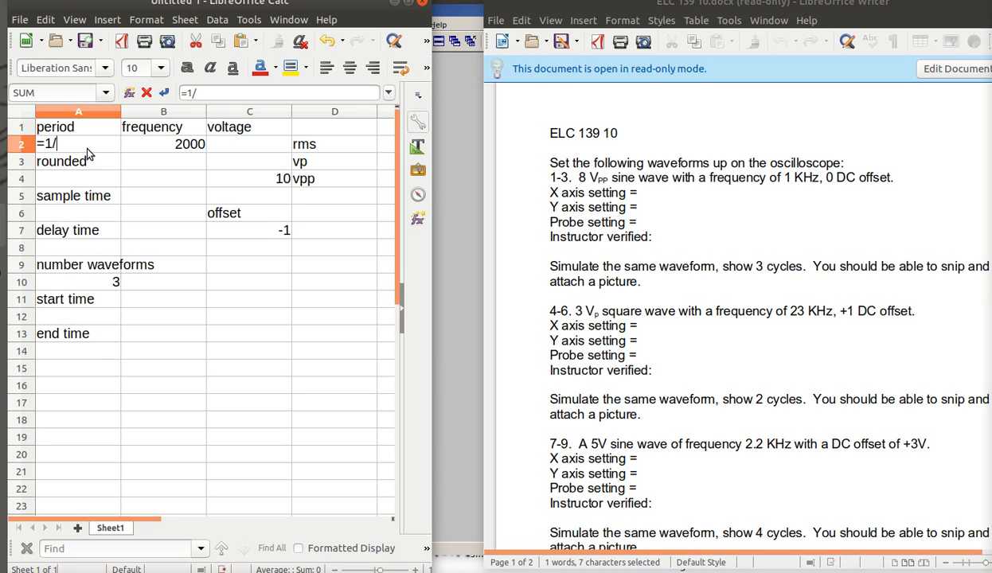
type("2")
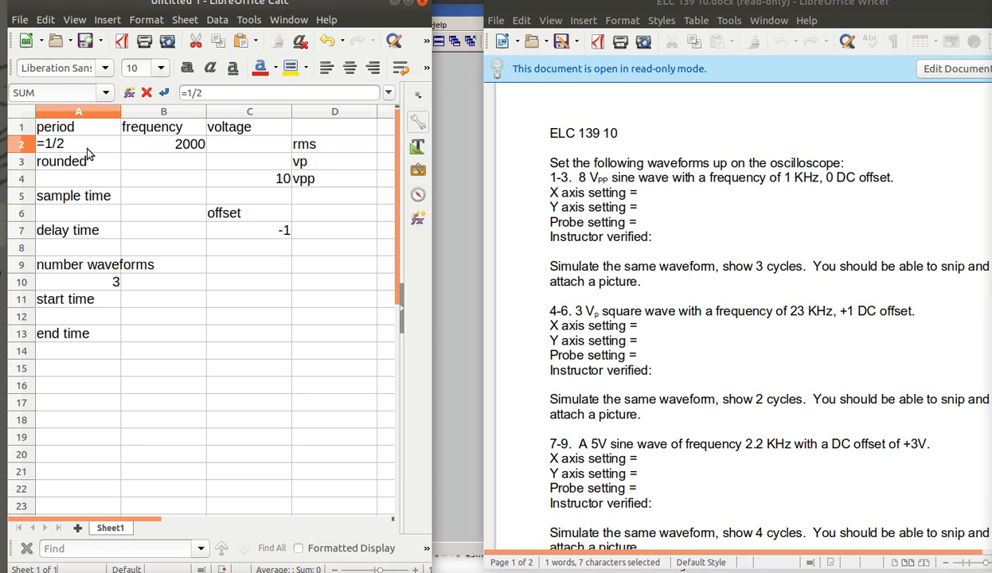
type("b2")
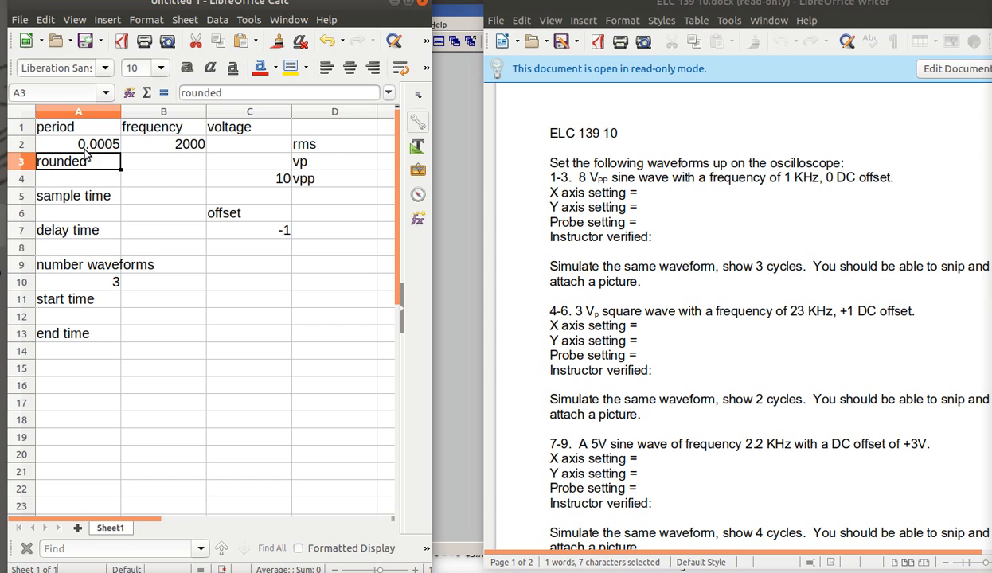
mouse_move(73, 181)
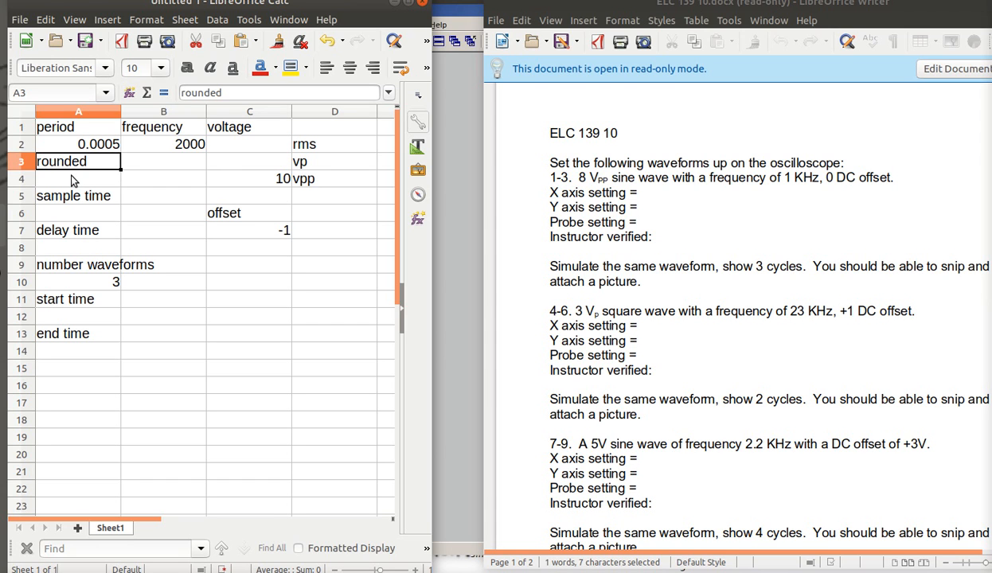
mouse_move(118, 150)
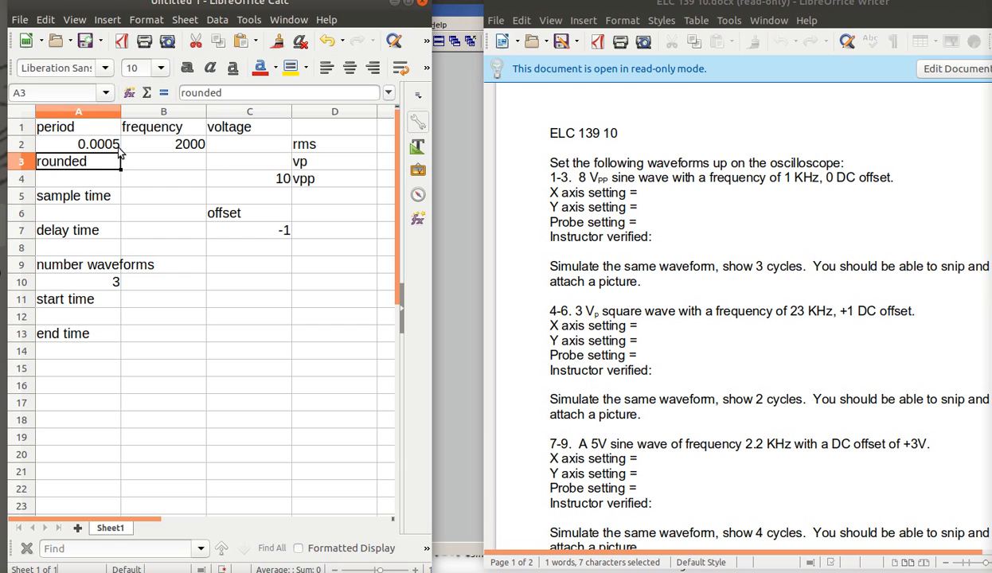
mouse_move(113, 156)
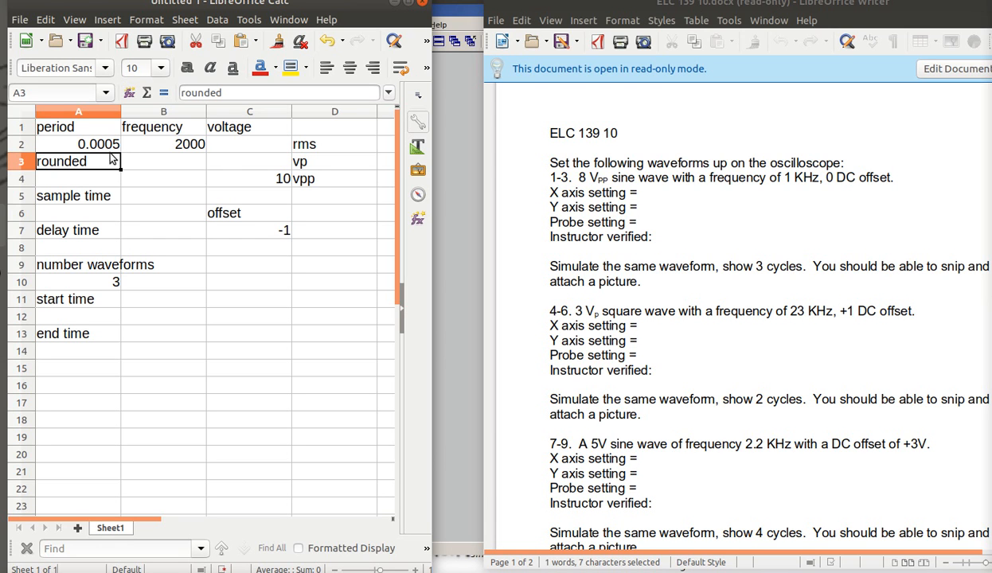
mouse_move(98, 152)
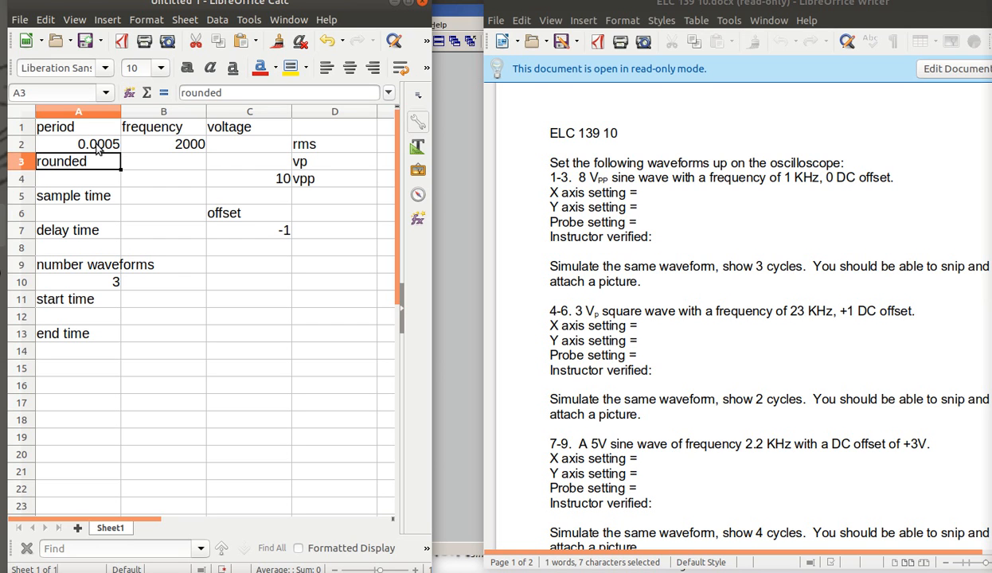
Step: Change the frequency to 2100 and enter a rounded period of .0005 in A4
left_click(190, 144)
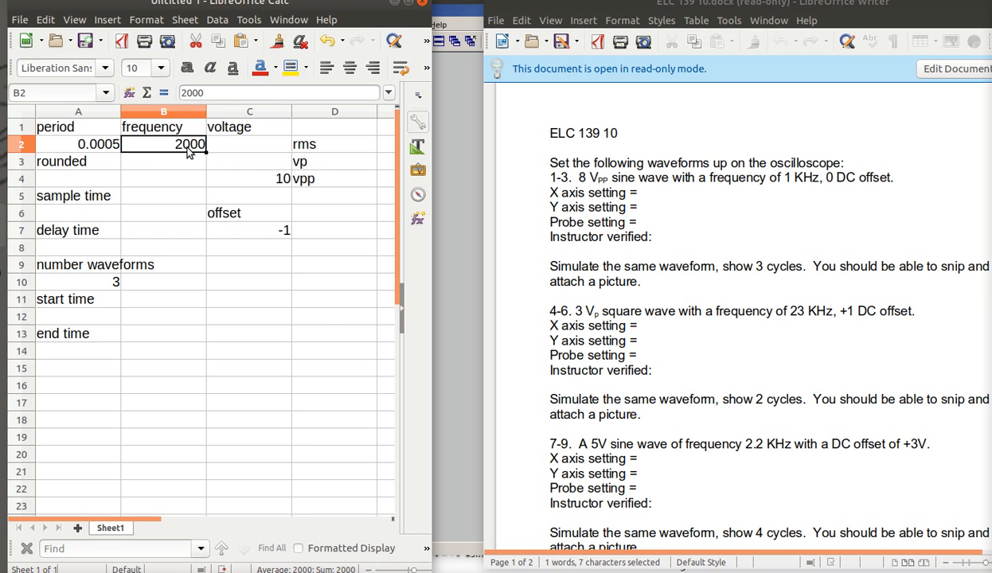
type("21")
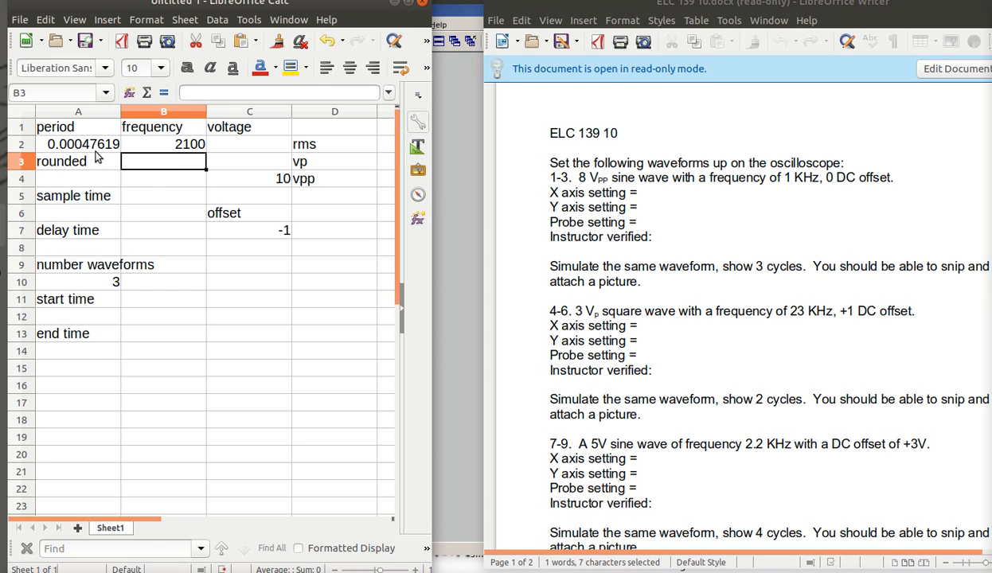
mouse_move(90, 190)
type("..")
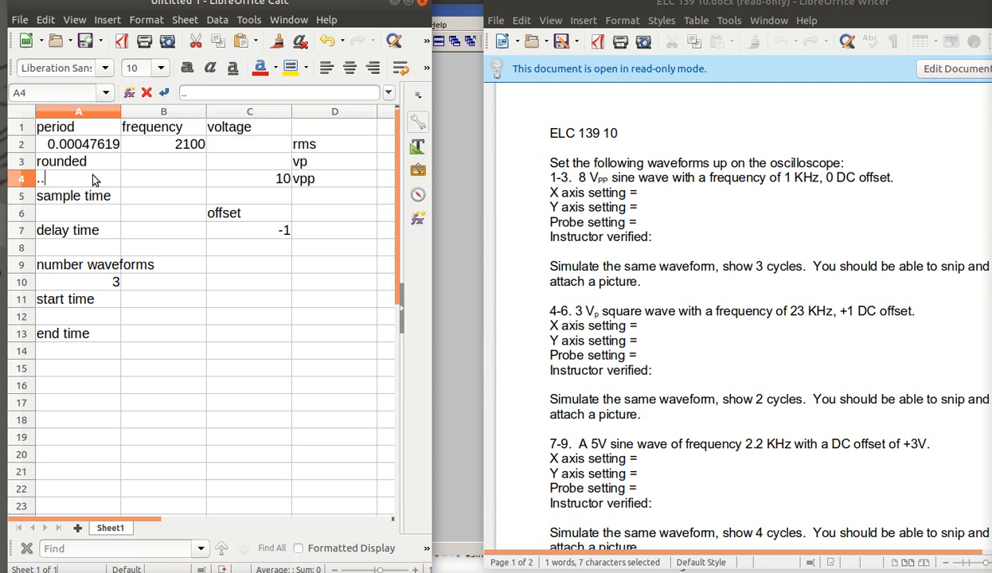
type("05")
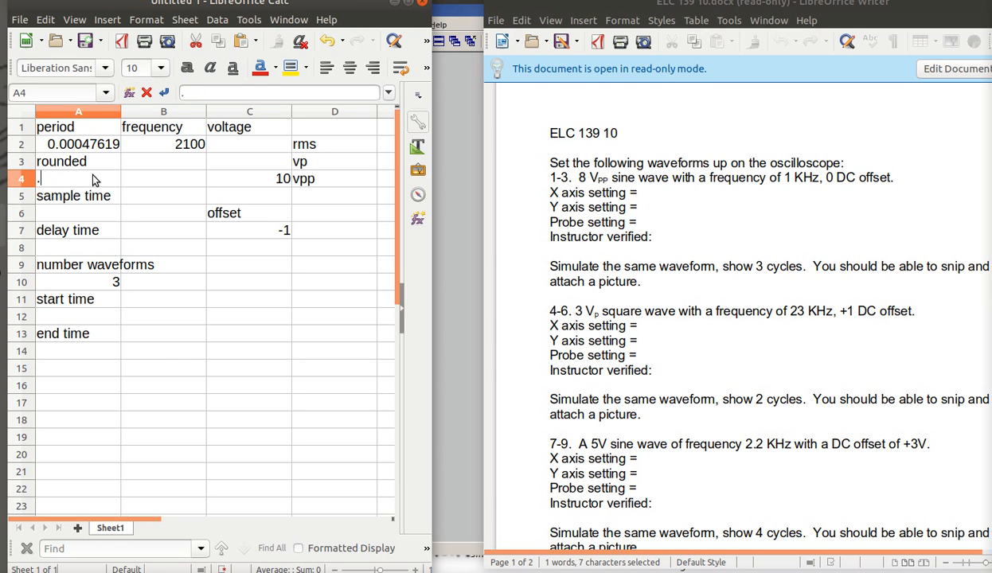
type("0005")
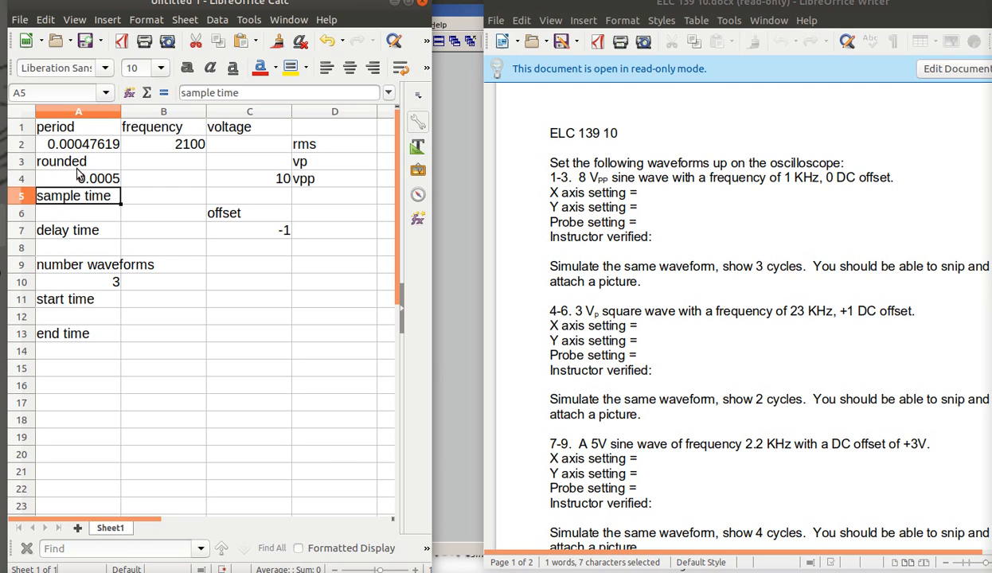
mouse_move(180, 148)
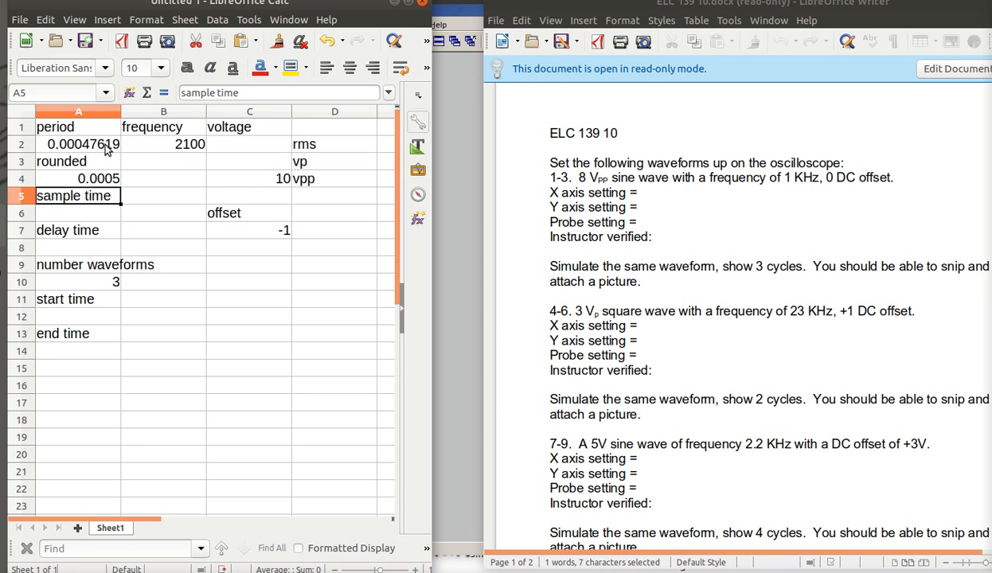
mouse_move(173, 156)
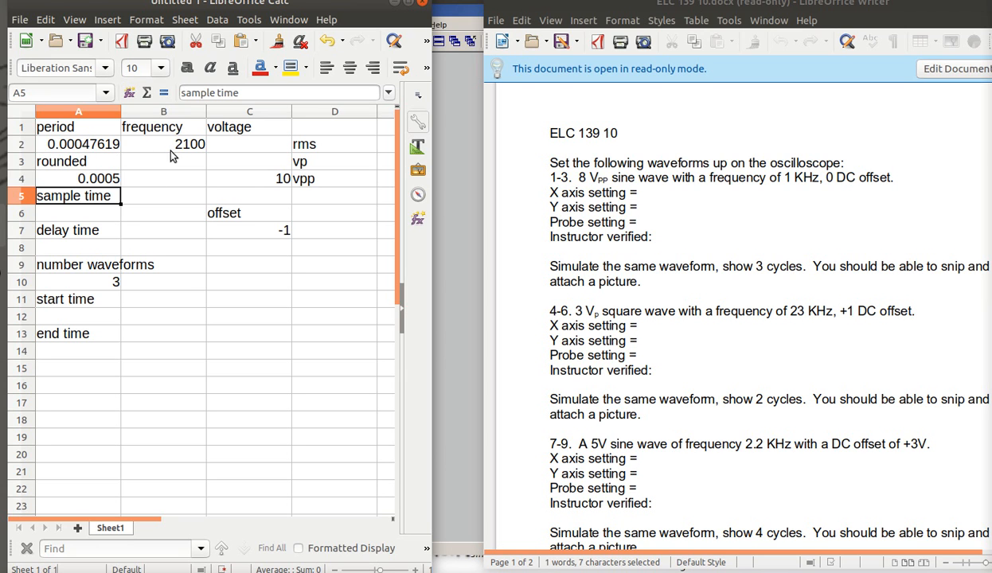
mouse_move(269, 191)
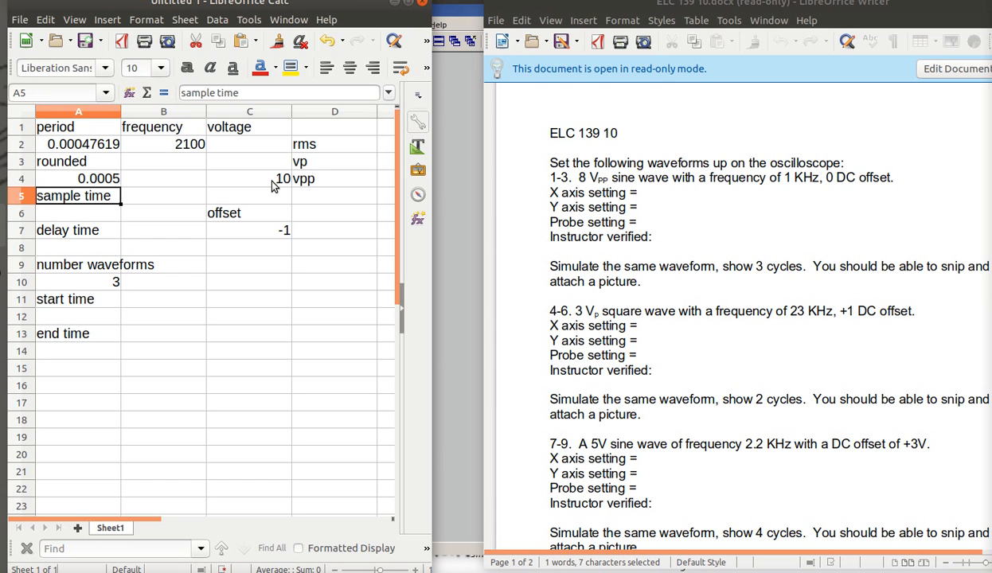
Step: Enter a peak voltage of 5 in C3 and the rms formula =.71*C3 giving 3.55
left_click(249, 161)
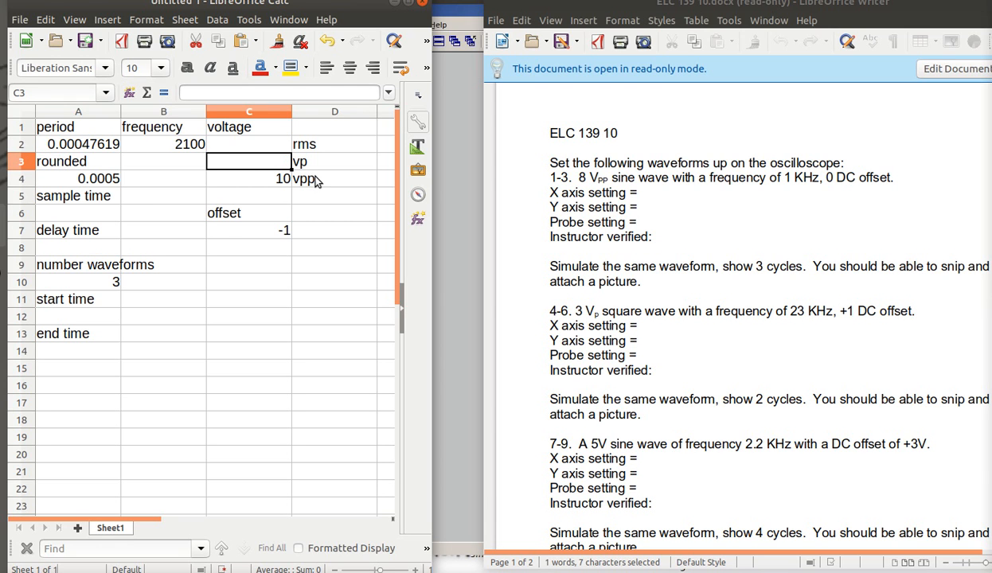
type("=")
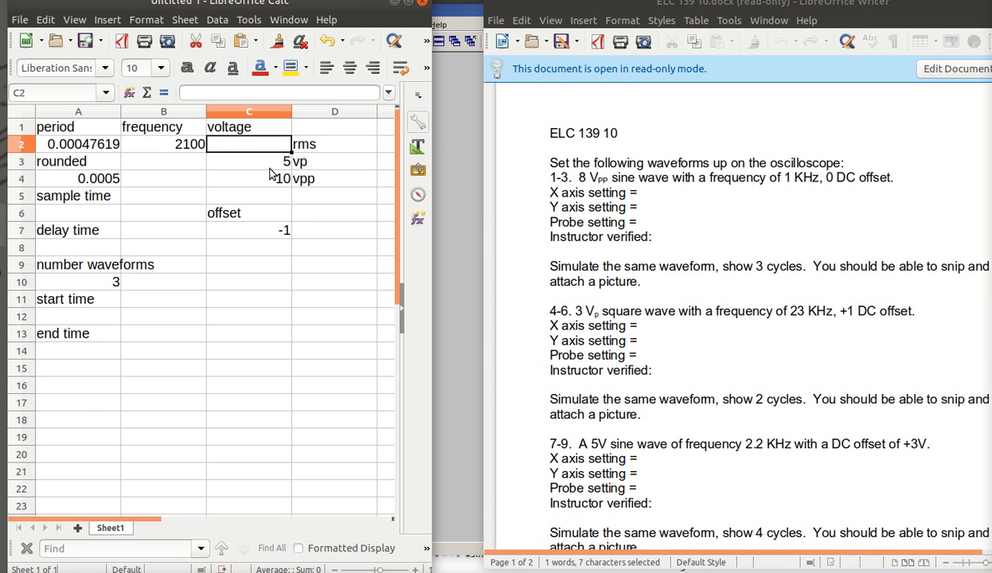
type("=")
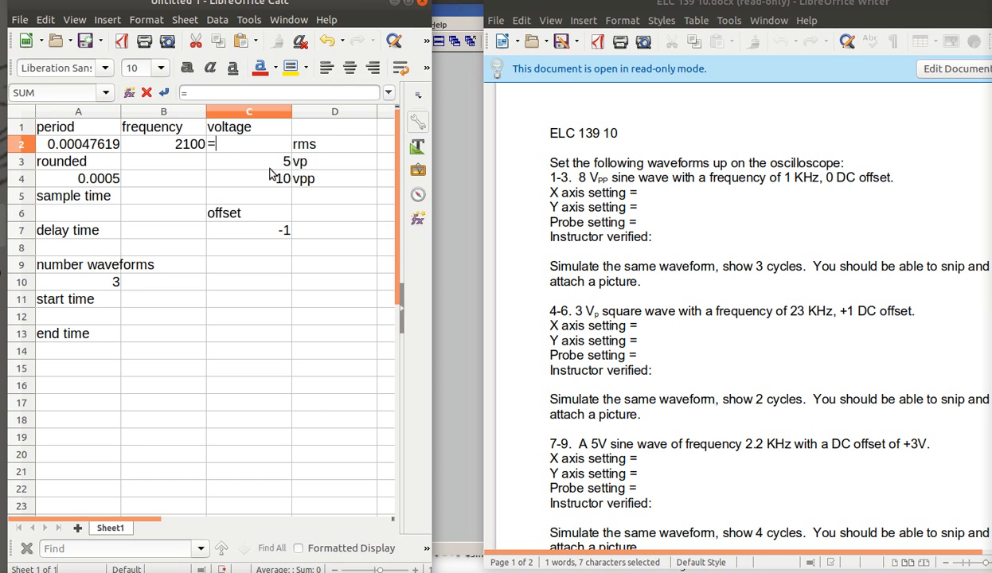
type(".71")
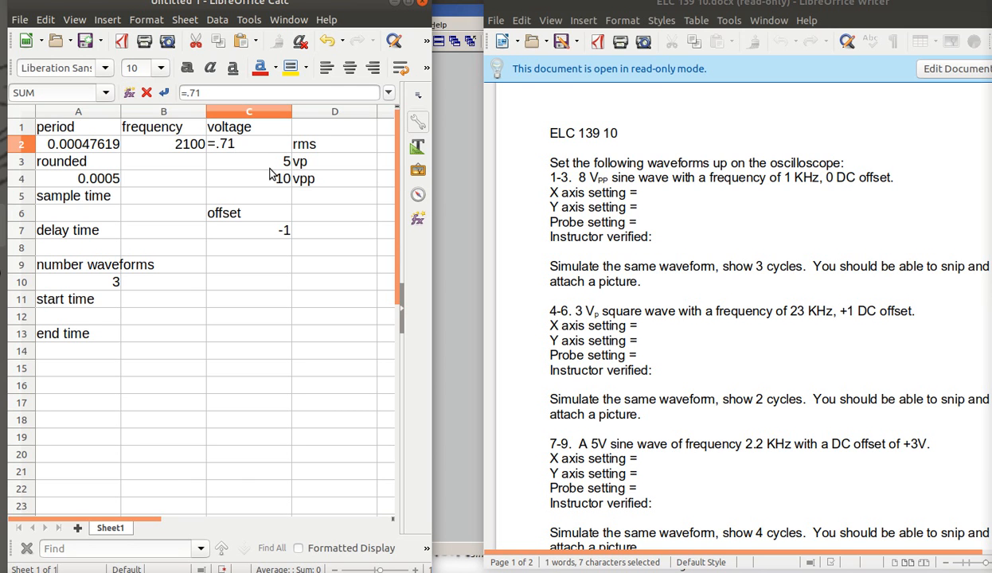
type("*")
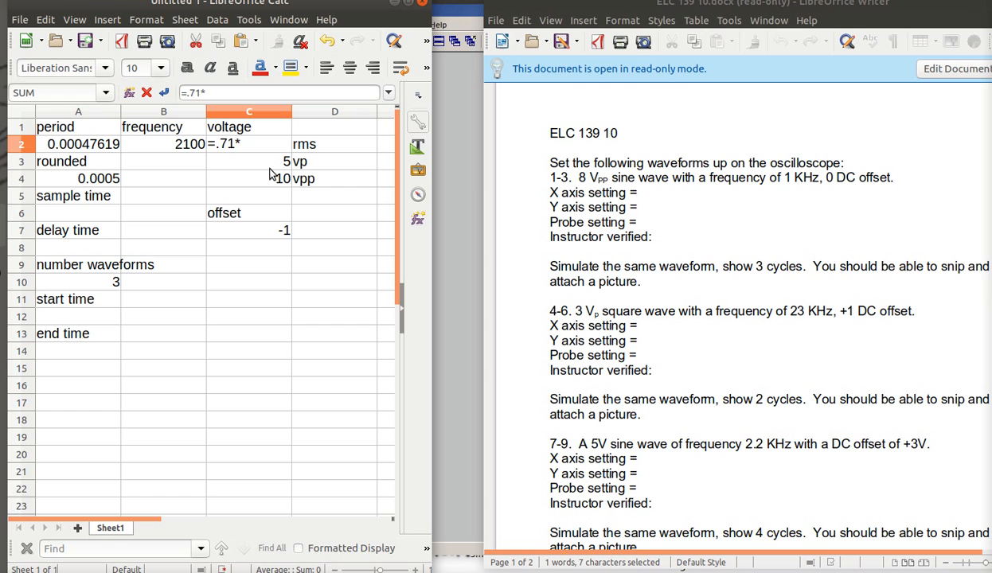
type("c3")
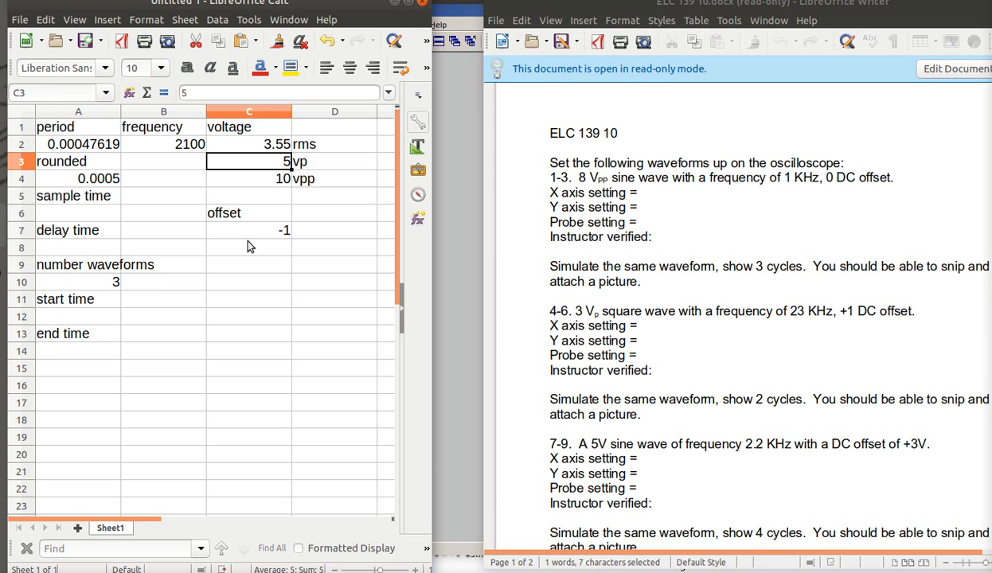
mouse_move(274, 186)
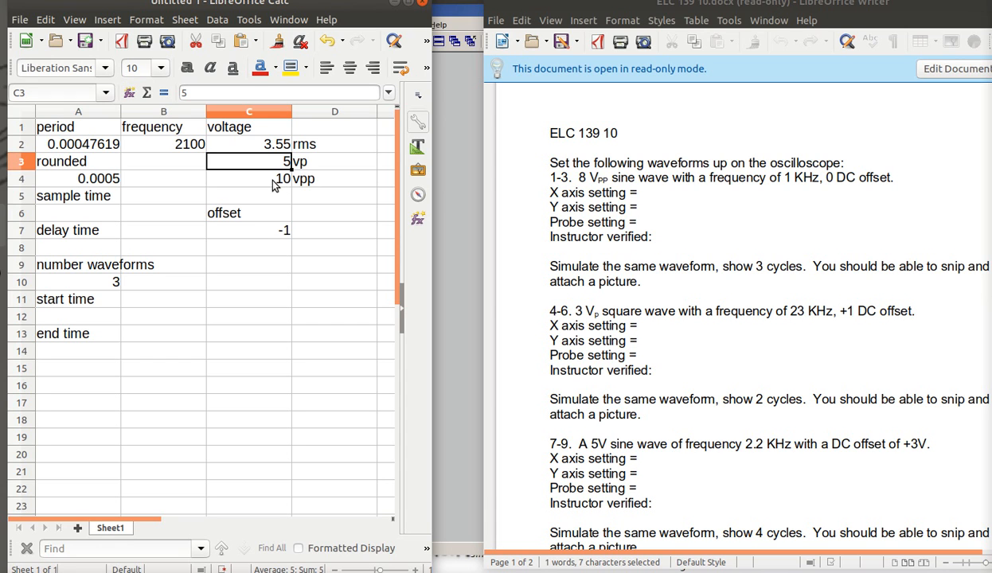
mouse_move(256, 171)
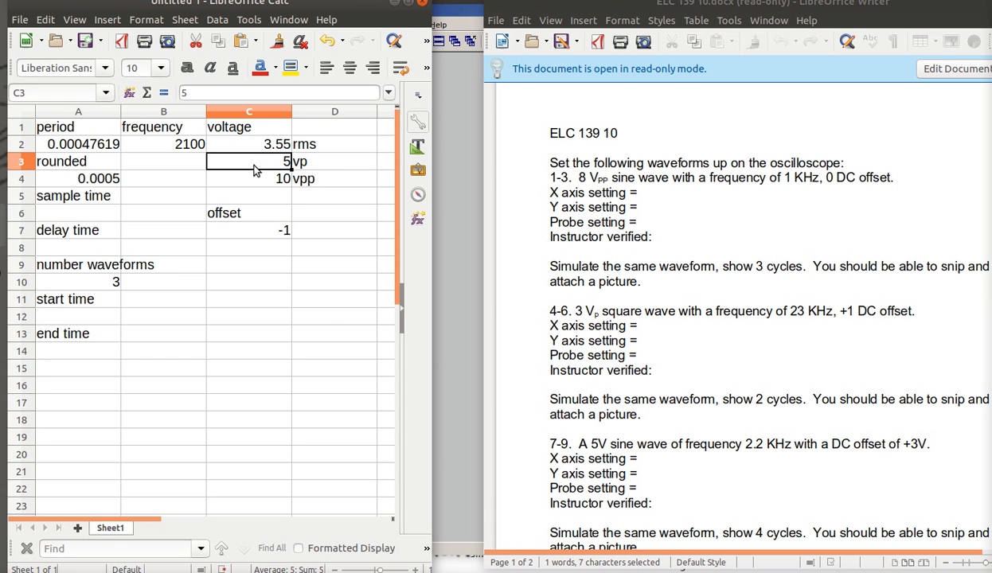
mouse_move(267, 235)
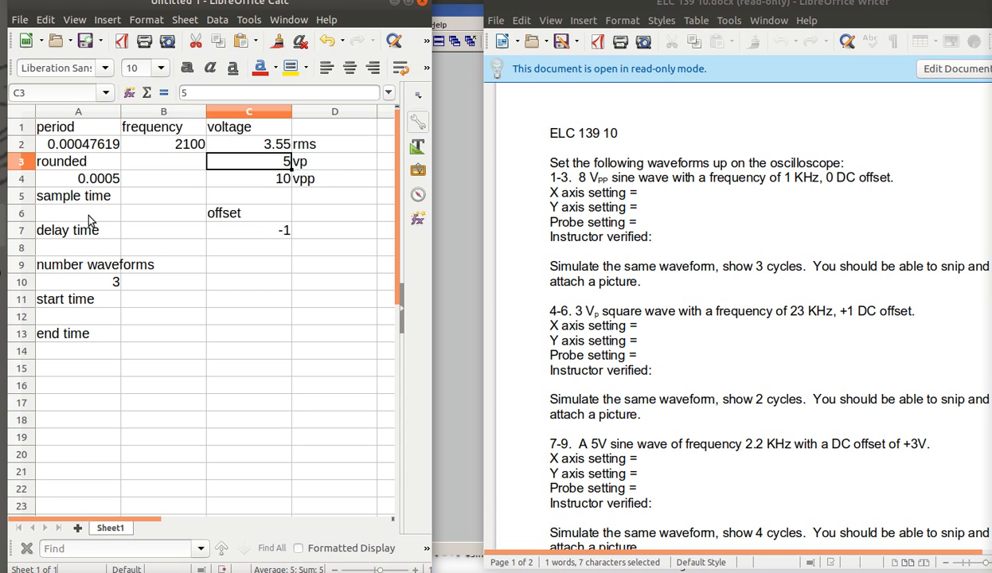
mouse_move(94, 219)
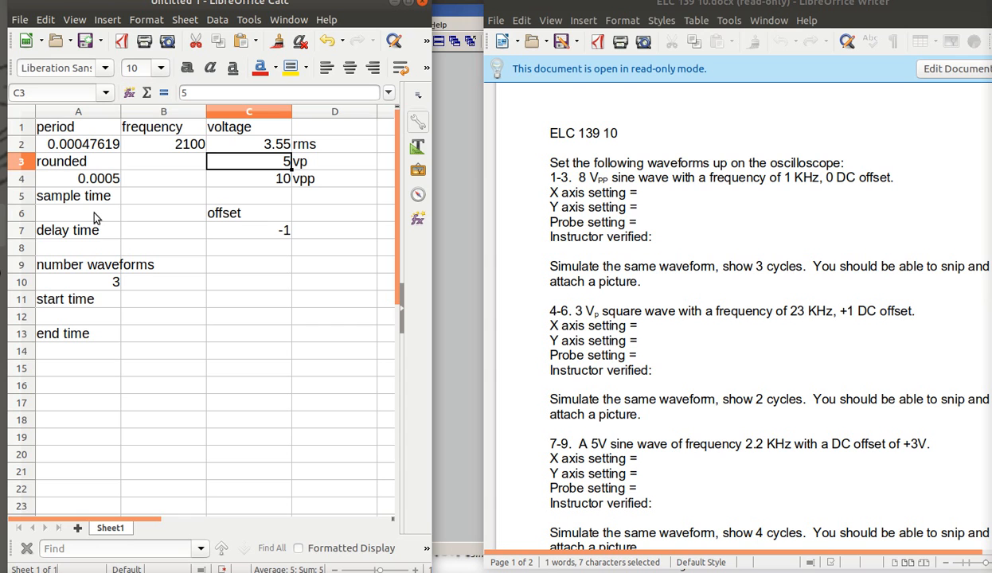
mouse_move(108, 188)
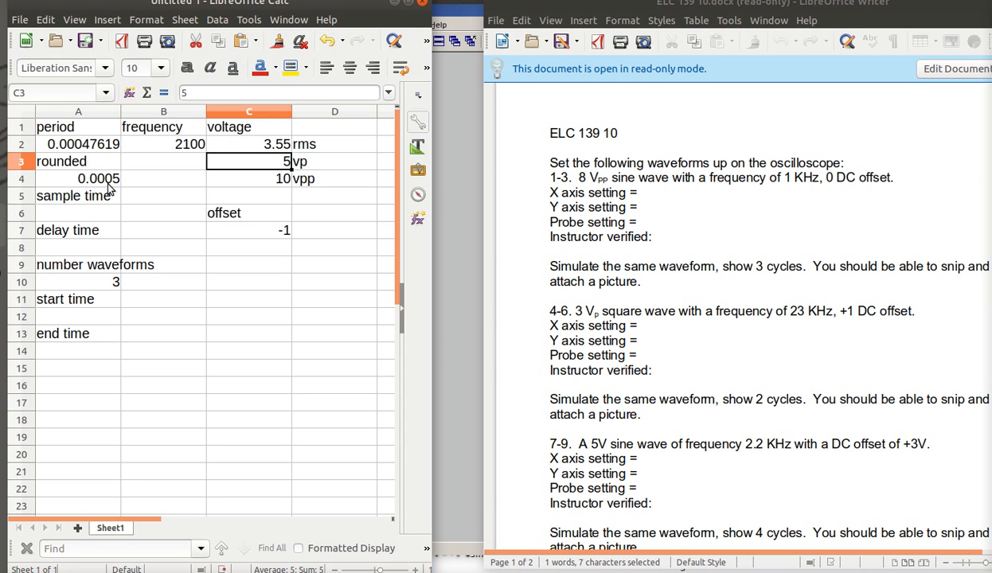
mouse_move(107, 215)
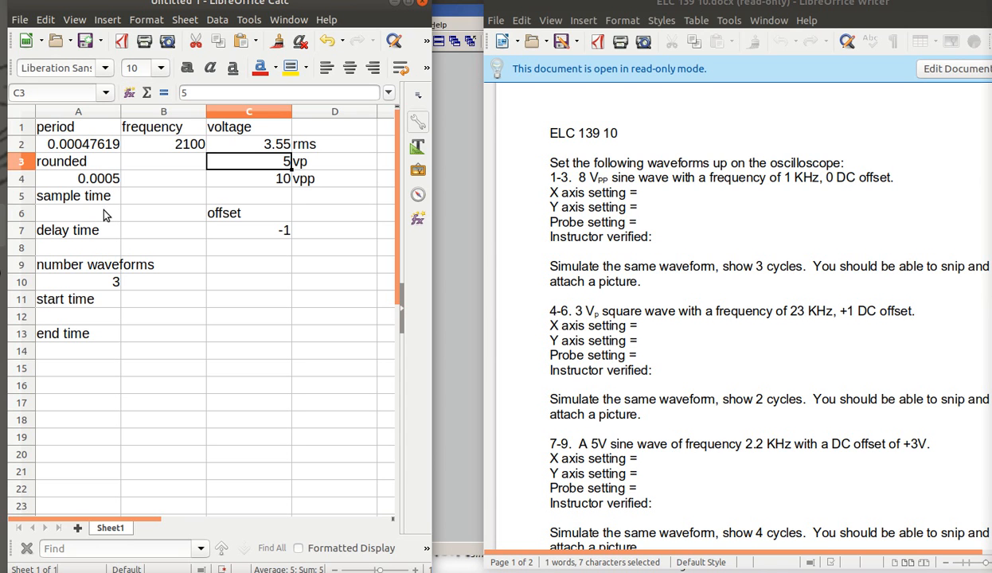
Step: Enter a sample time of .00005 under the sample time label
left_click(78, 213)
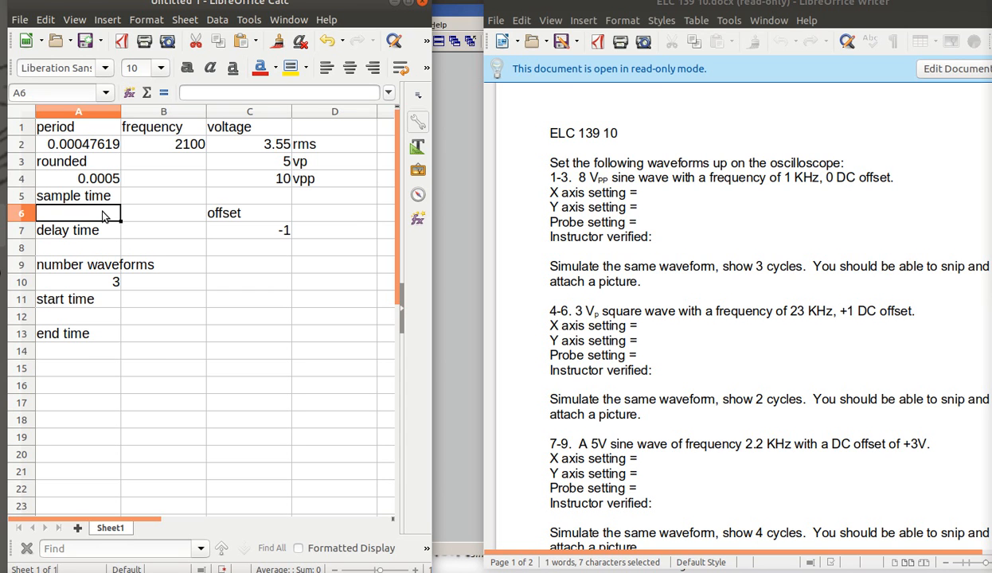
type(".")
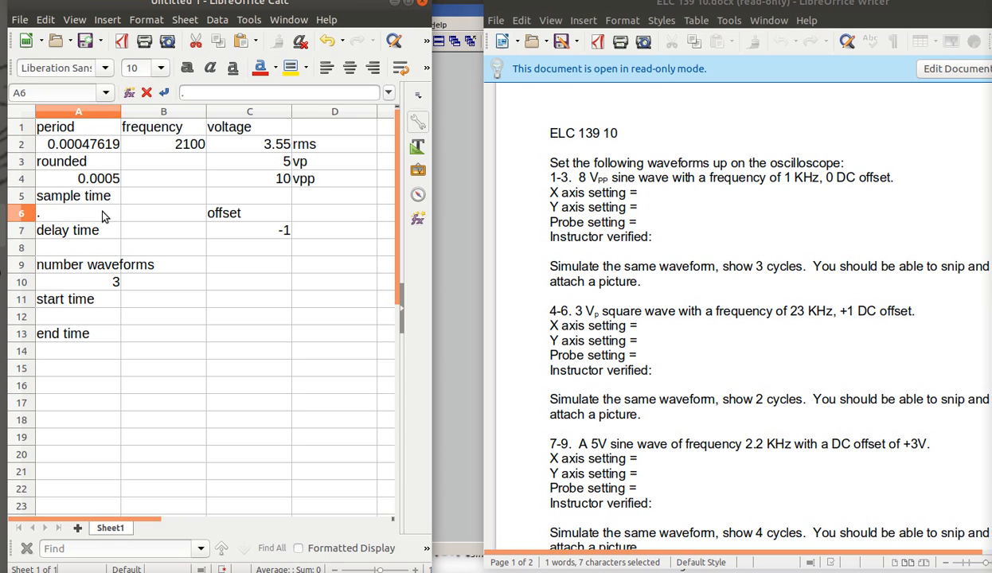
type("000")
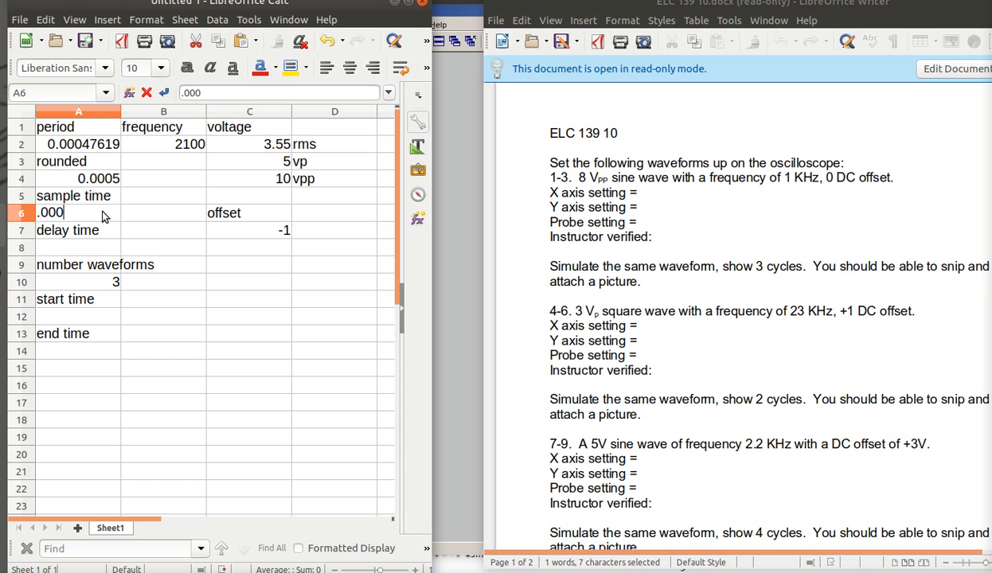
type("05")
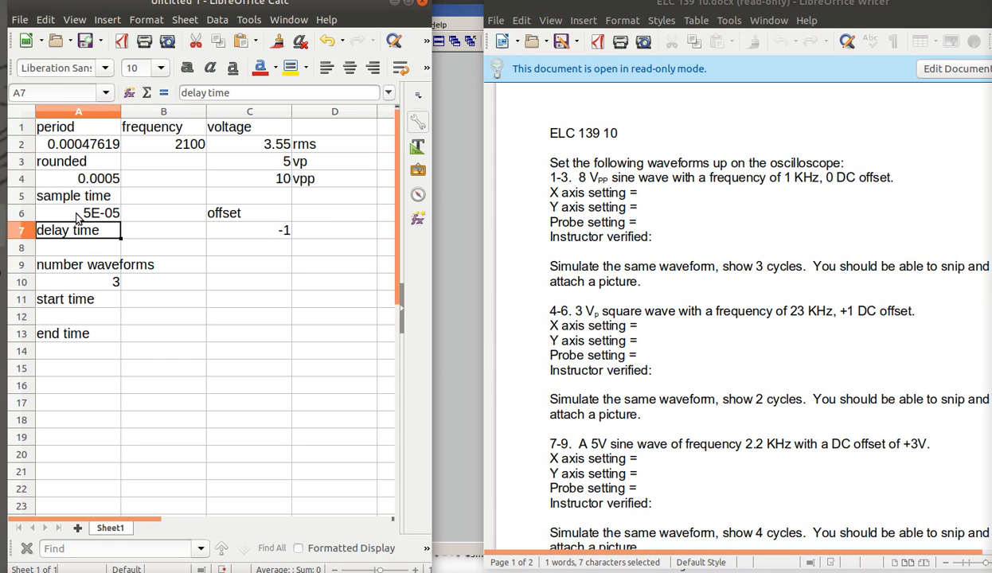
mouse_move(110, 184)
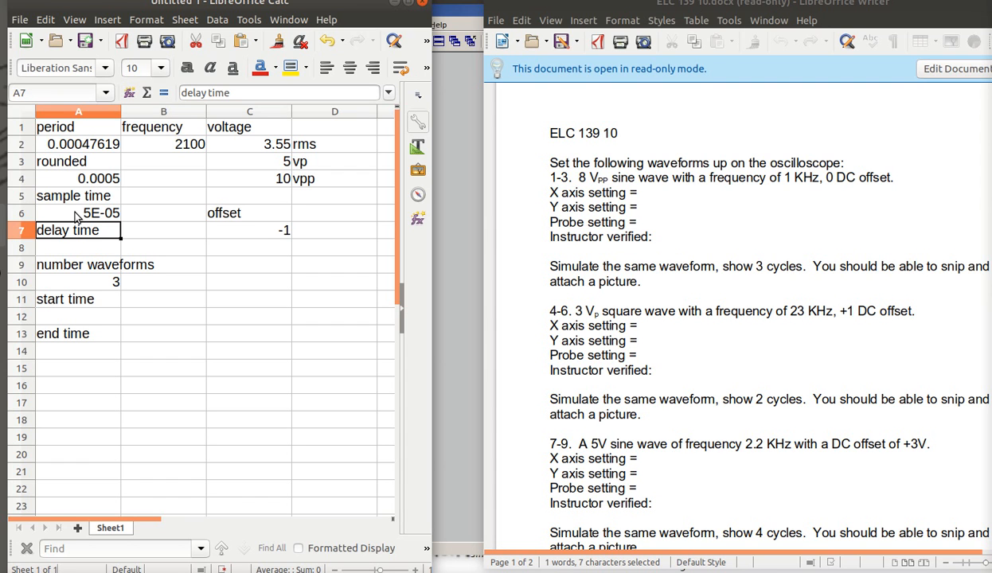
Step: Format column A with the -1234.57 number format raised to five decimal places
right_click(77, 111)
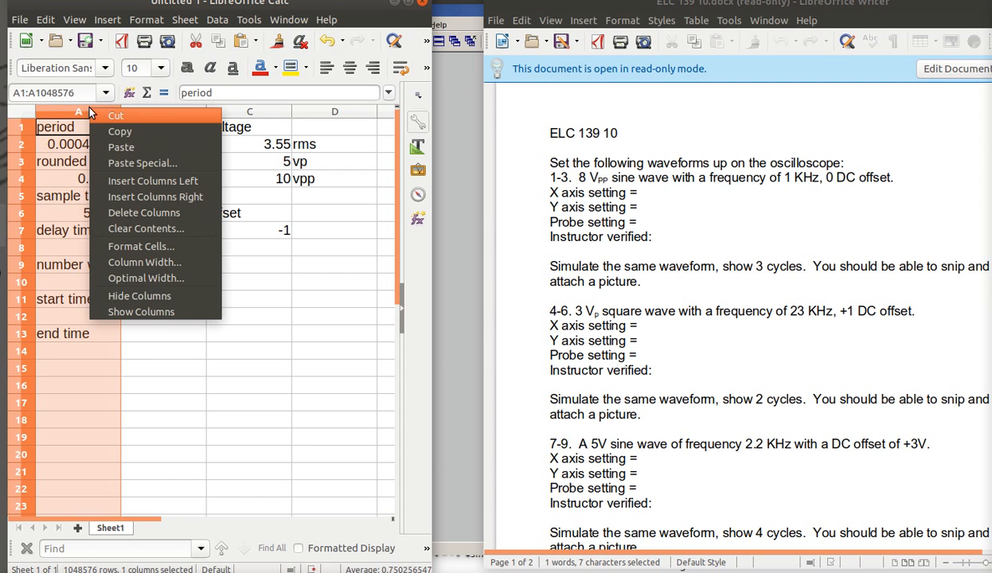
mouse_move(141, 246)
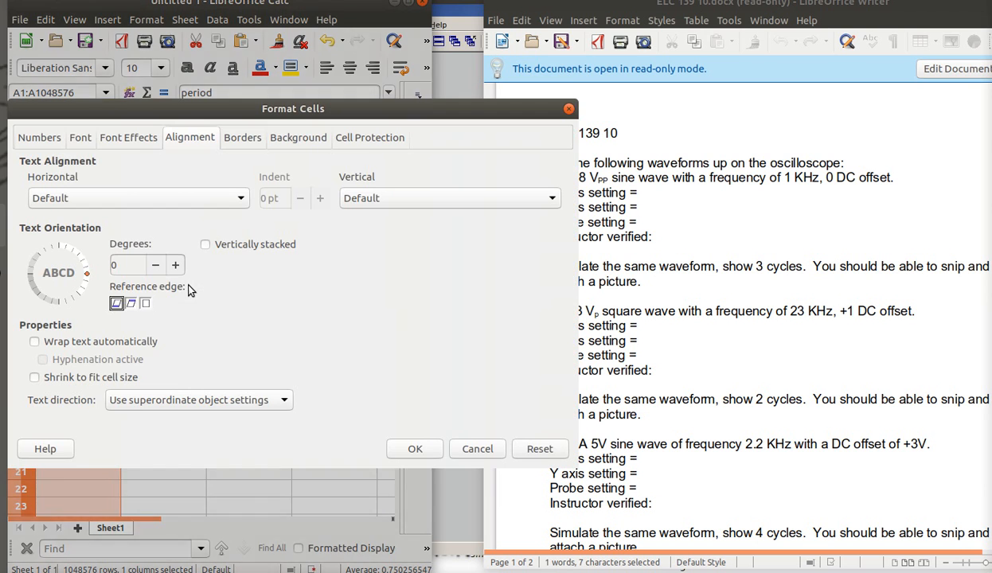
mouse_move(91, 163)
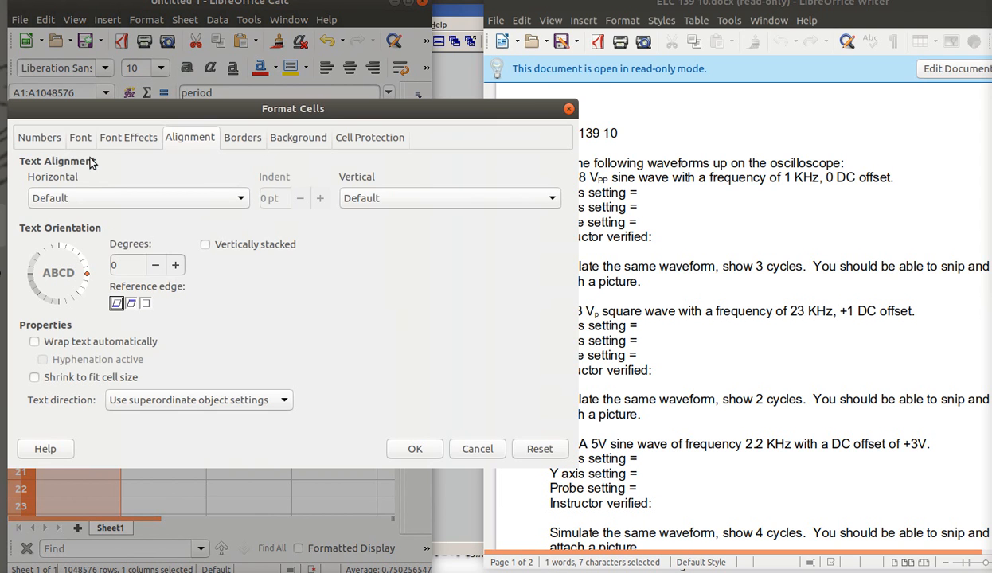
left_click(38, 137)
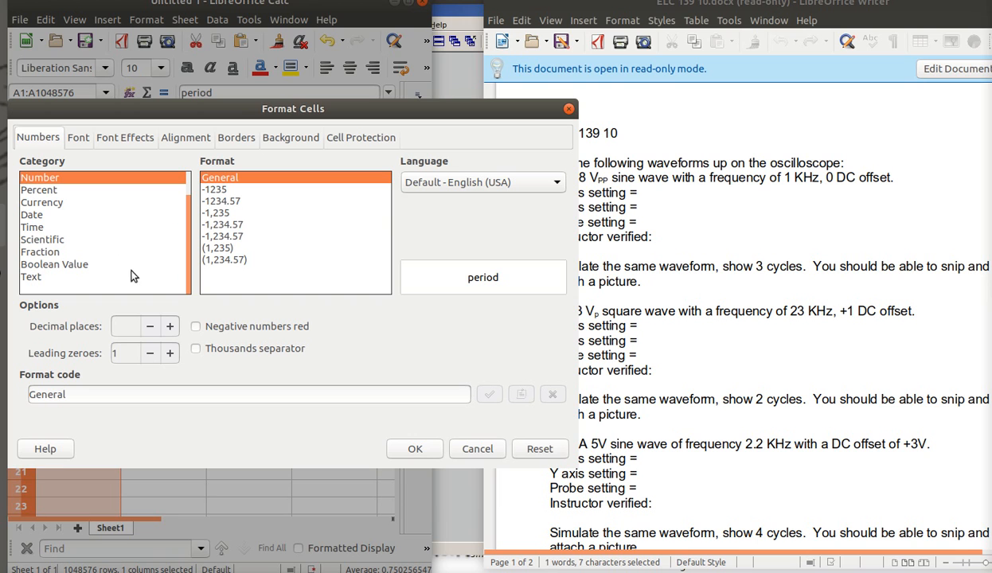
mouse_move(226, 256)
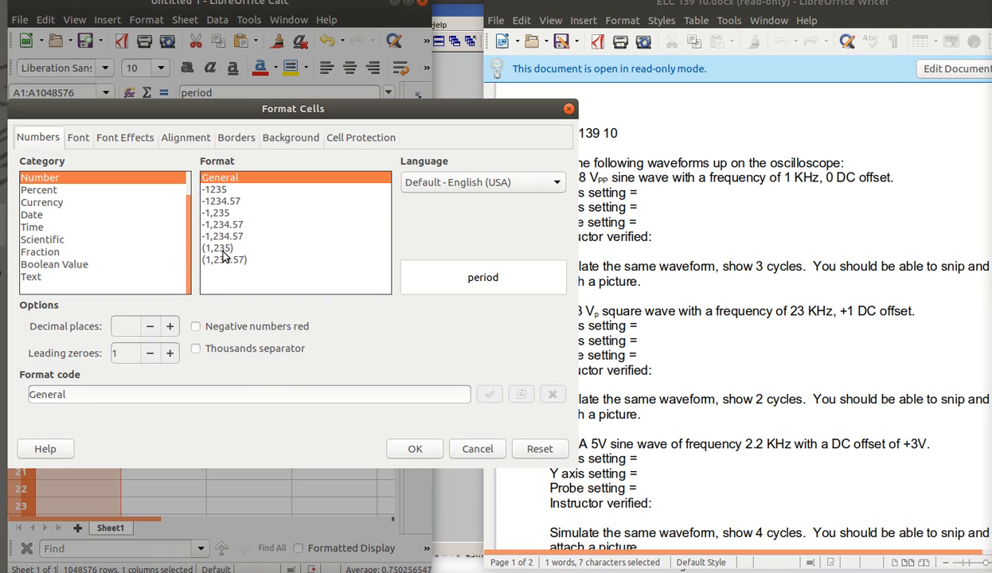
mouse_move(218, 194)
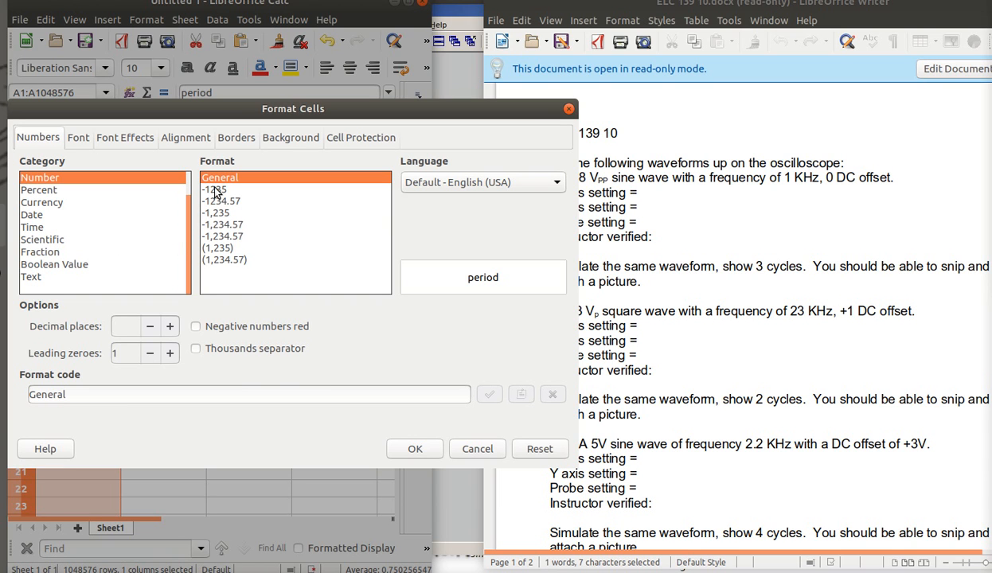
left_click(221, 201)
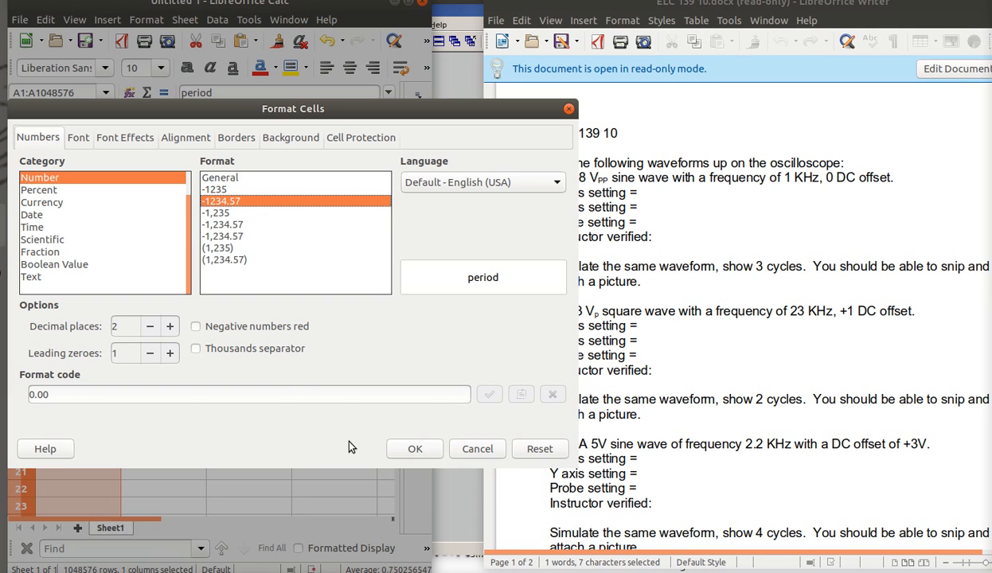
mouse_move(109, 340)
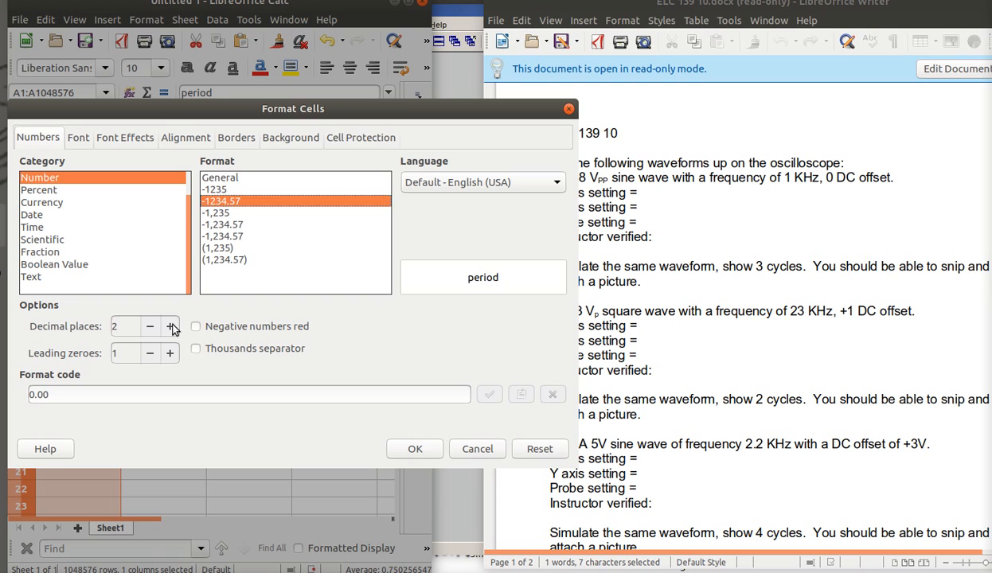
left_click(170, 327)
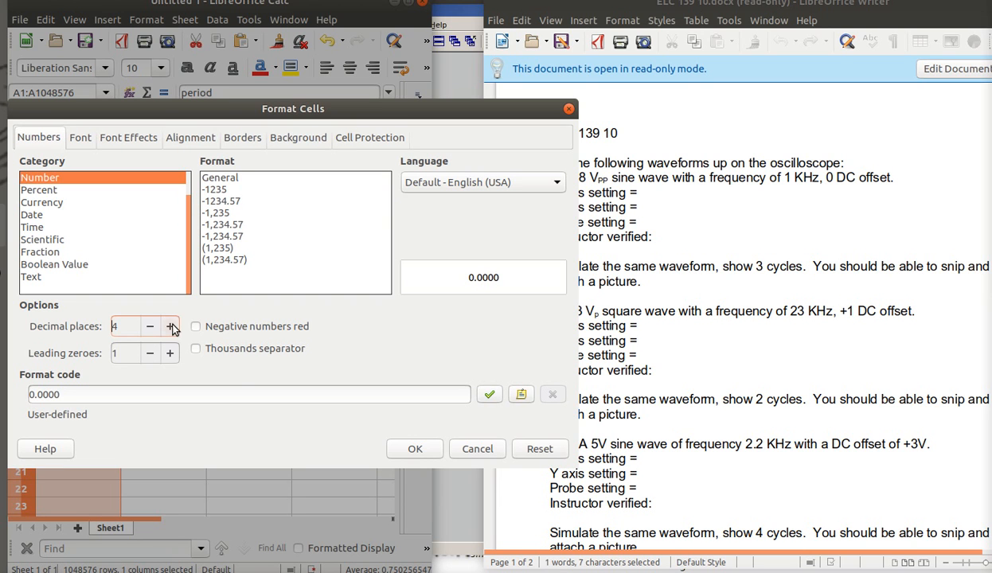
left_click(170, 326)
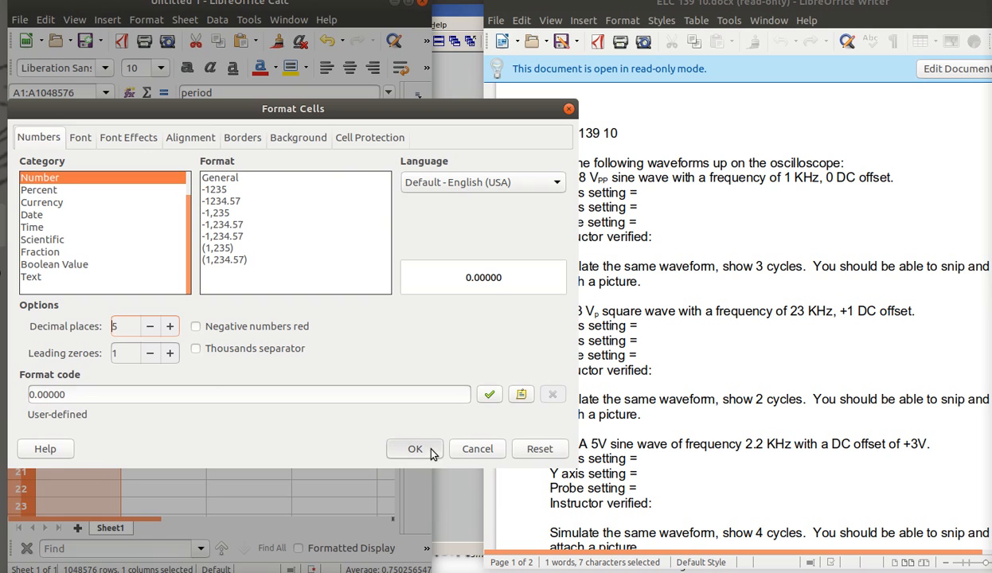
left_click(415, 448)
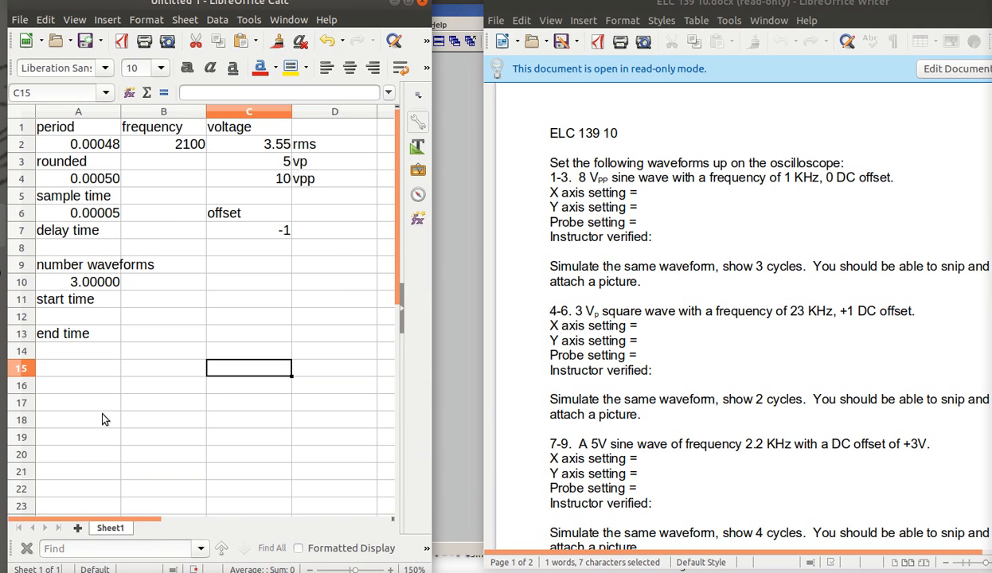
mouse_move(116, 179)
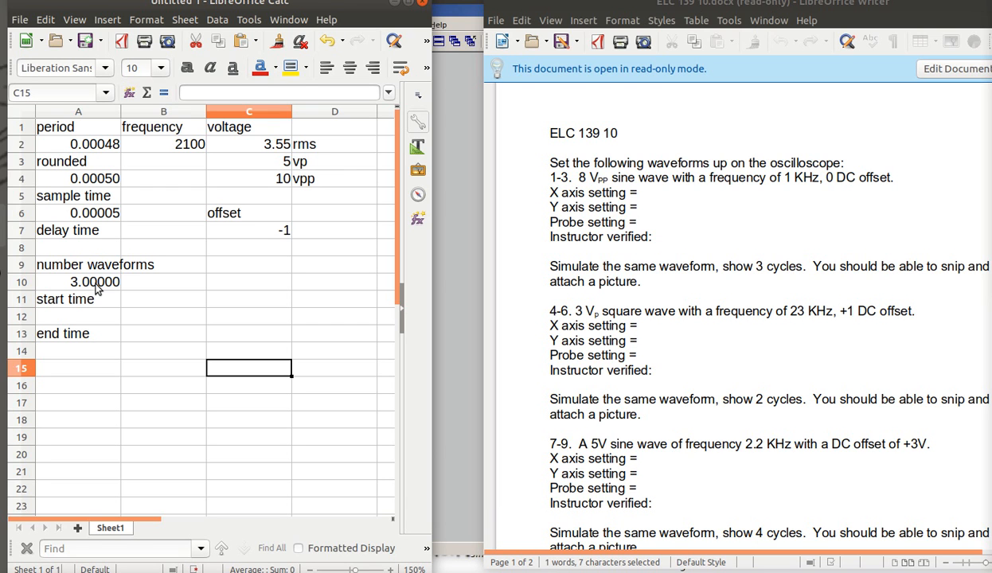
mouse_move(89, 263)
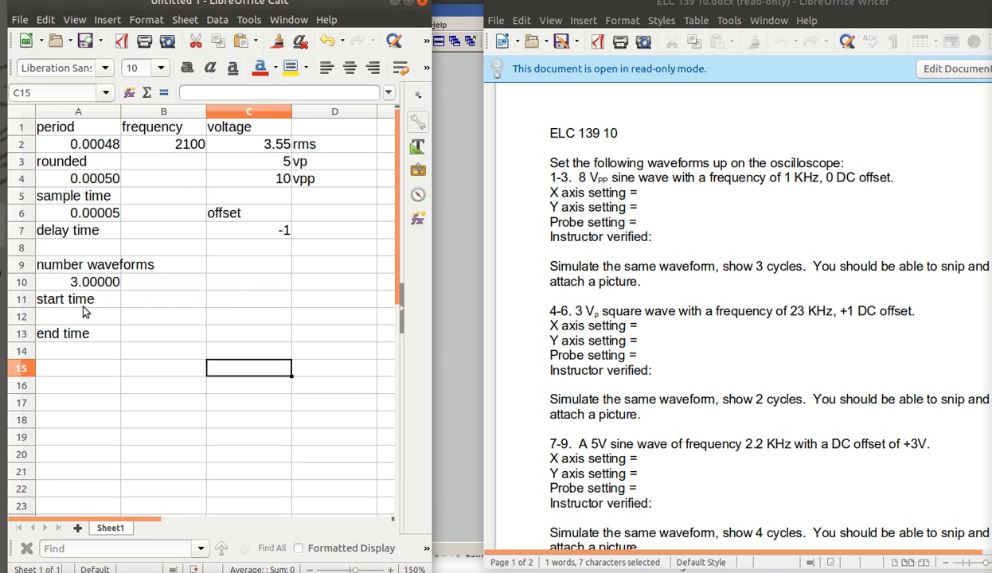
mouse_move(80, 290)
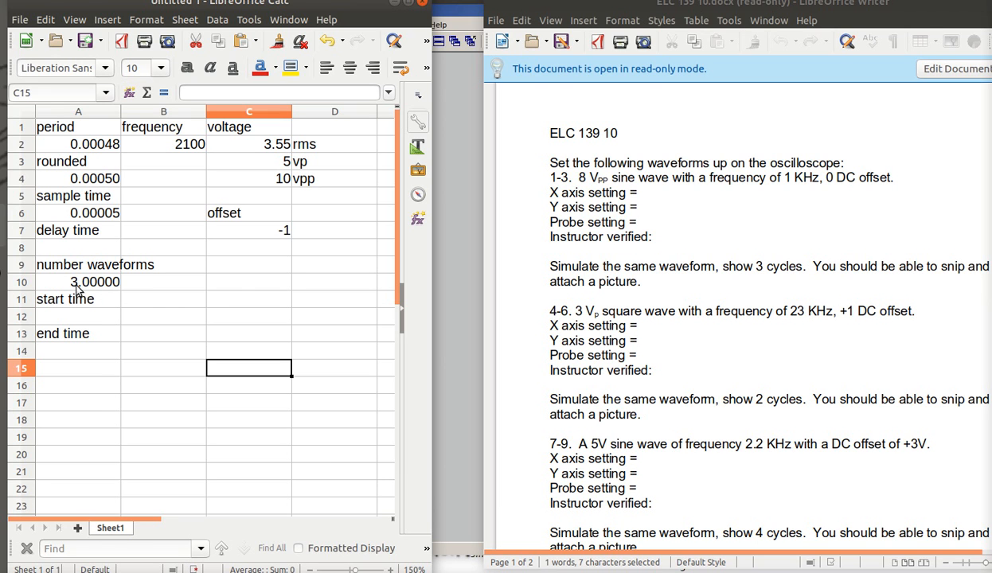
mouse_move(102, 221)
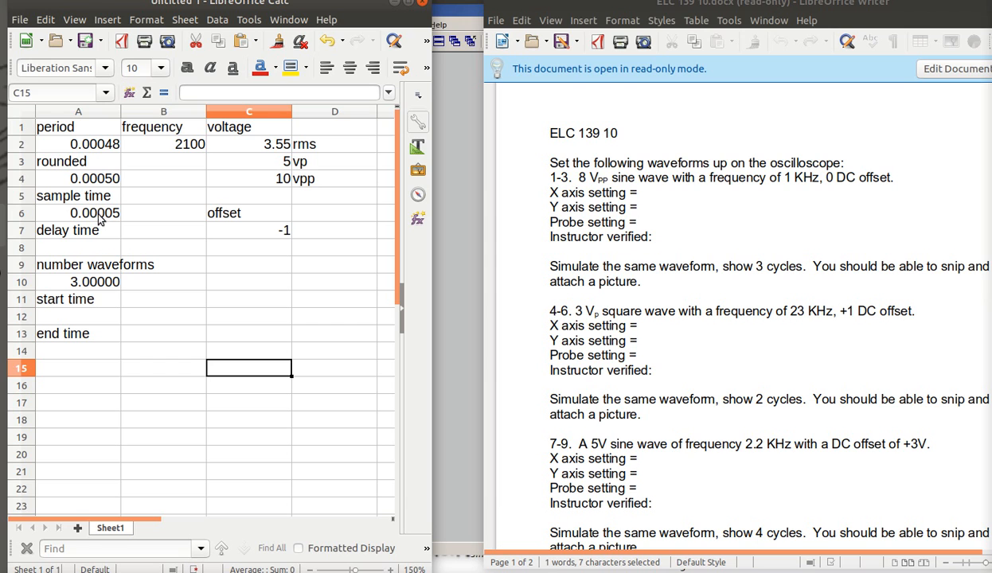
mouse_move(95, 250)
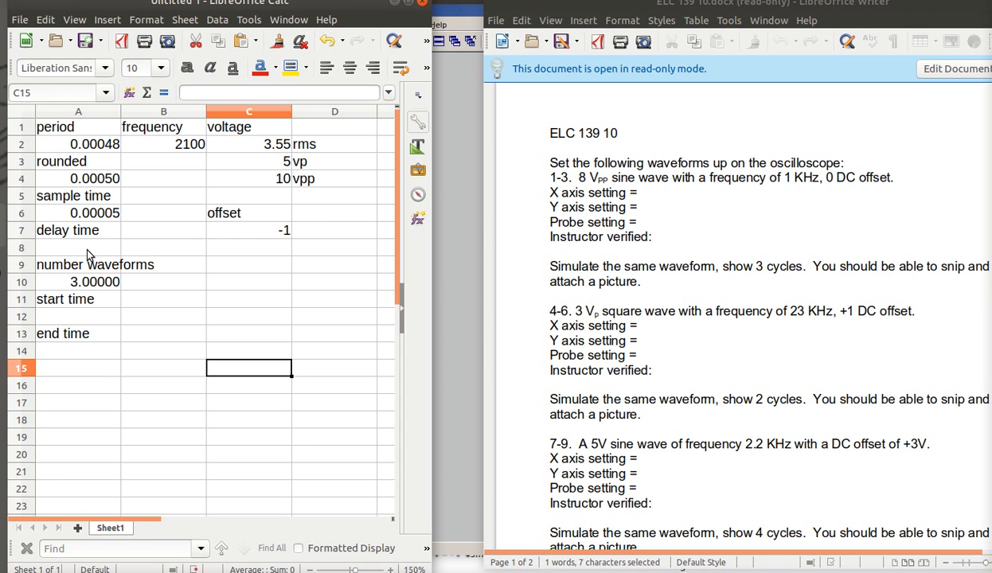
mouse_move(90, 237)
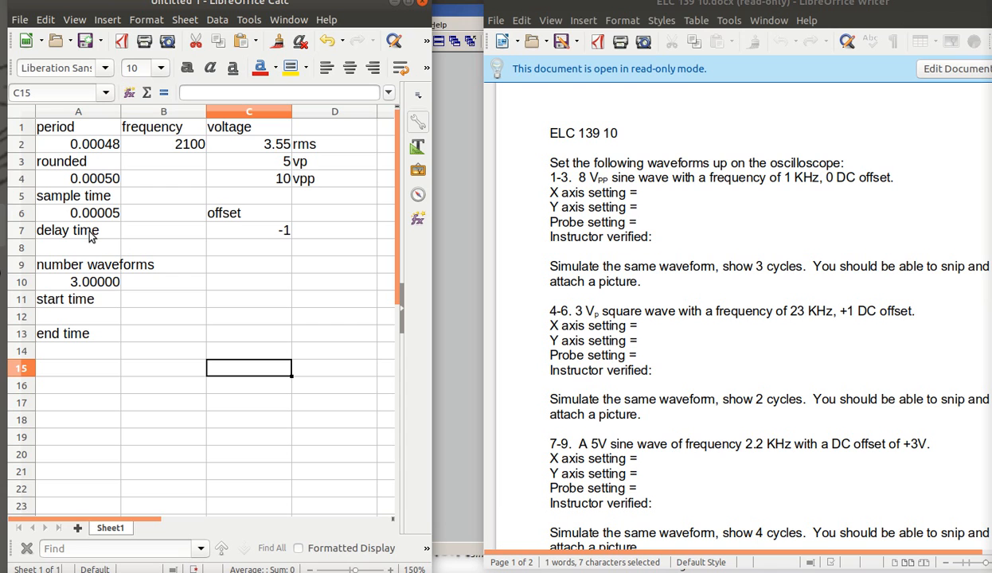
mouse_move(86, 248)
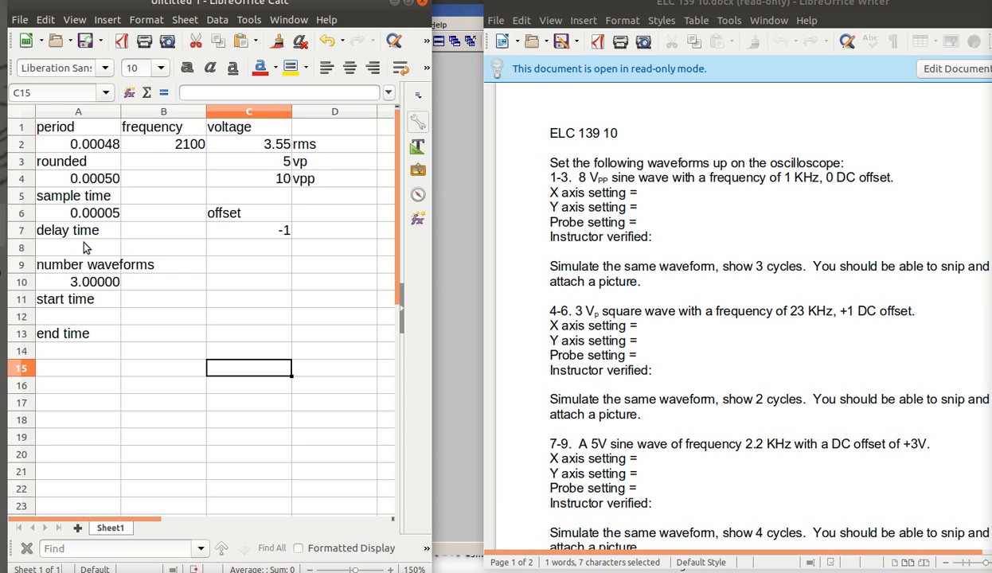
mouse_move(82, 263)
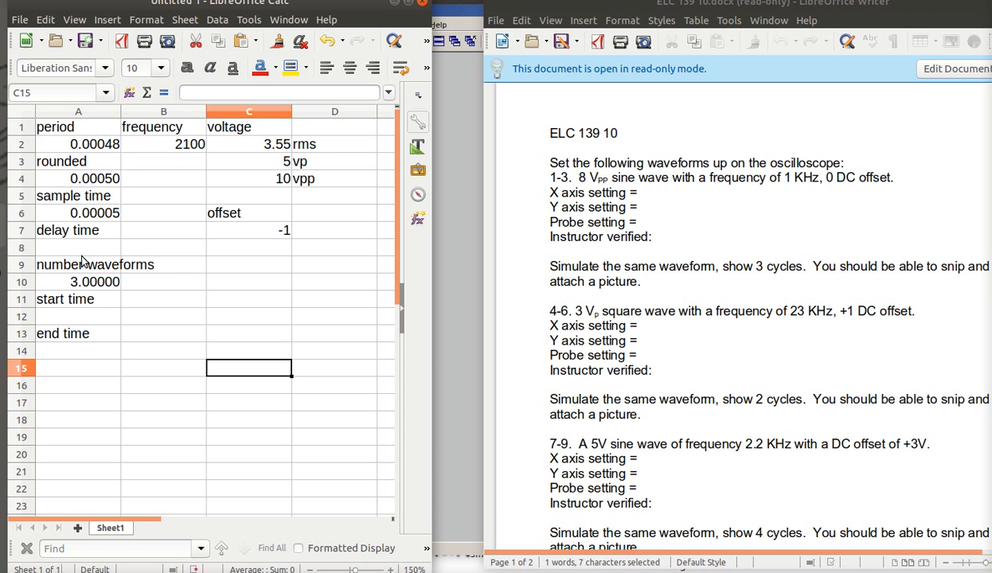
mouse_move(83, 235)
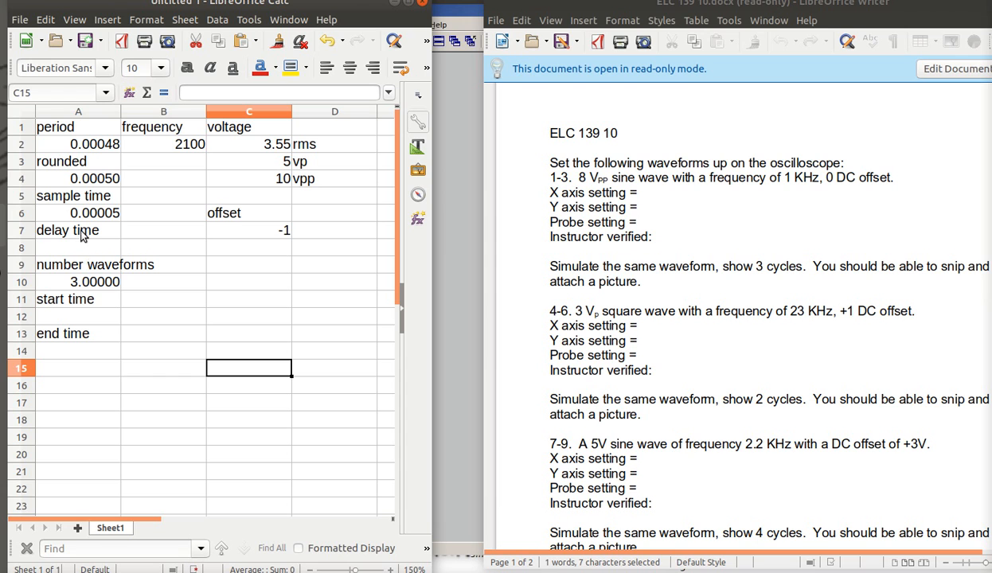
mouse_move(100, 187)
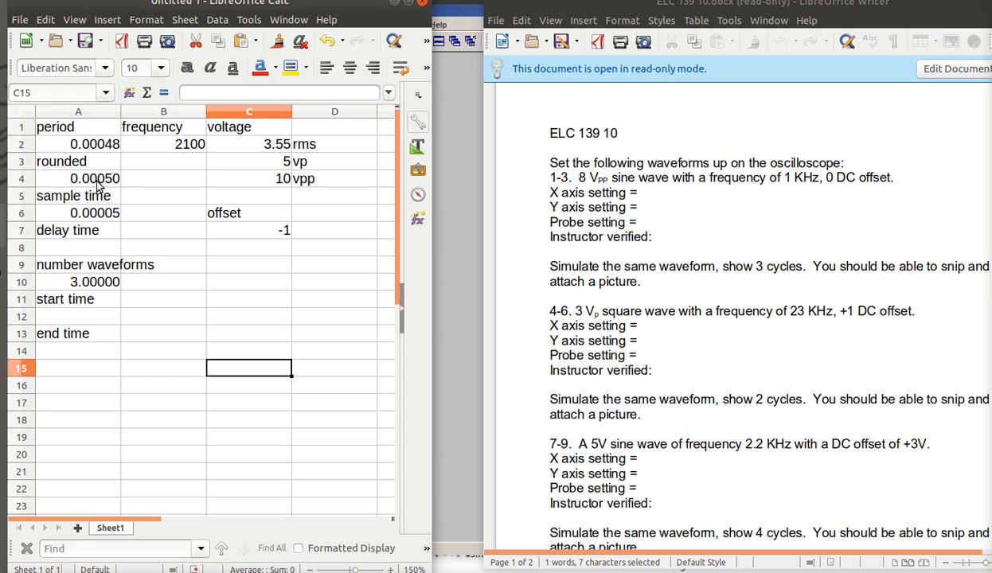
mouse_move(106, 190)
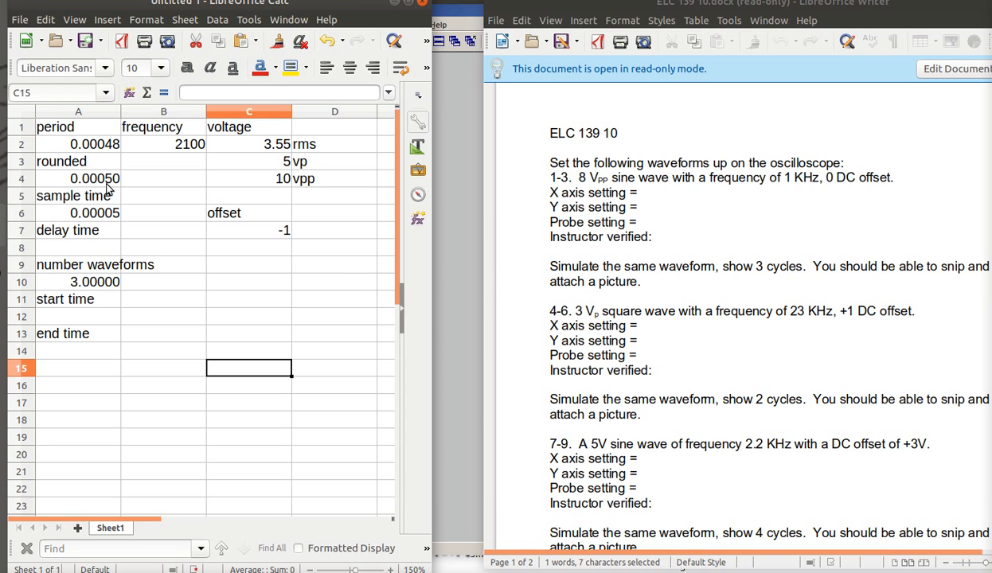
Step: Enter a delay time of .001 under the delay time label
left_click(78, 247)
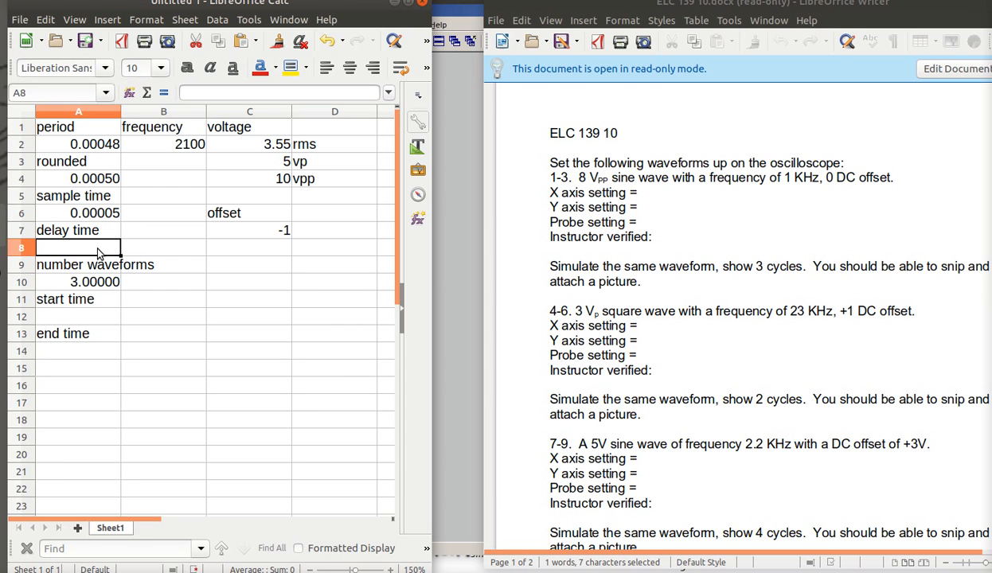
type(".0")
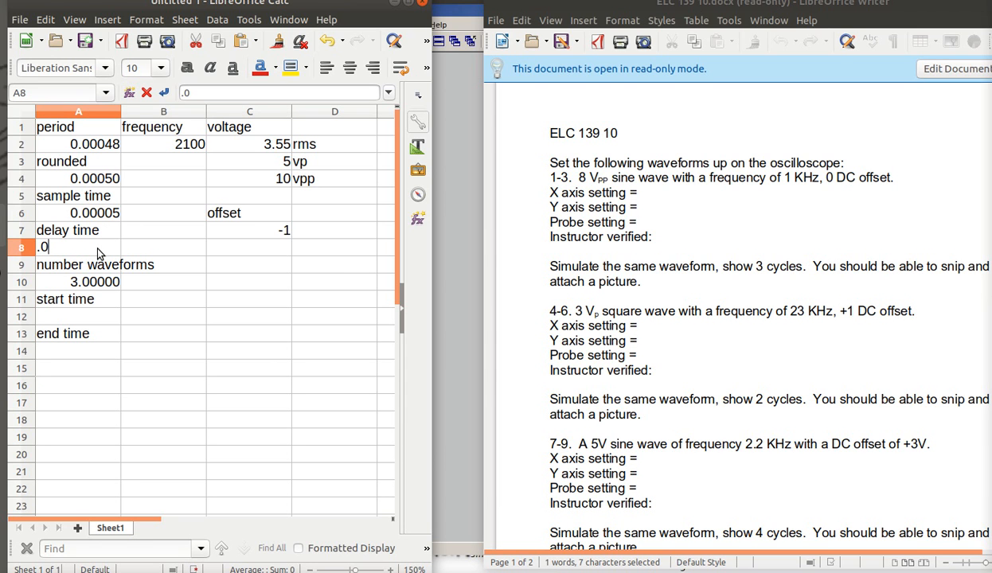
type("01")
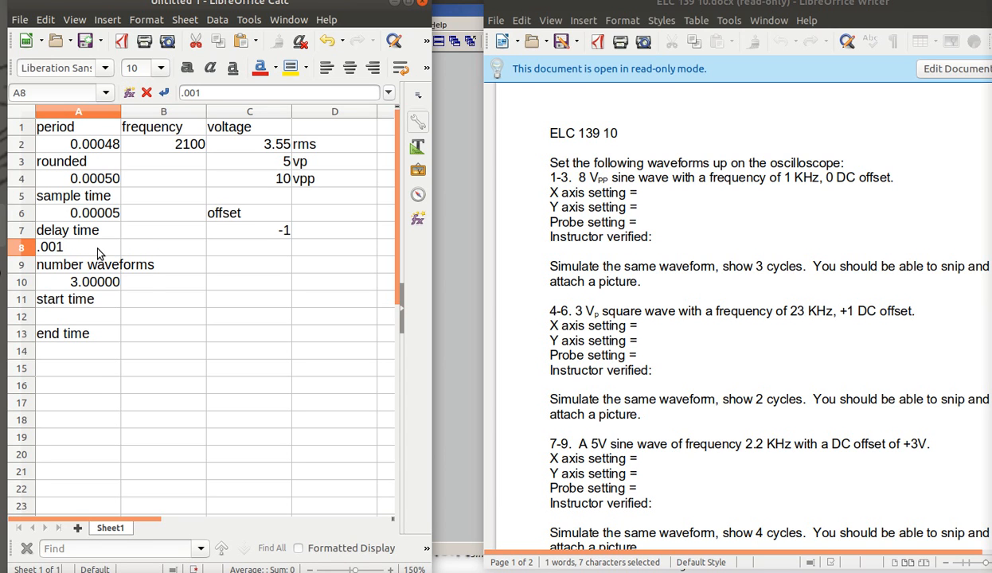
key("Return")
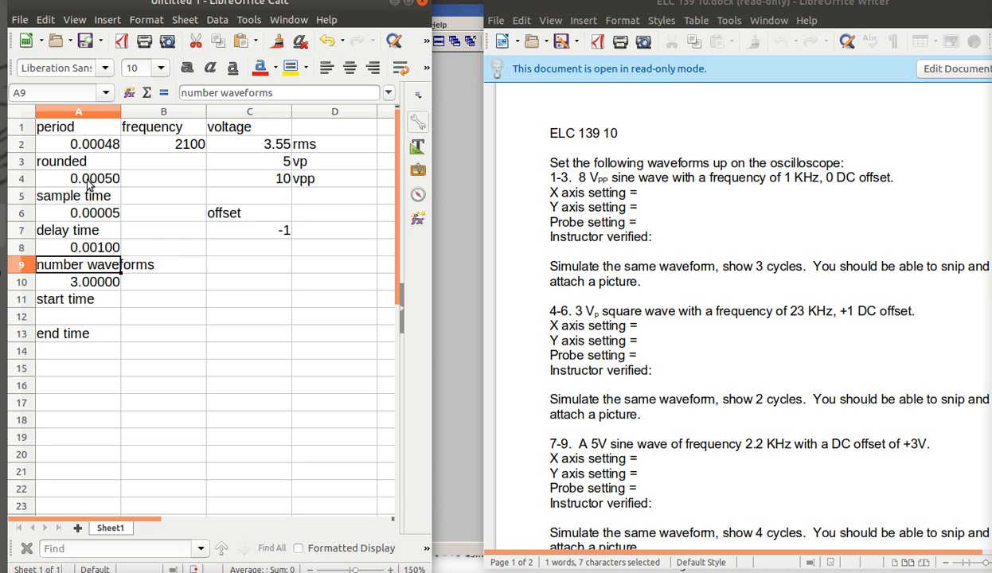
mouse_move(94, 188)
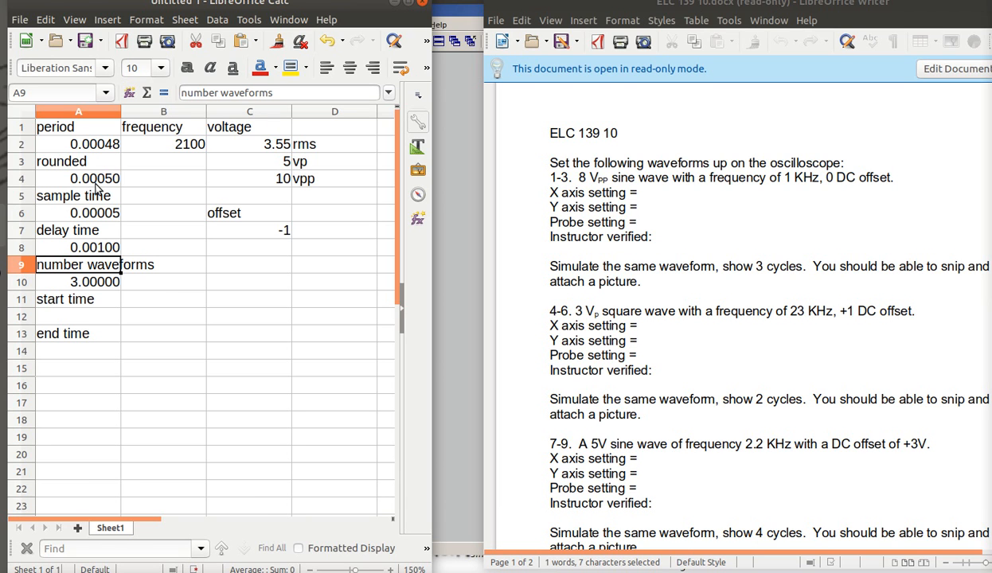
mouse_move(68, 338)
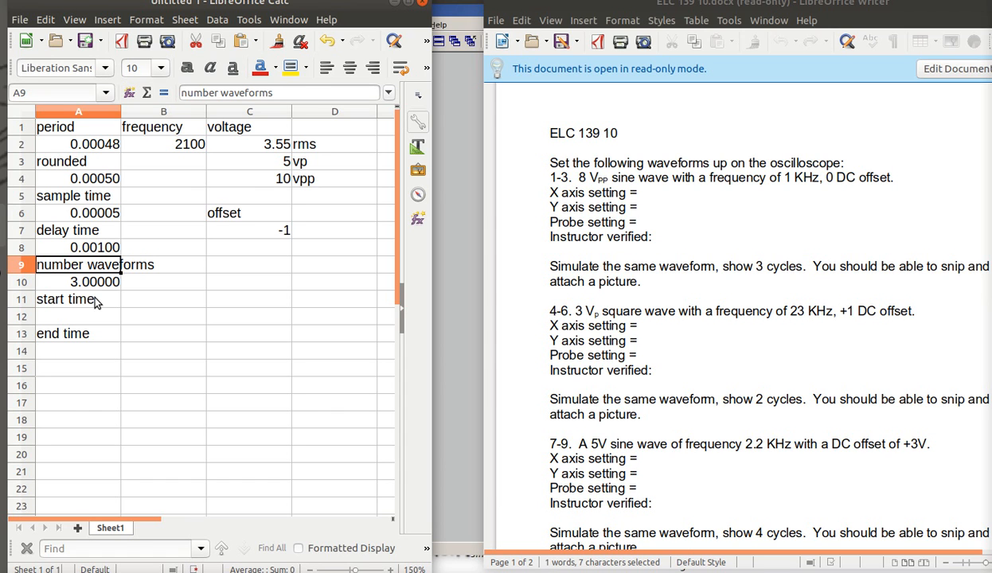
mouse_move(86, 353)
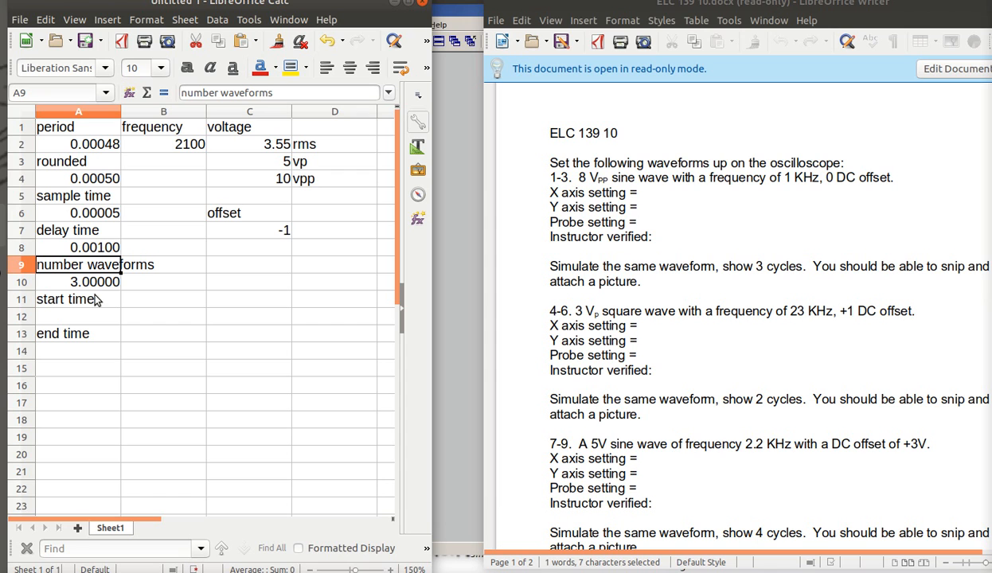
mouse_move(72, 309)
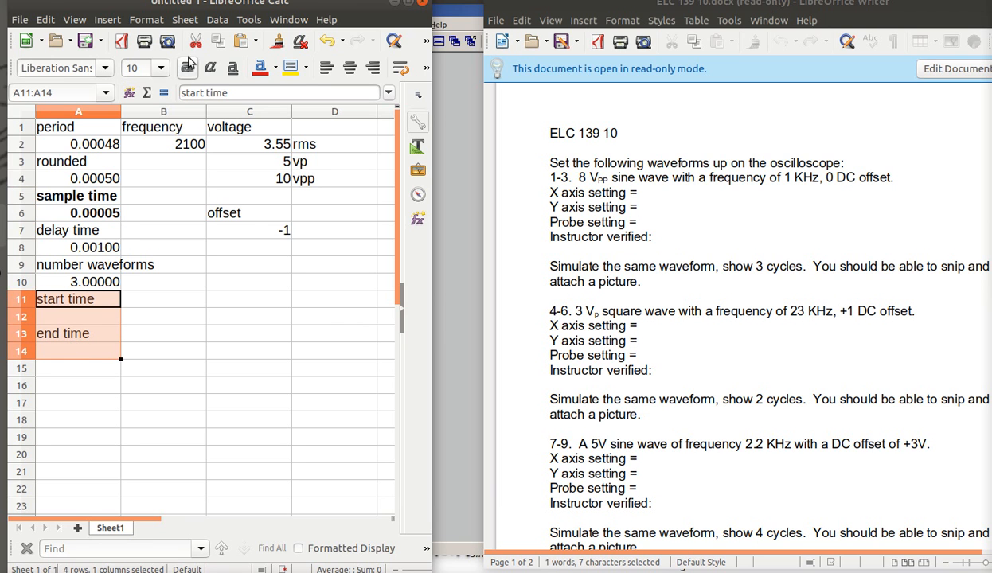
Step: Bold the start/end time labels and set the start time in A12 to reference the delay time A8
left_click(163, 368)
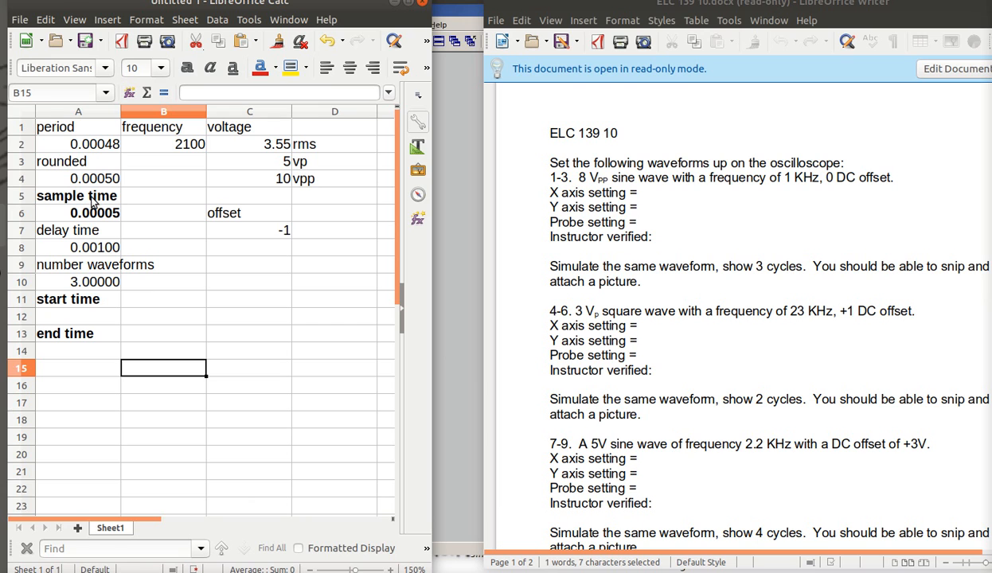
mouse_move(96, 285)
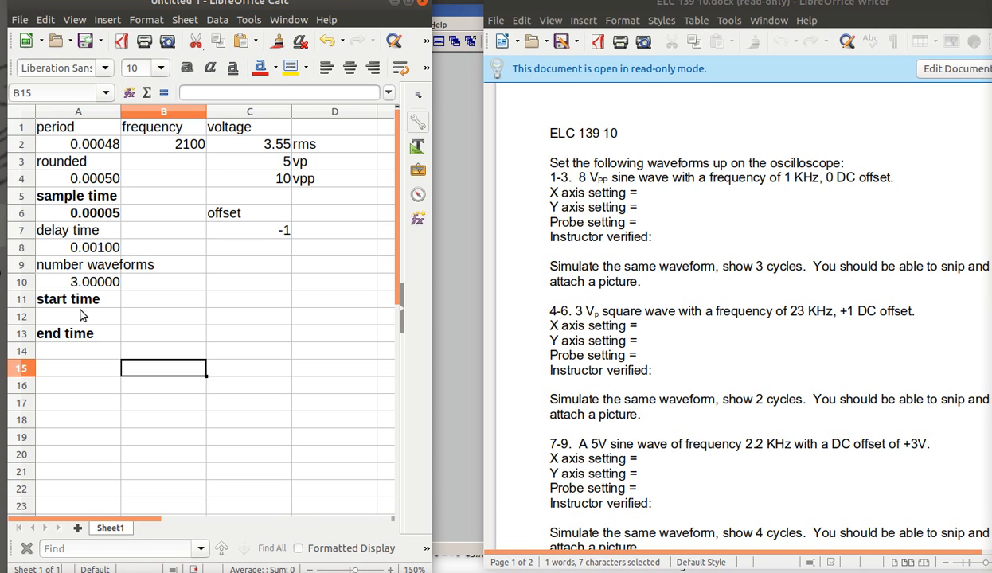
mouse_move(80, 326)
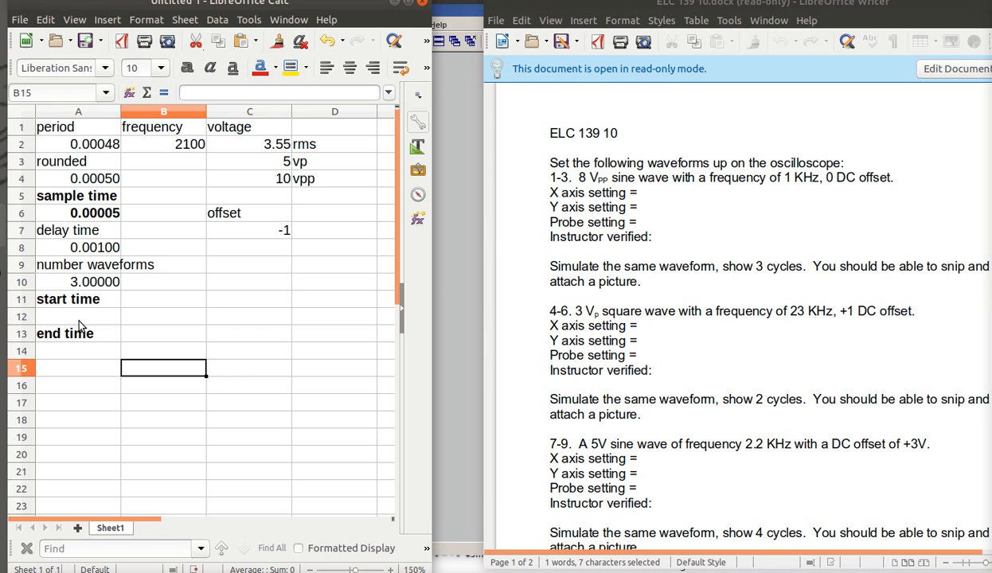
left_click(78, 317)
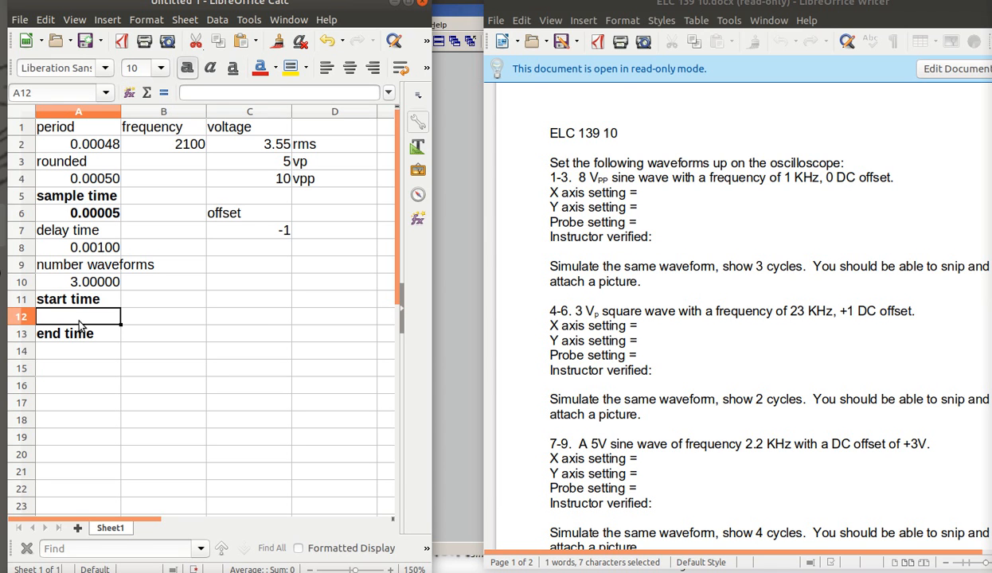
type("=")
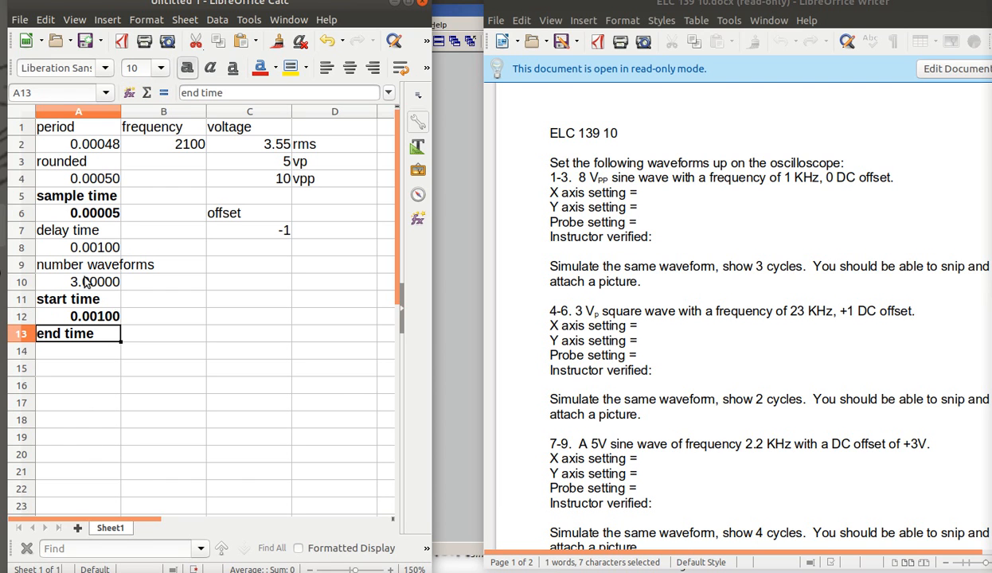
mouse_move(94, 331)
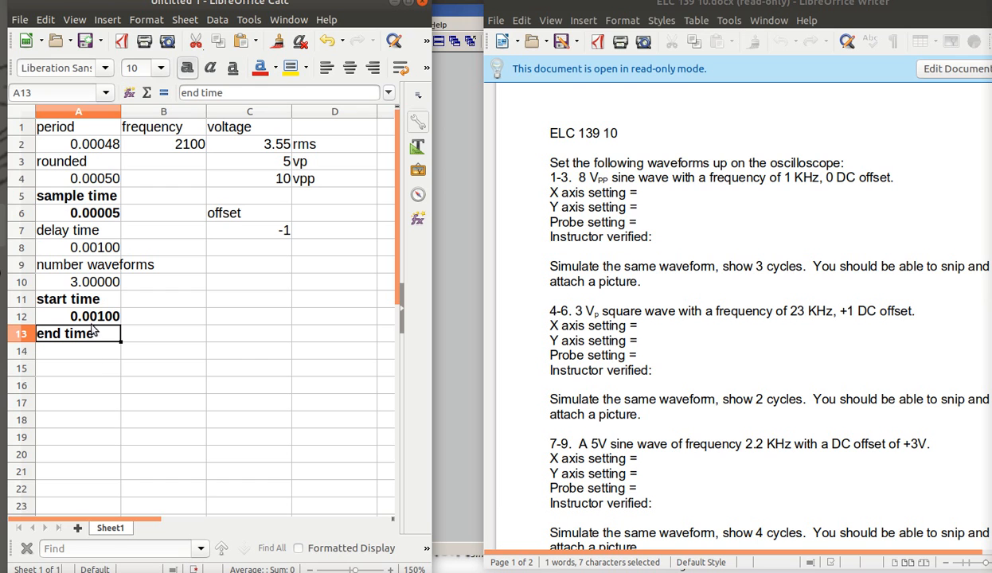
mouse_move(102, 215)
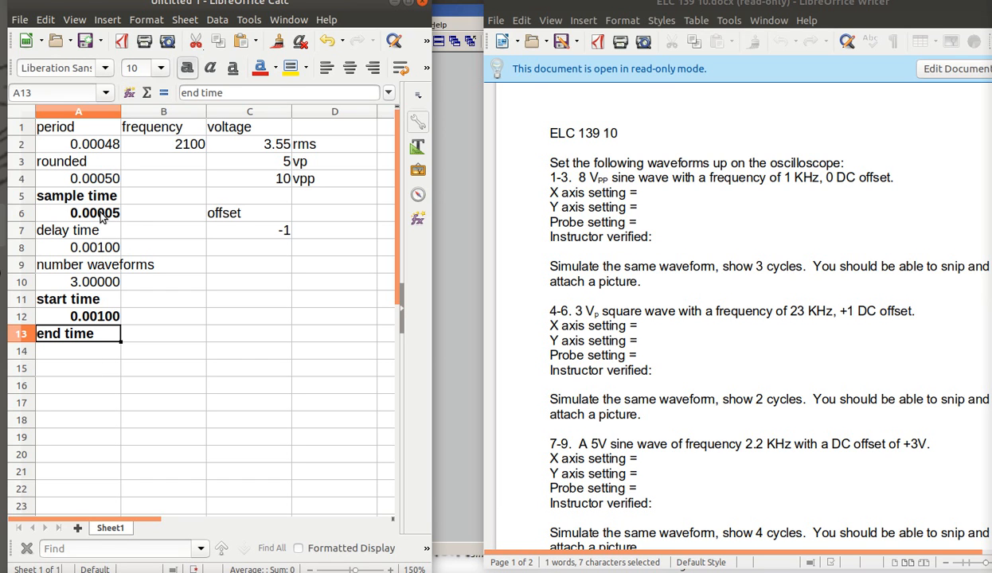
mouse_move(103, 263)
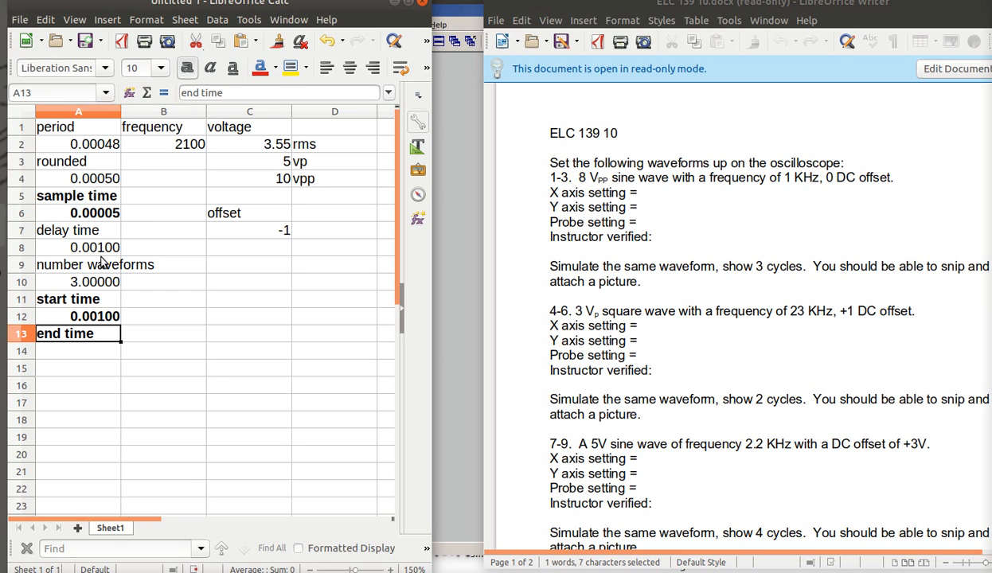
mouse_move(88, 287)
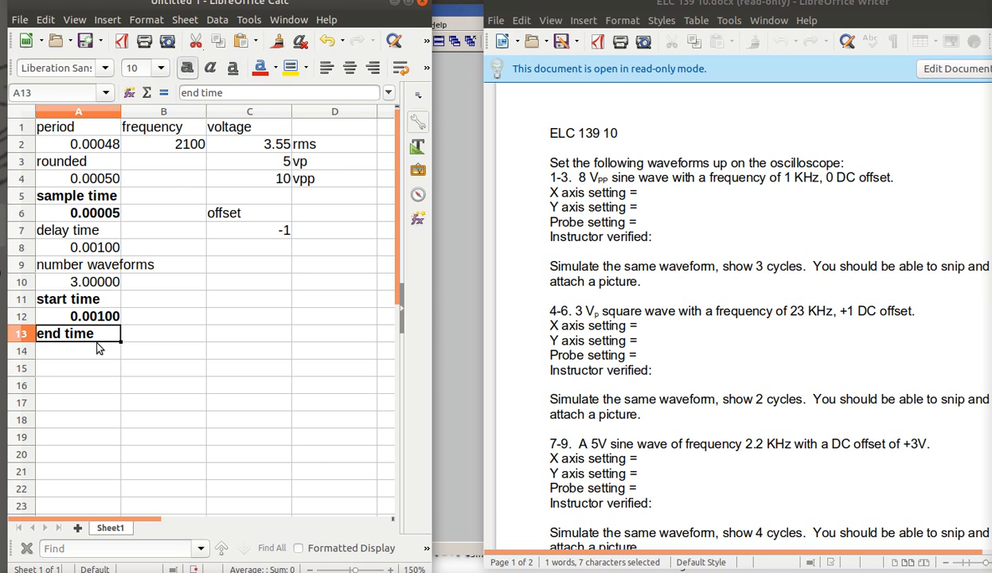
Step: Compute the end time in A14 as =a10*a4+a12, giving 0.00250
left_click(78, 350)
type("=")
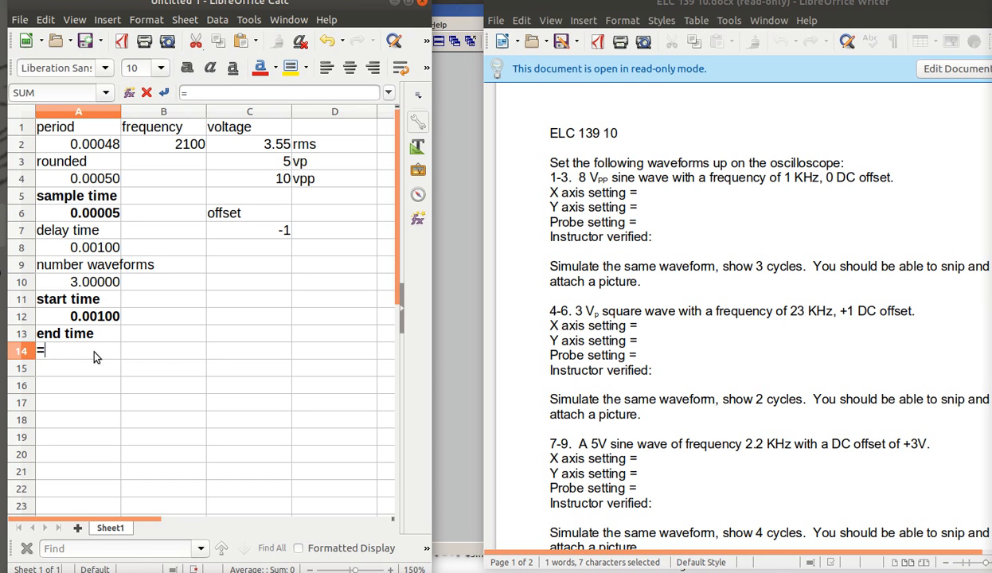
type("a1")
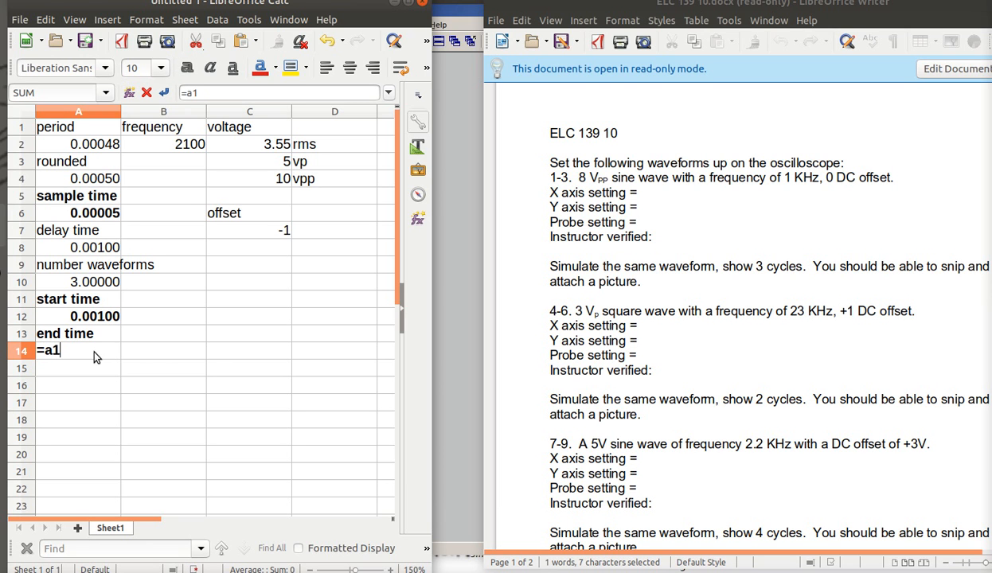
type("0*")
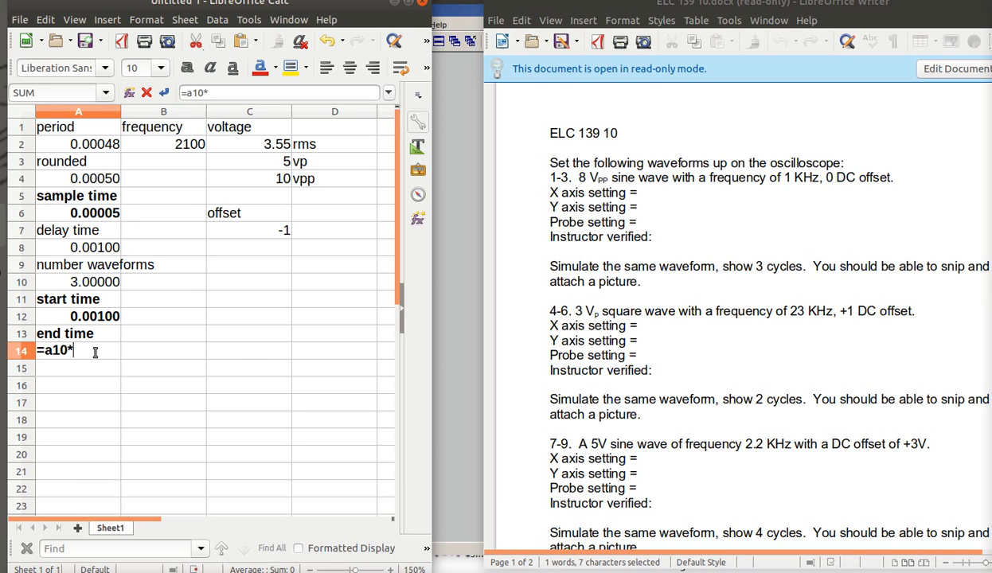
type("a")
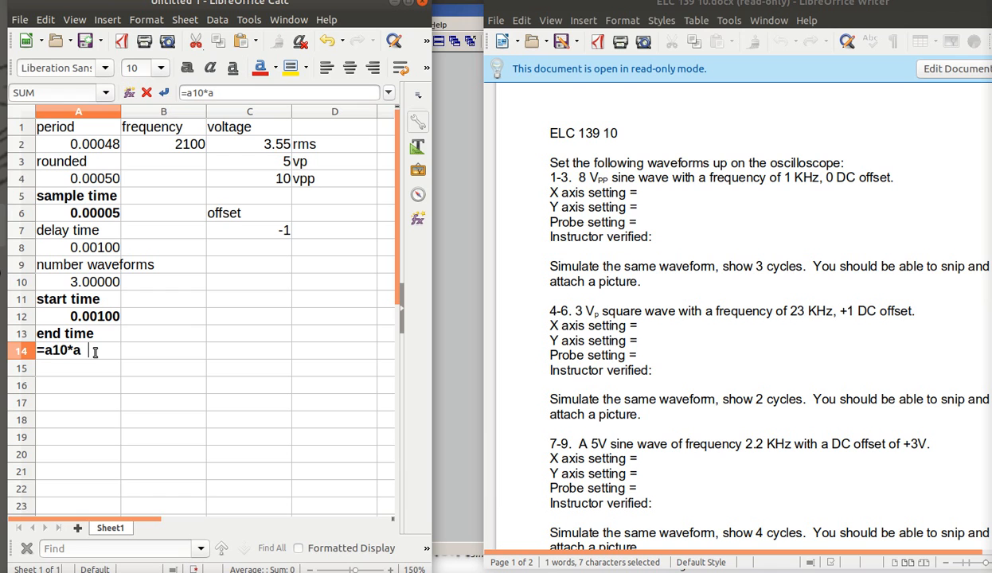
type("4")
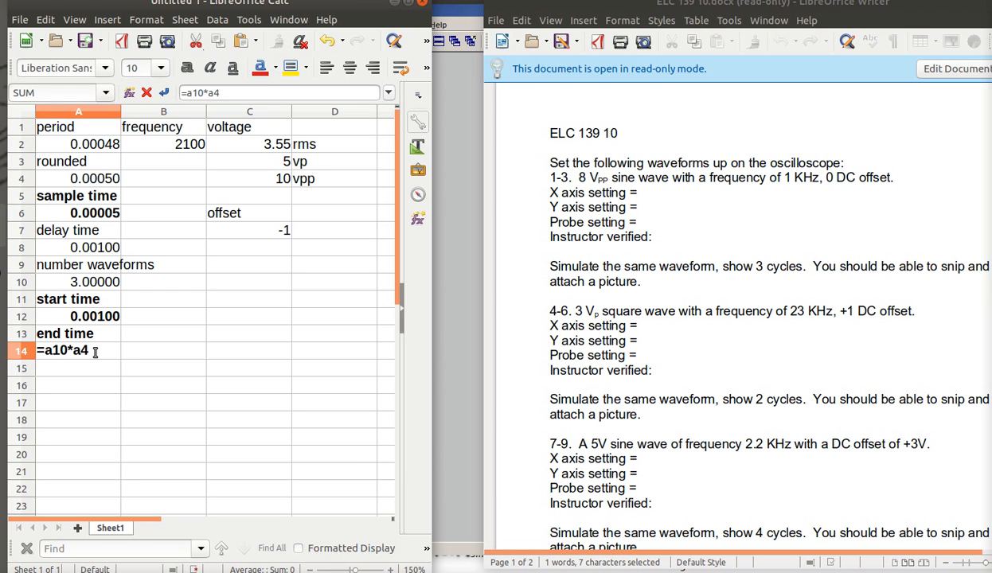
type("+")
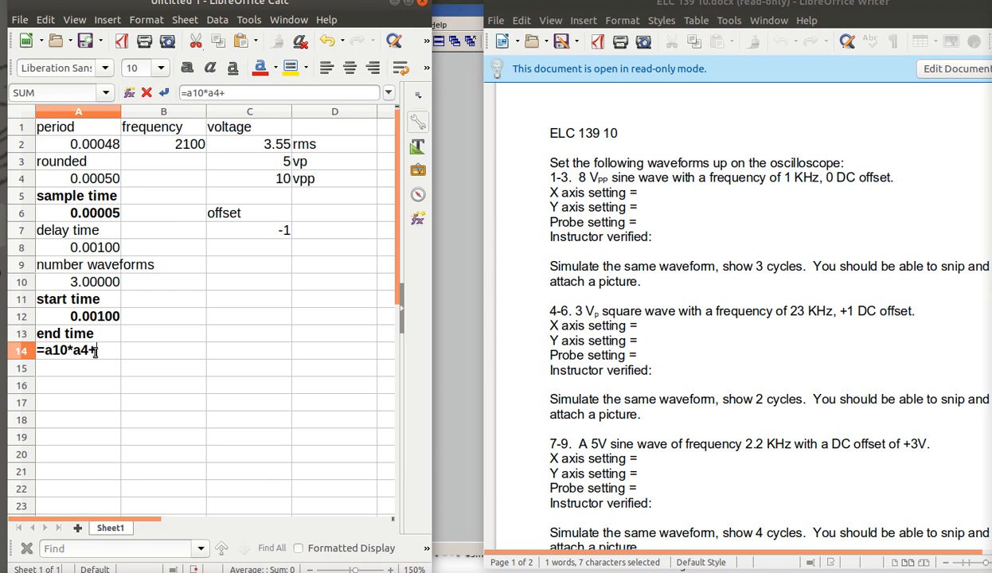
type("a1")
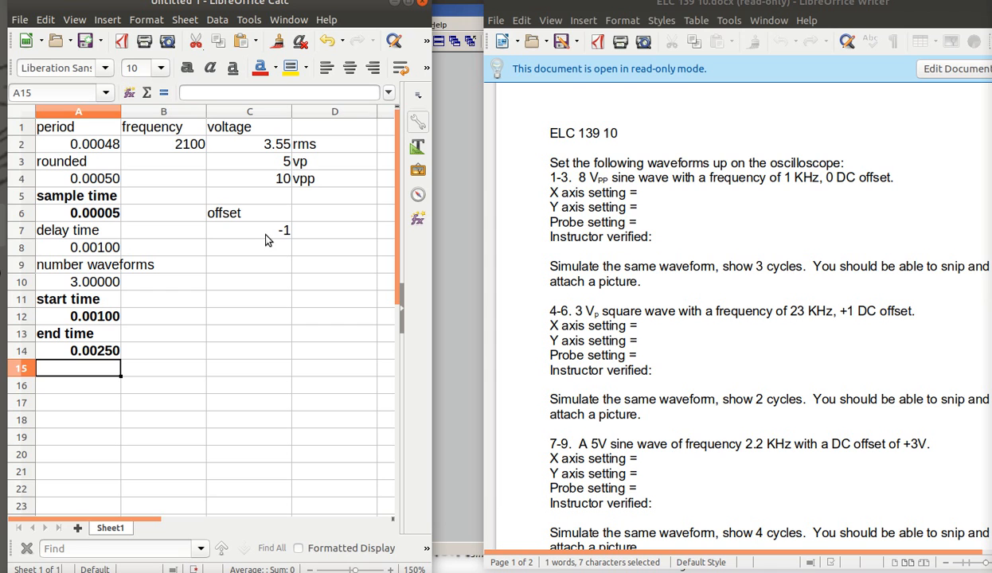
mouse_move(191, 235)
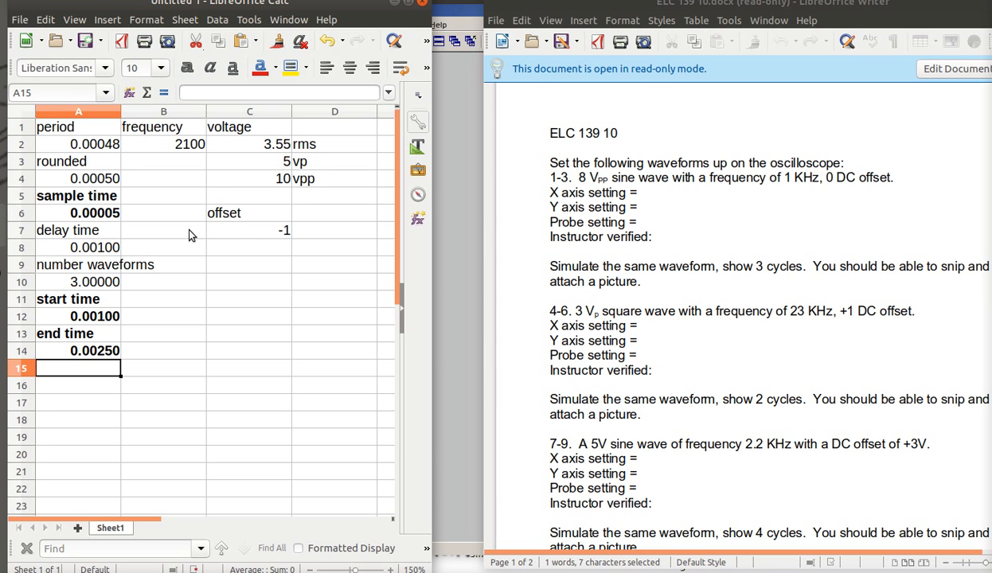
mouse_move(164, 357)
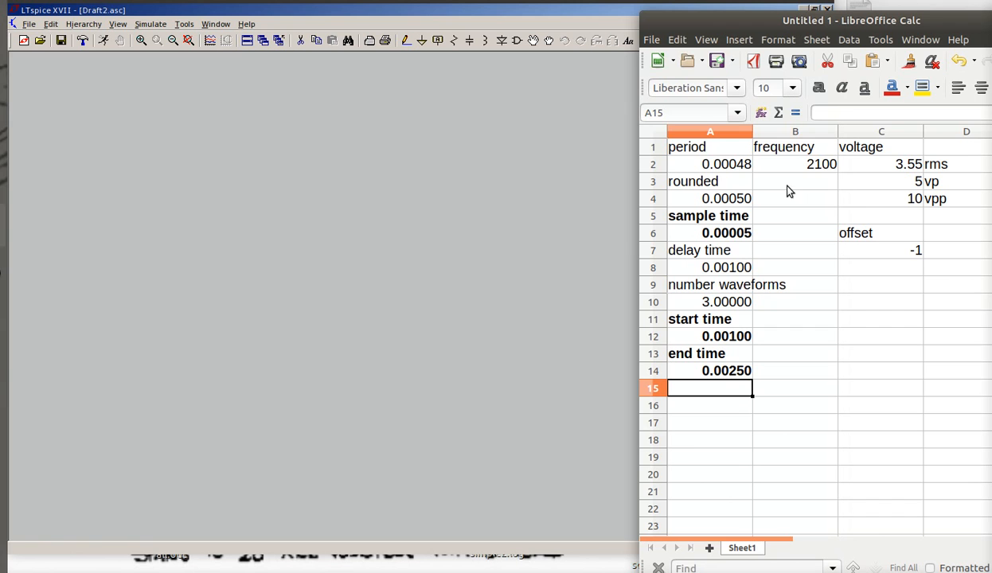
mouse_move(518, 40)
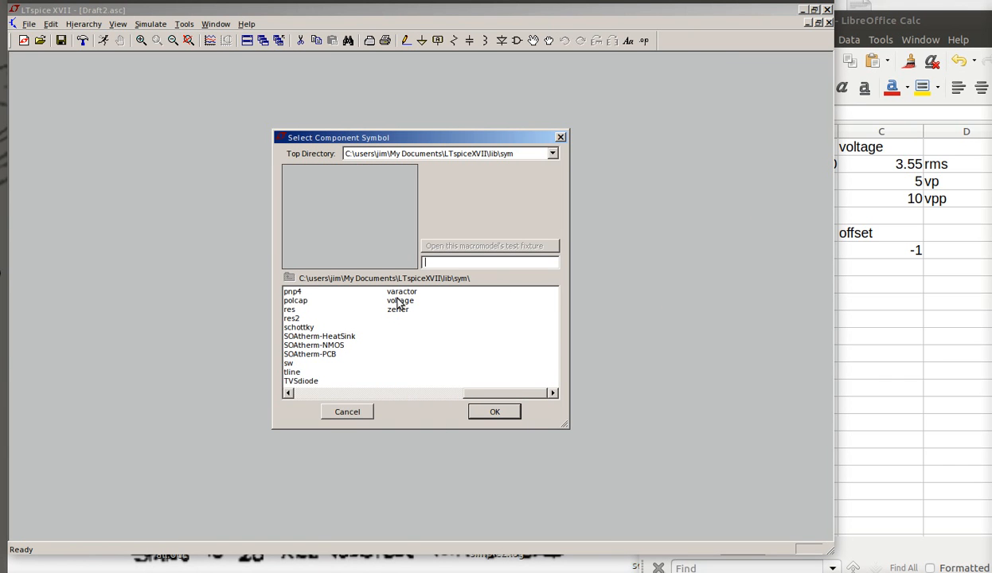
Step: Place voltage source V1 on the schematic and add a ground symbol below it
left_click(400, 301)
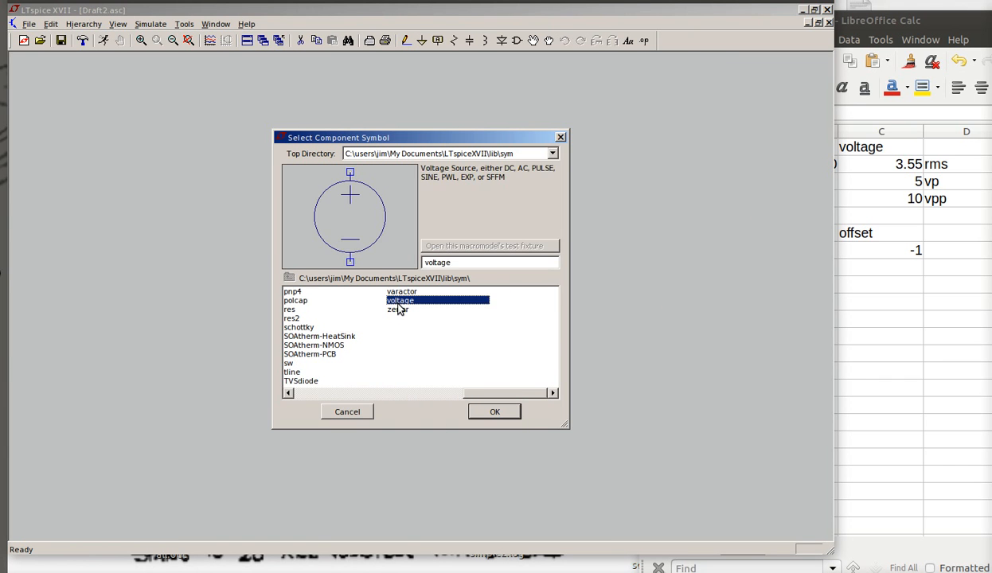
left_click(494, 412)
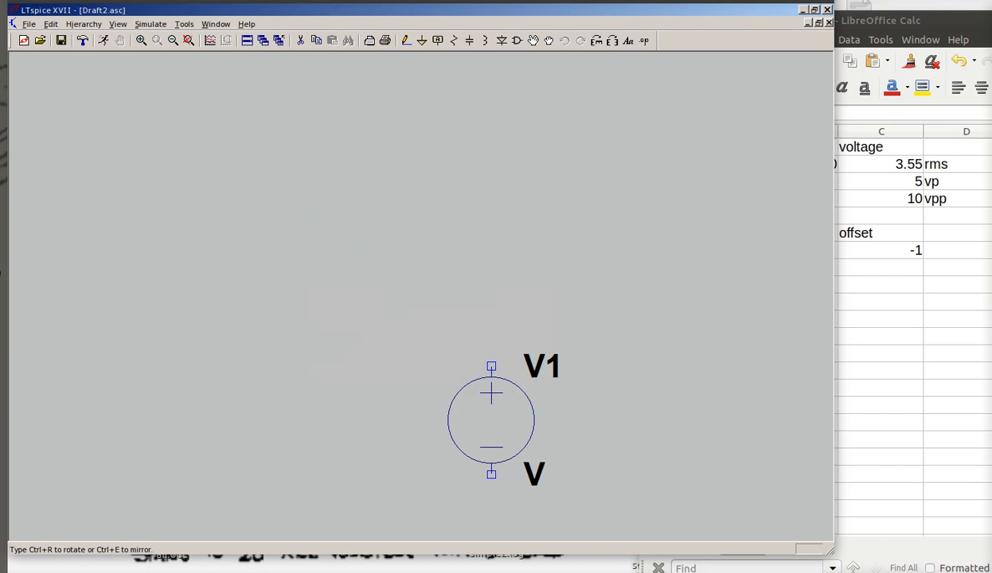
left_click_drag(491, 420, 144, 268)
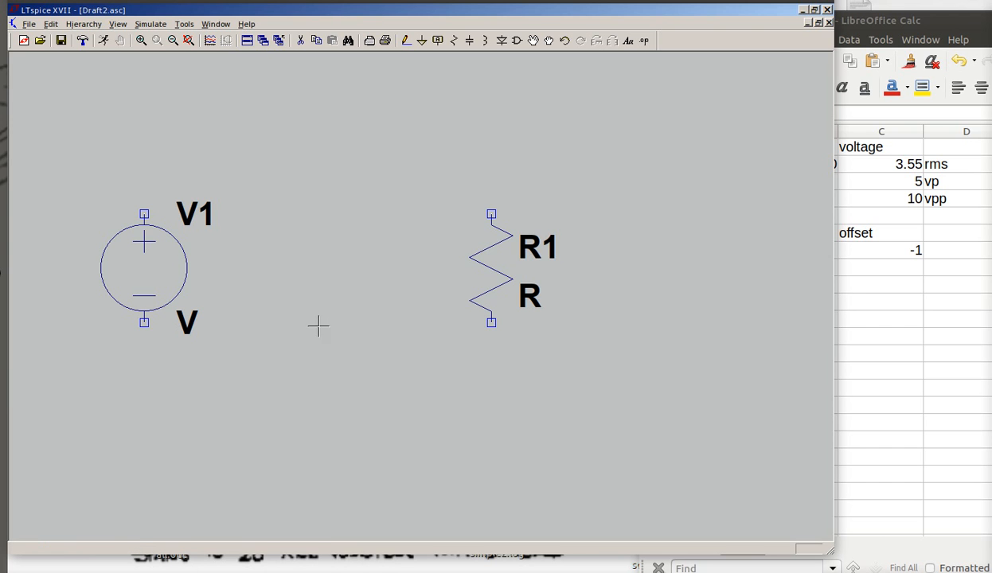
mouse_move(311, 145)
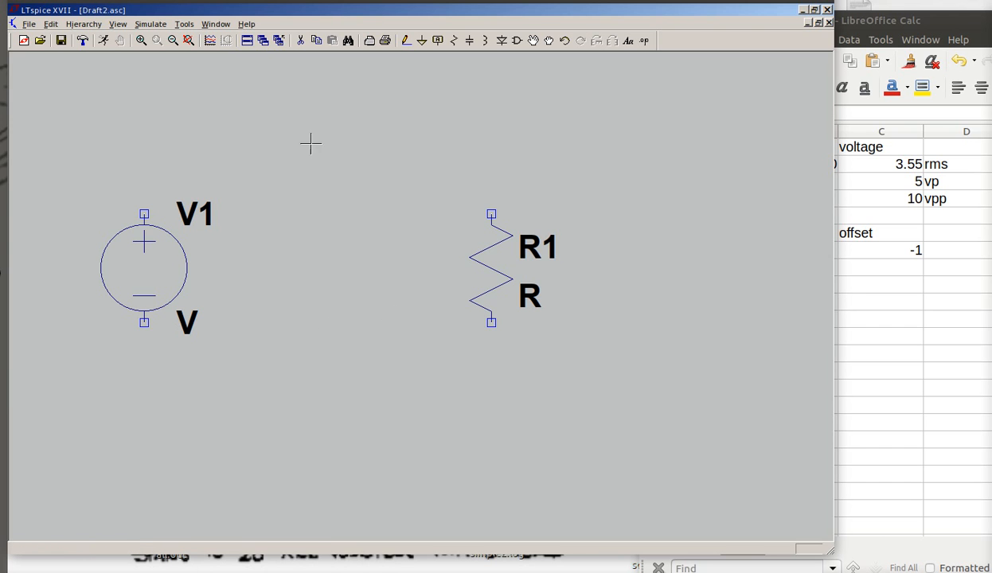
mouse_move(229, 171)
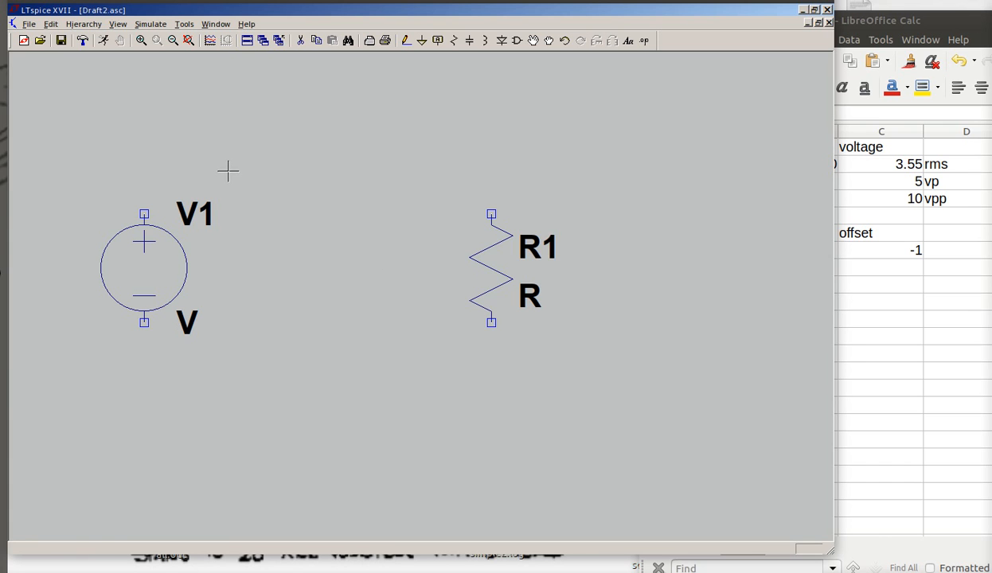
left_click(422, 41)
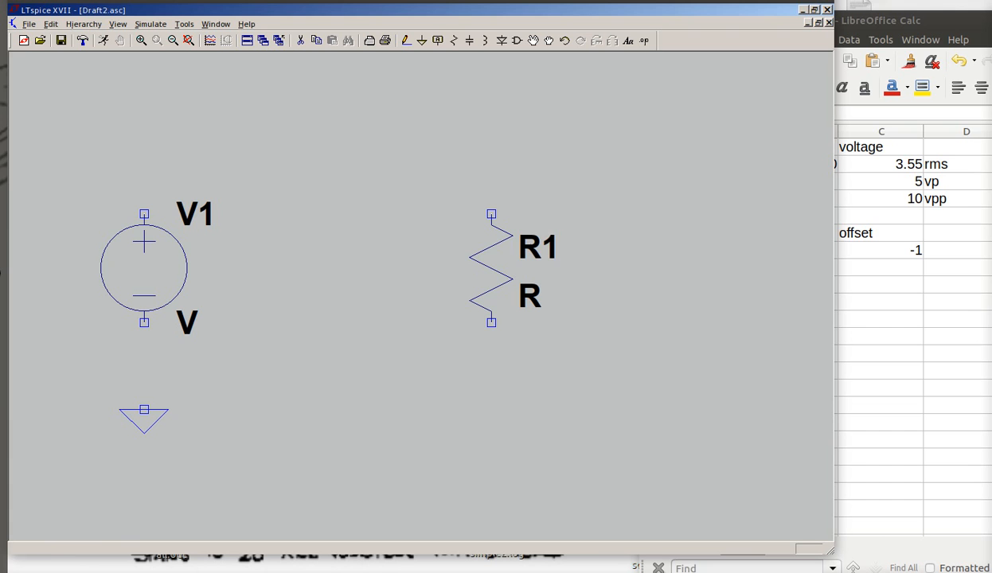
mouse_move(252, 320)
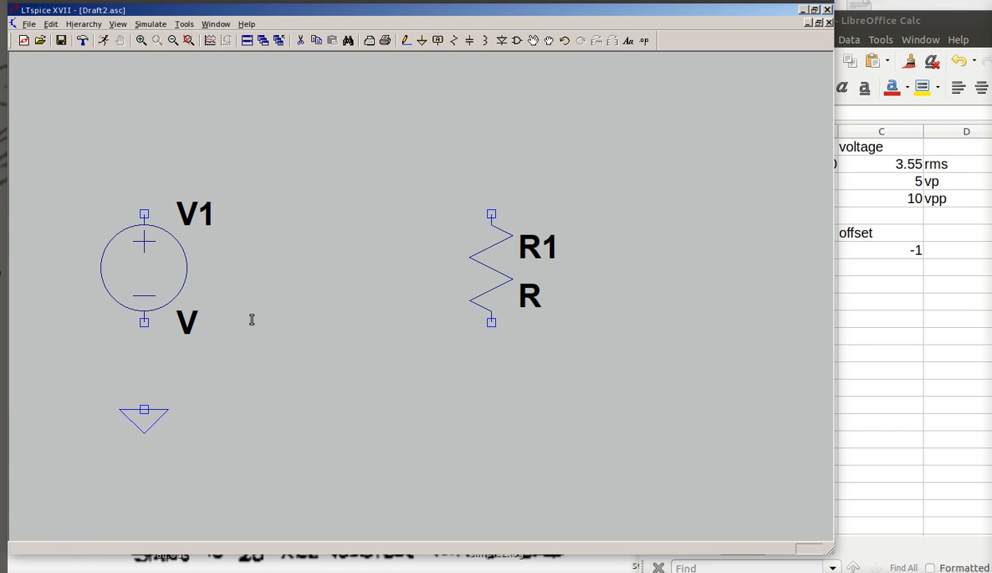
mouse_move(196, 261)
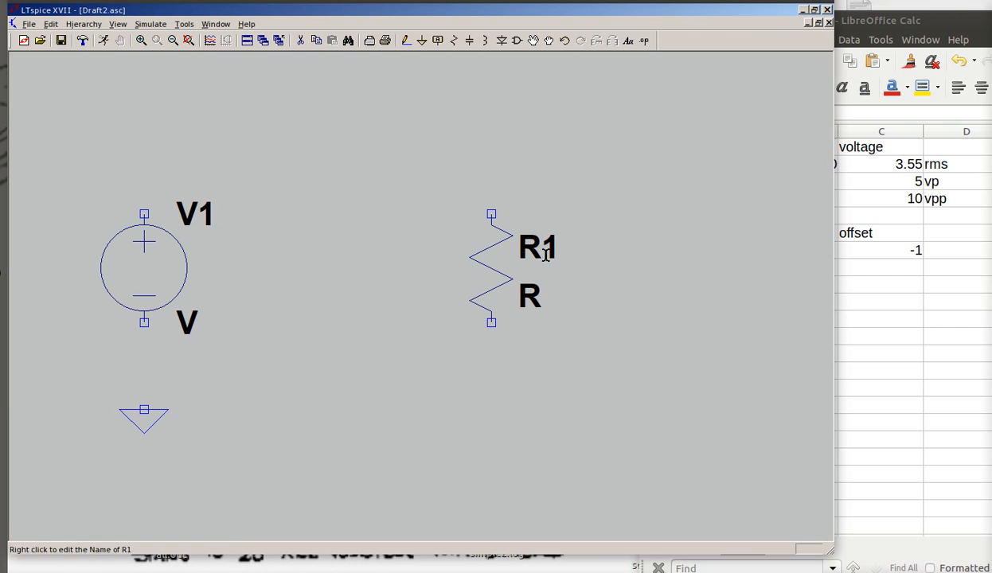
mouse_move(333, 261)
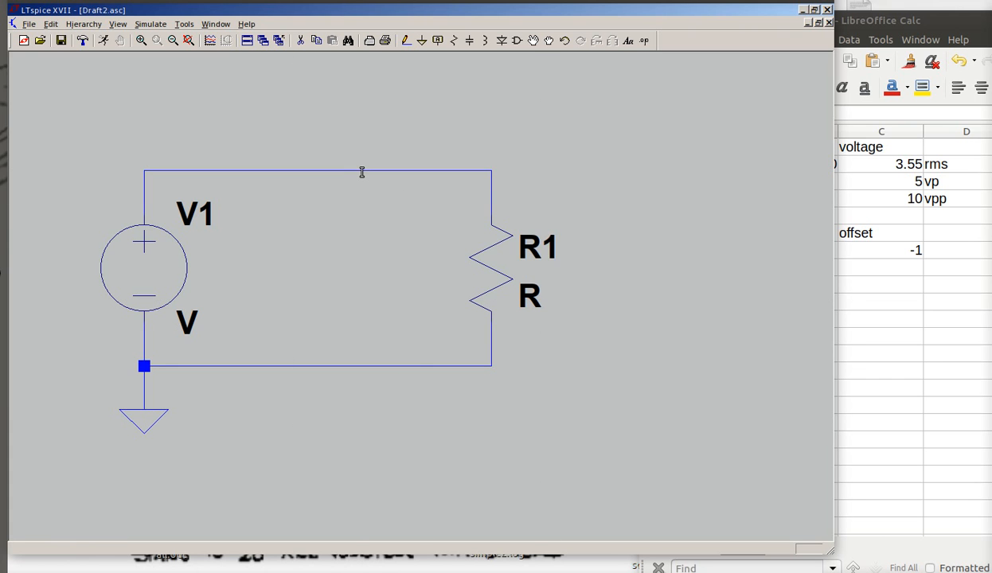
mouse_move(514, 283)
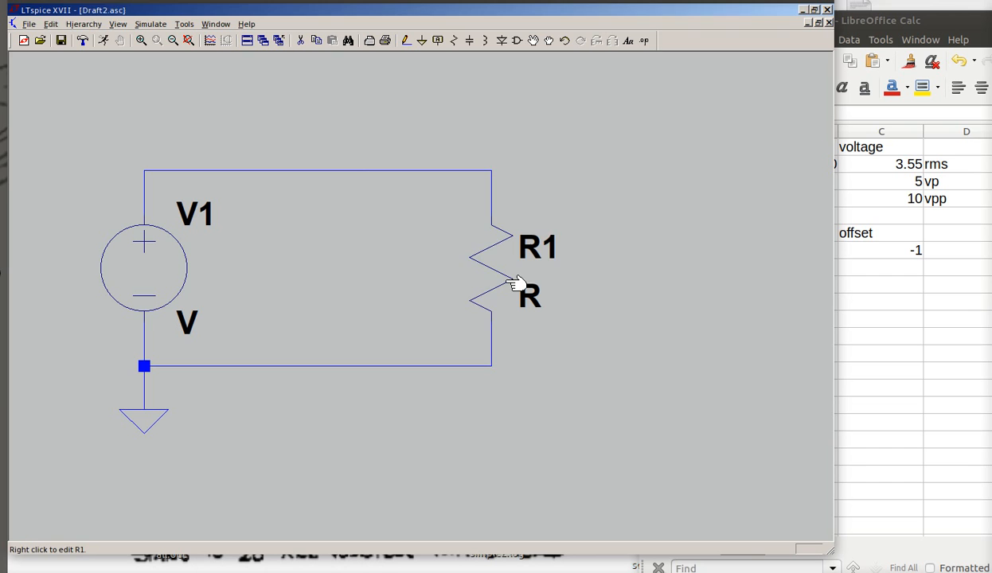
Step: Set resistor R1's resistance to 10Meg
right_click(514, 283)
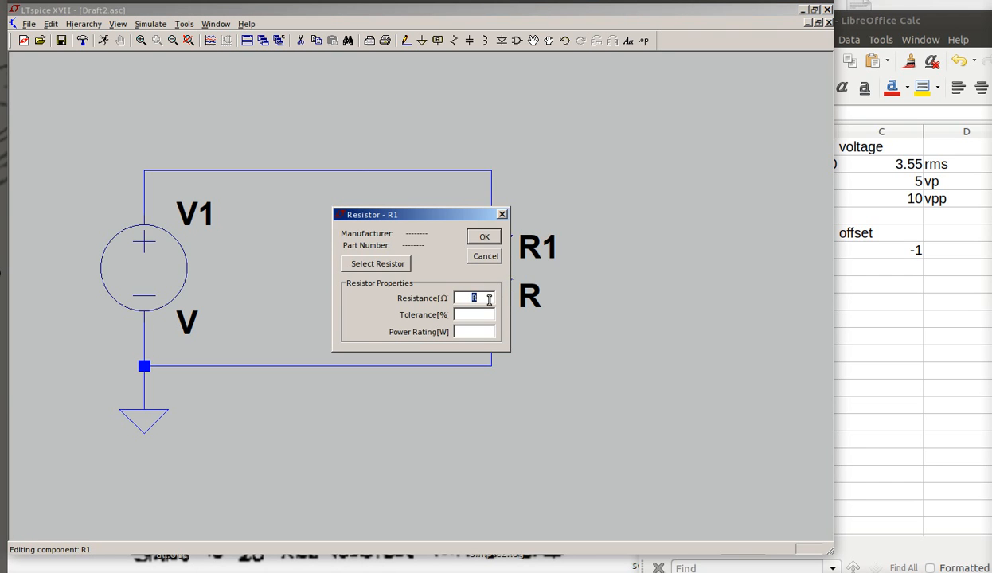
type("10Me")
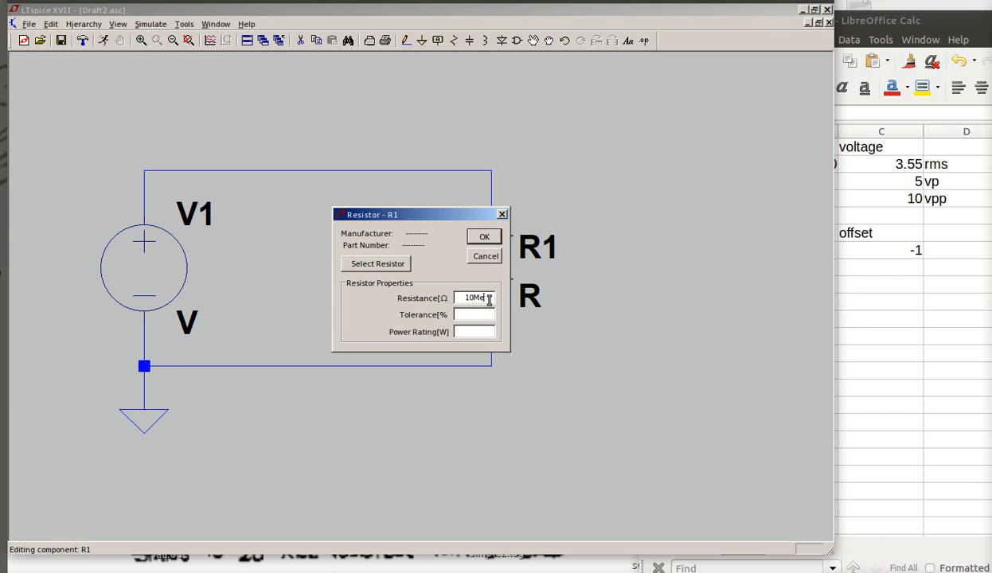
left_click(484, 237)
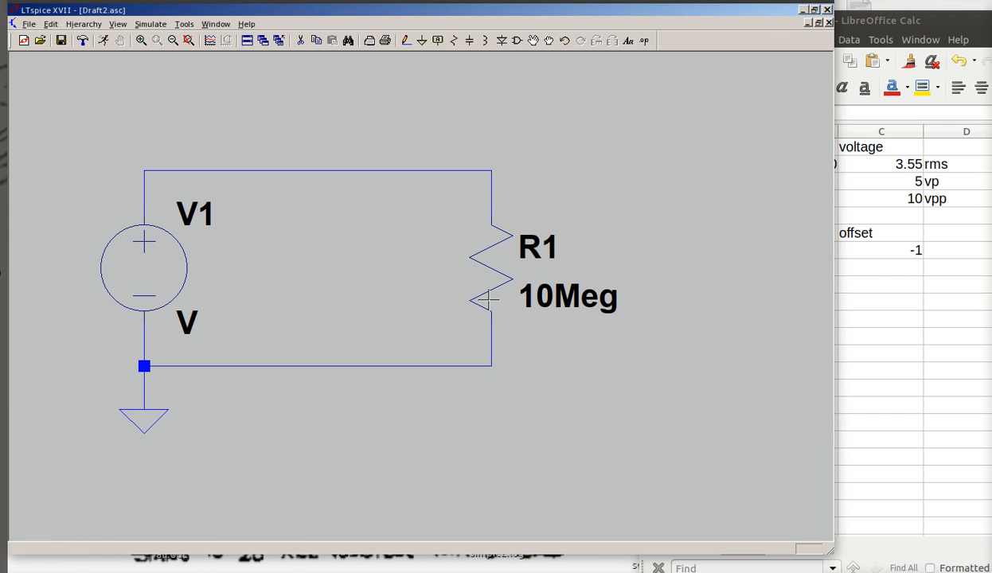
mouse_move(167, 286)
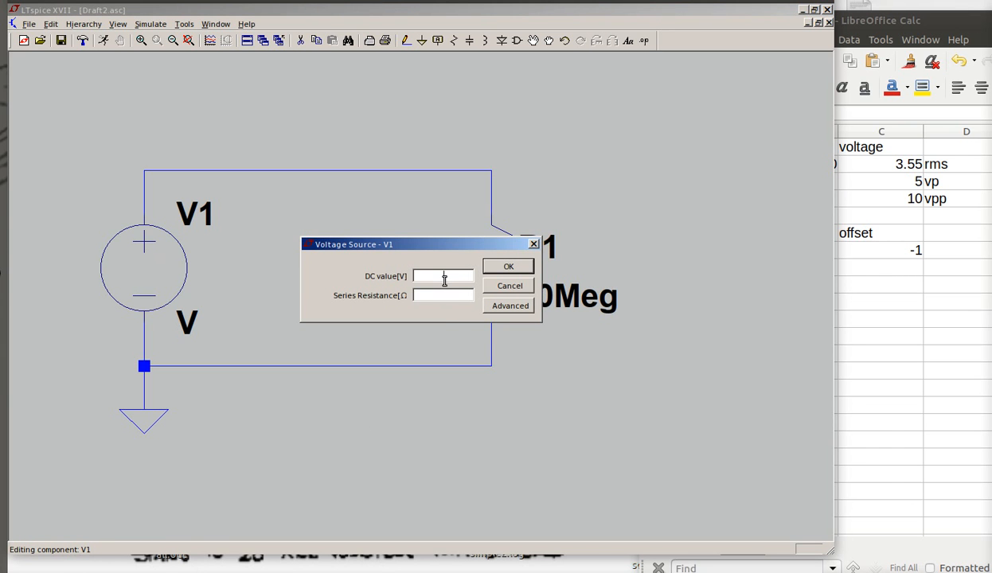
mouse_move(494, 321)
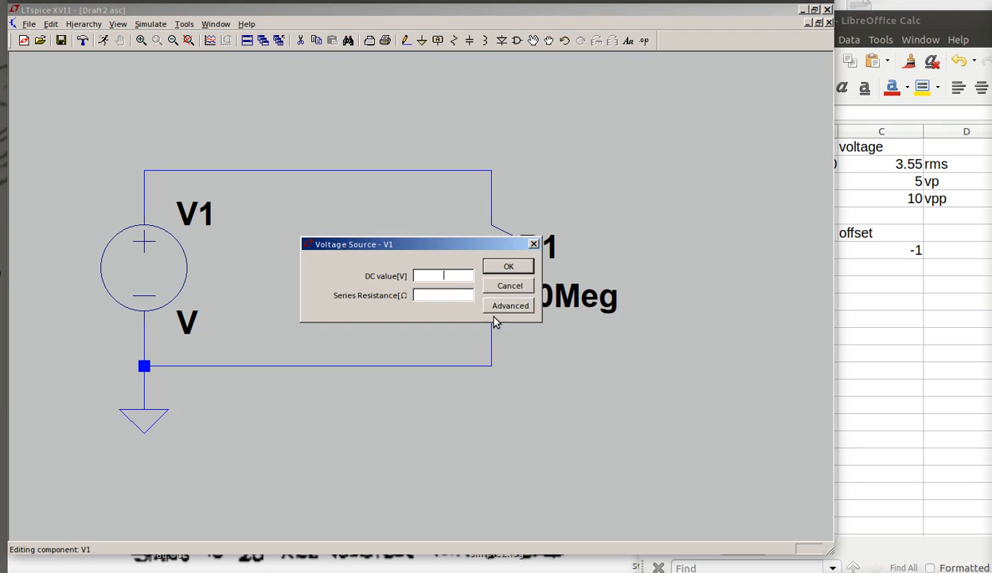
Step: Make V1 a SINE source with DC offset -1, amplitude 5, frequency 2000 and 6 cycles
left_click(510, 305)
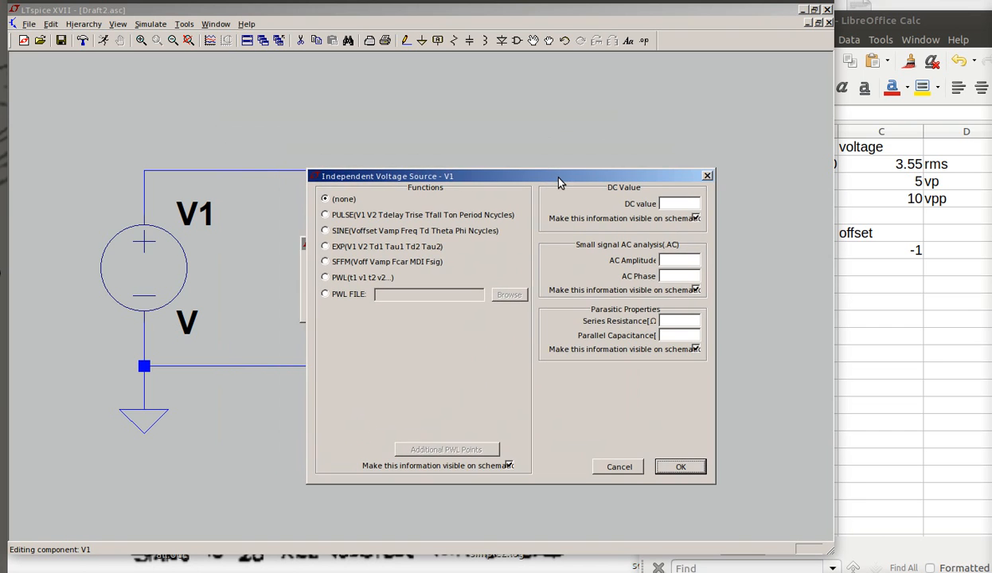
mouse_move(325, 231)
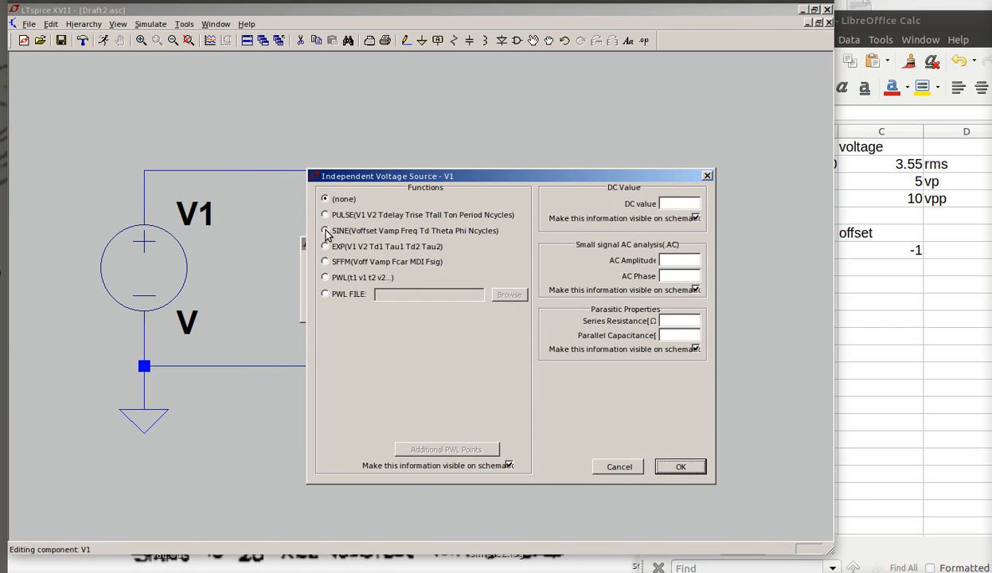
left_click(325, 230)
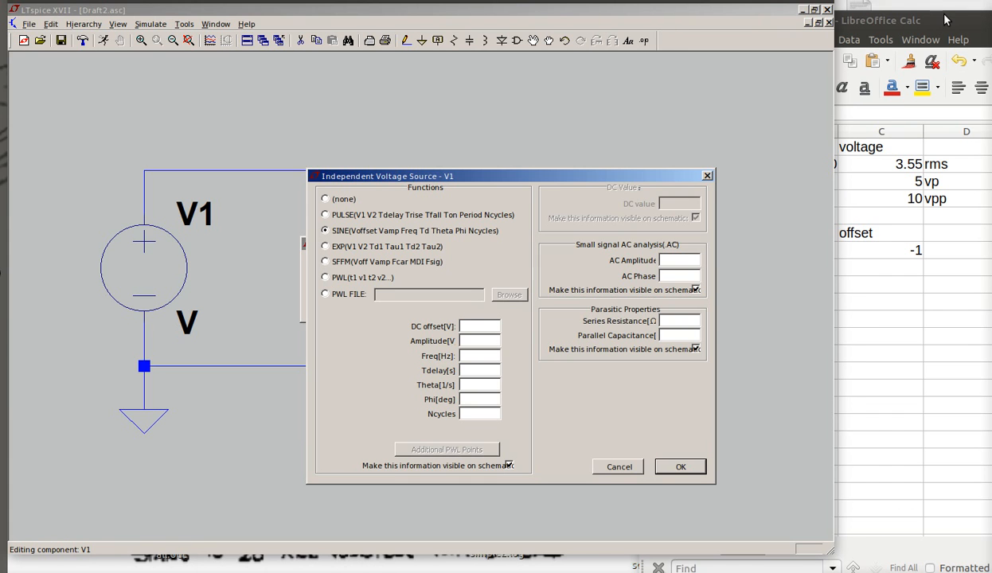
left_click(852, 20)
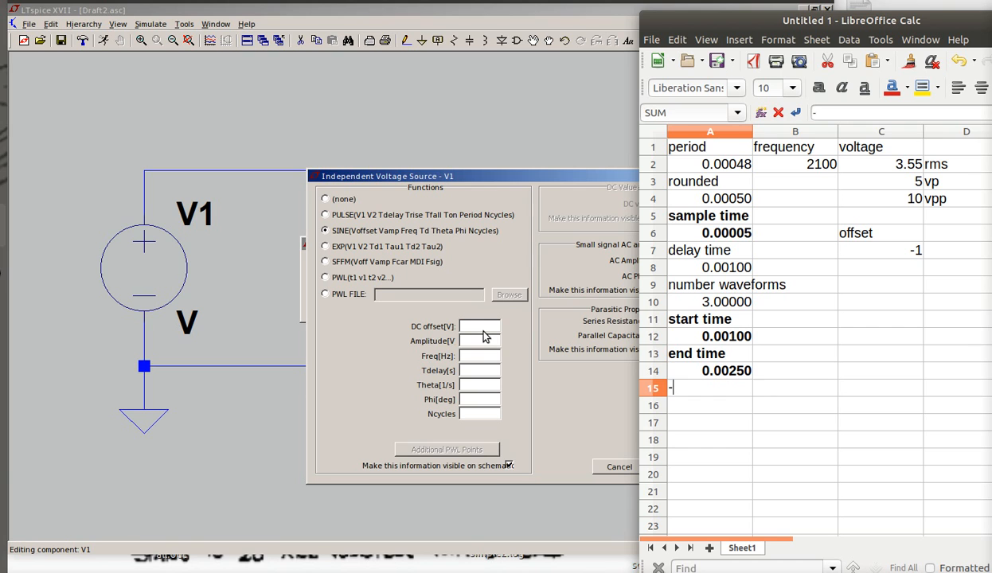
type("1")
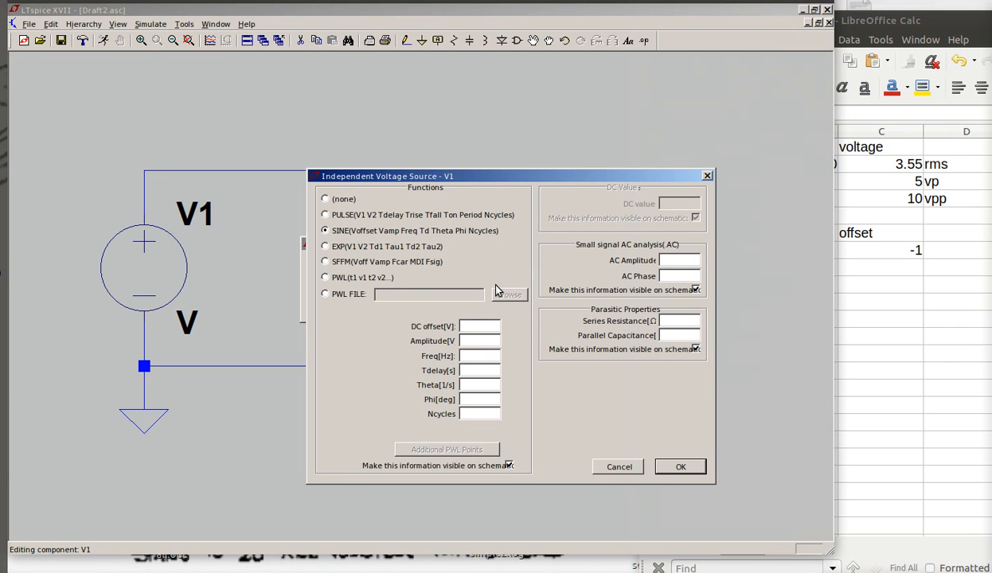
type("-1")
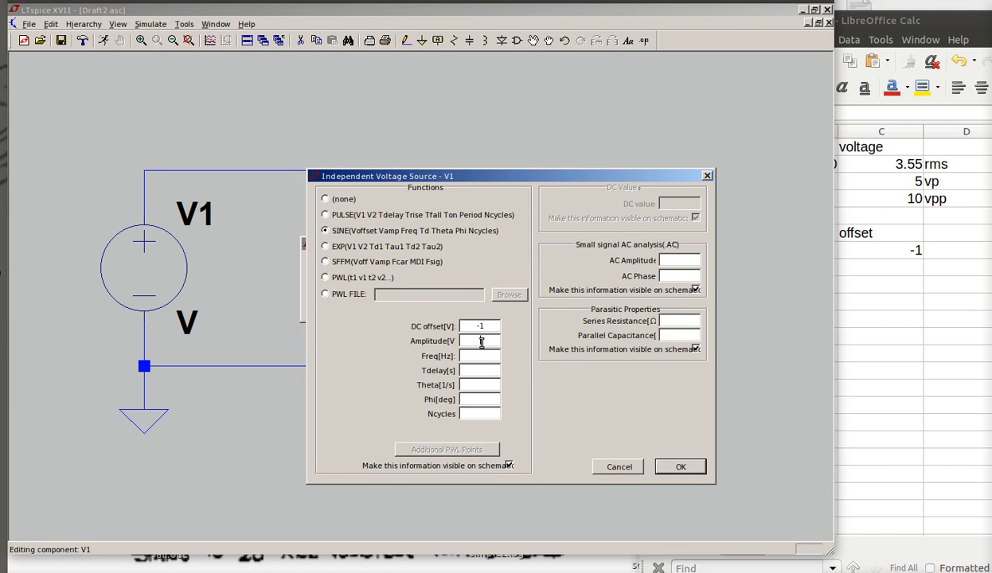
type("5")
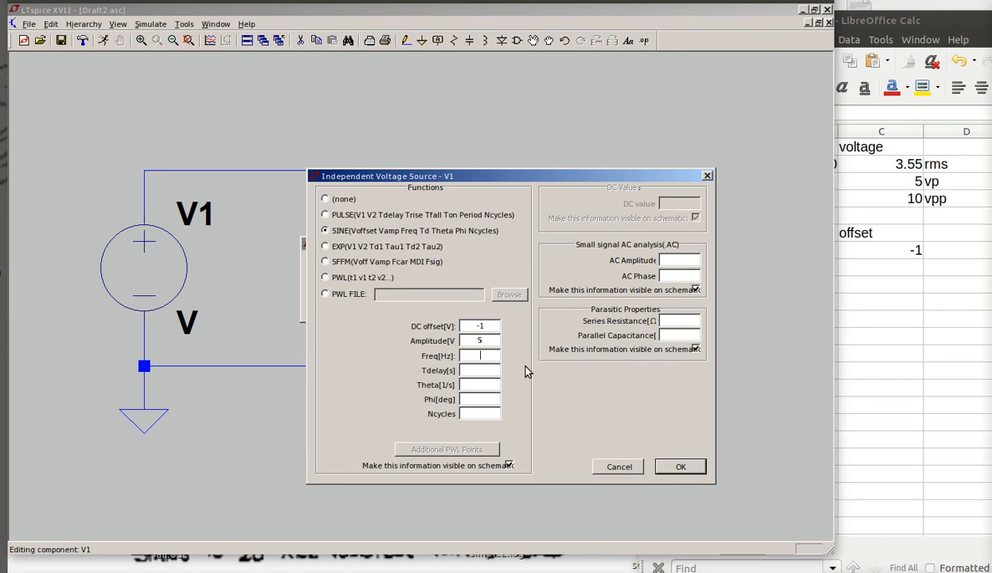
type("2")
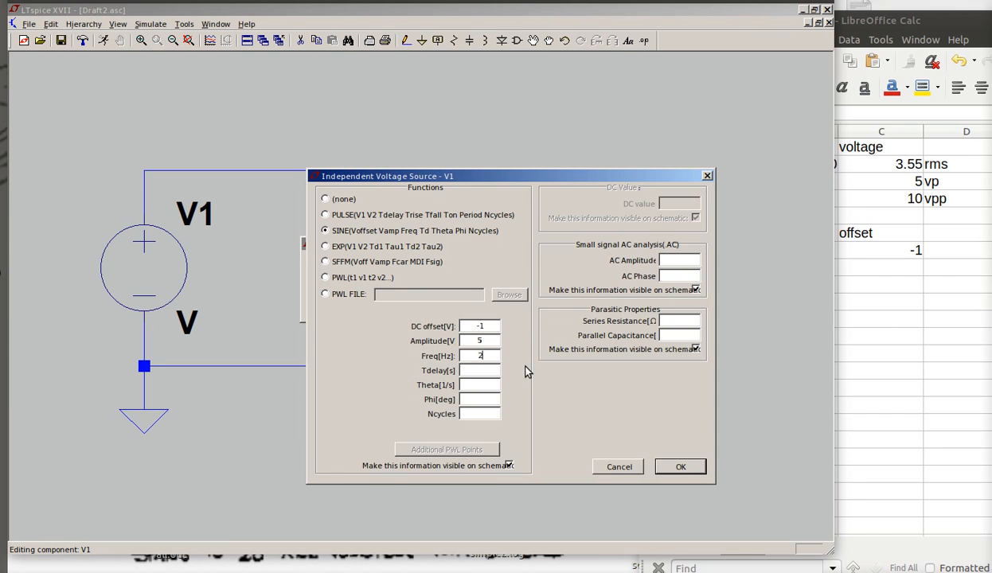
type("000")
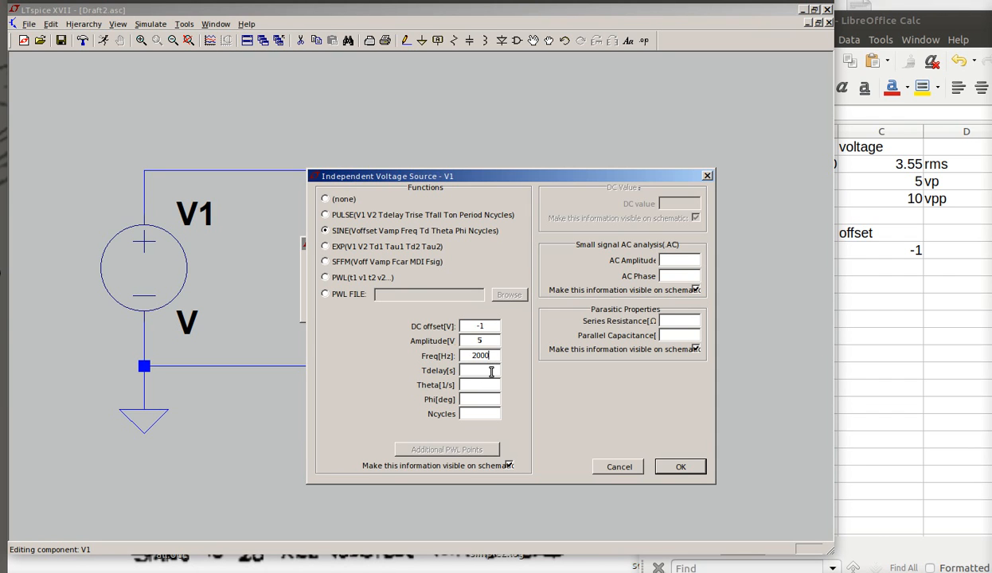
mouse_move(480, 384)
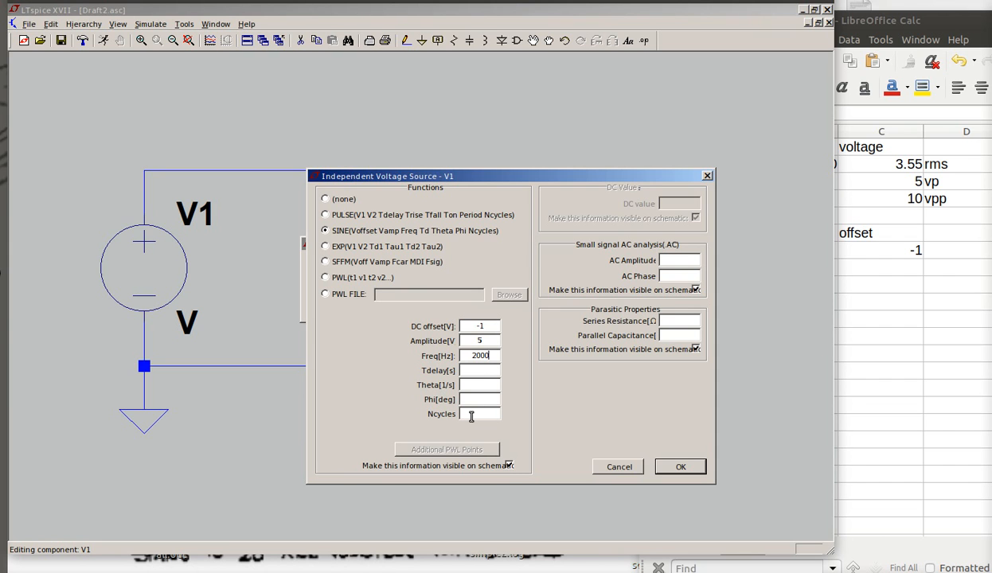
mouse_move(478, 414)
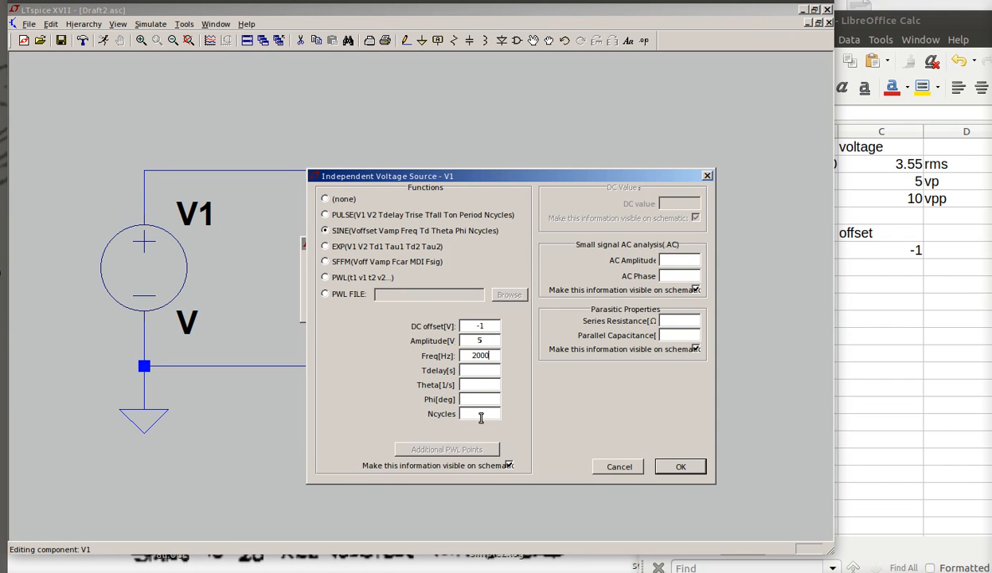
mouse_move(482, 414)
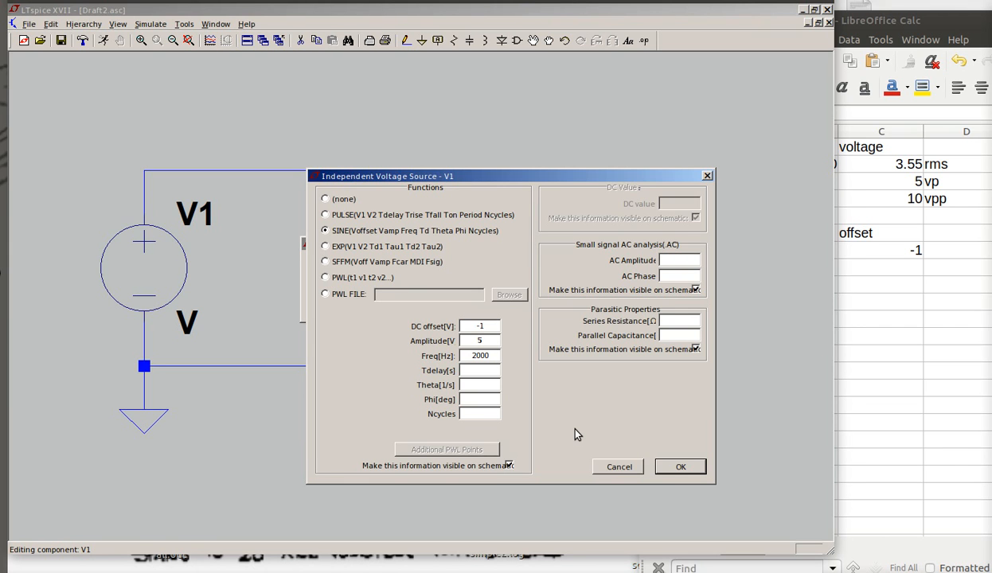
type("6")
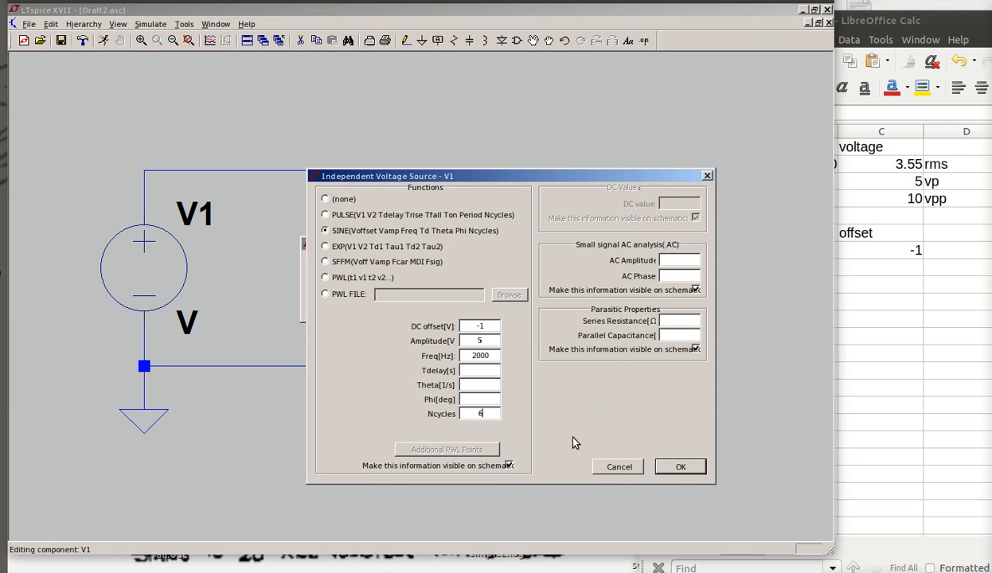
mouse_move(409, 291)
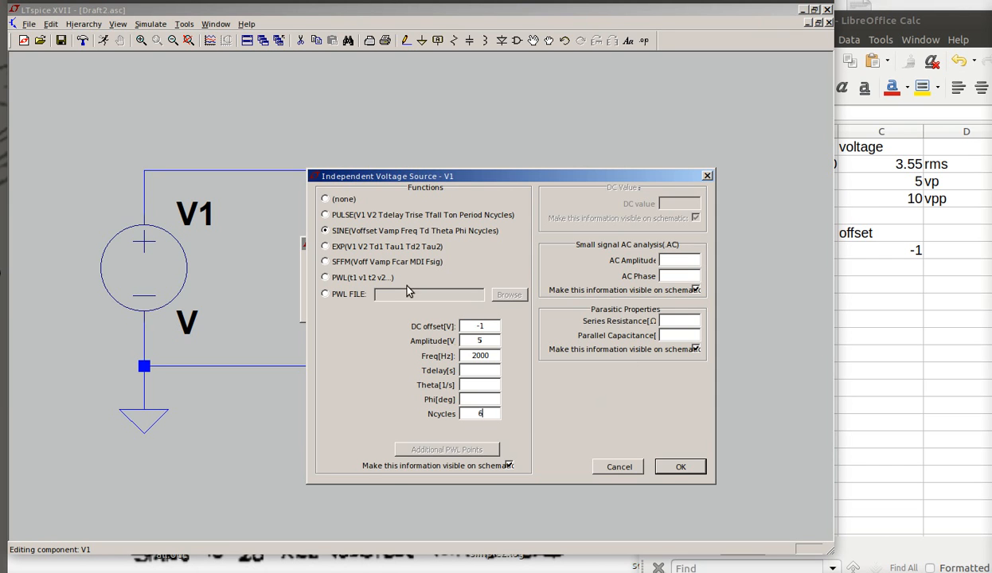
mouse_move(665, 480)
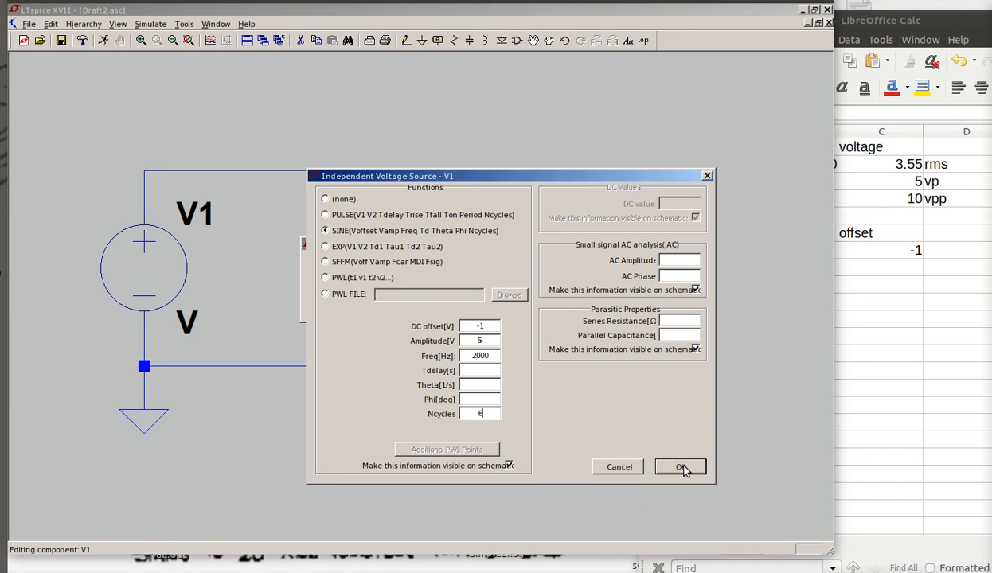
left_click(680, 466)
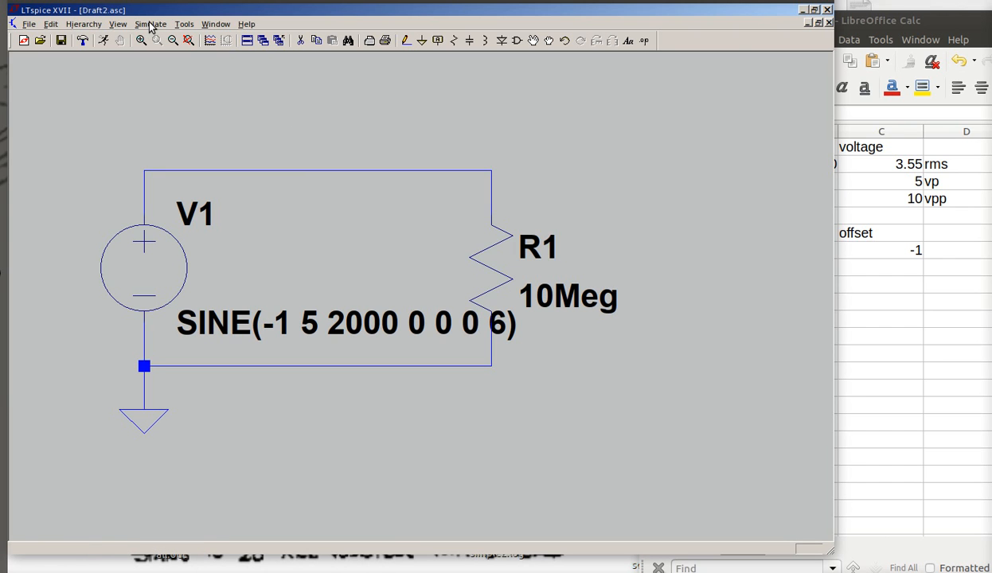
Step: Define a .tran command with stop time .00250, start saving .001 and maximum timestep .00005
left_click(150, 23)
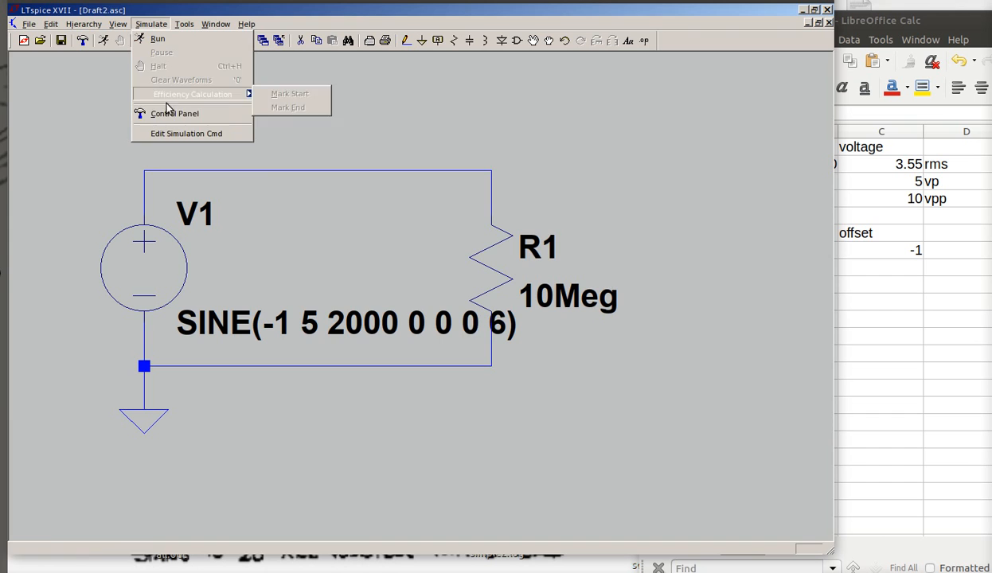
left_click(186, 133)
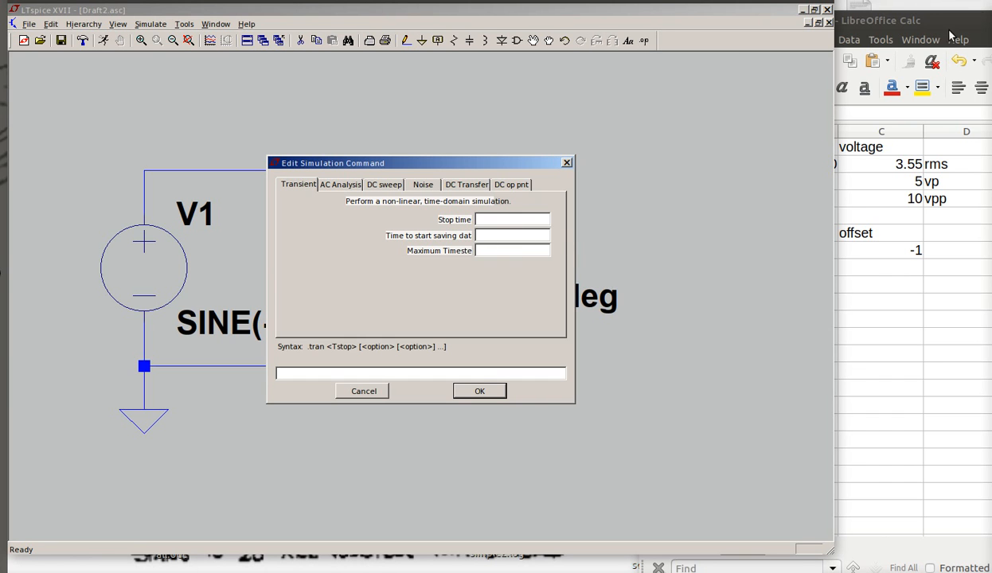
mouse_move(975, 26)
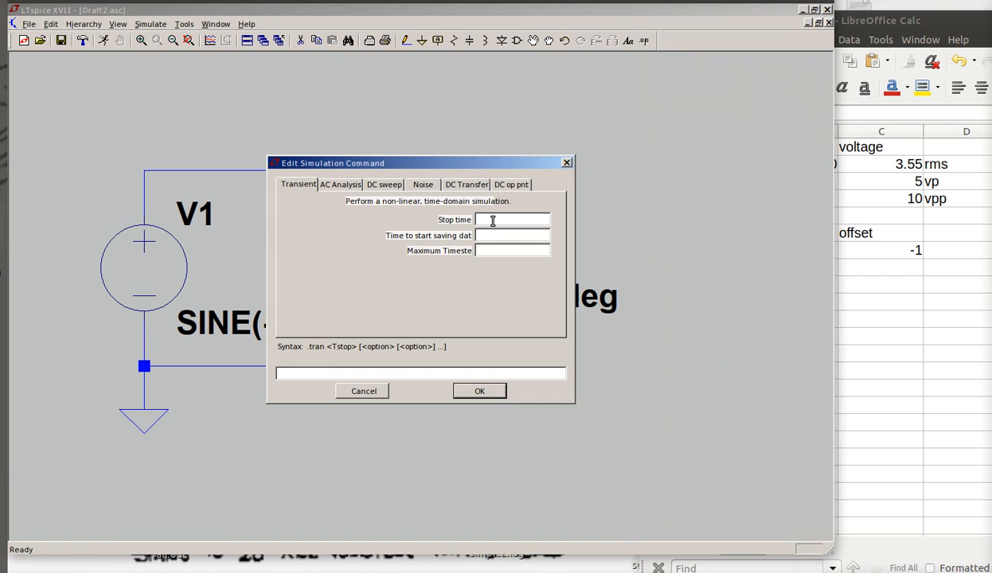
type(".00250")
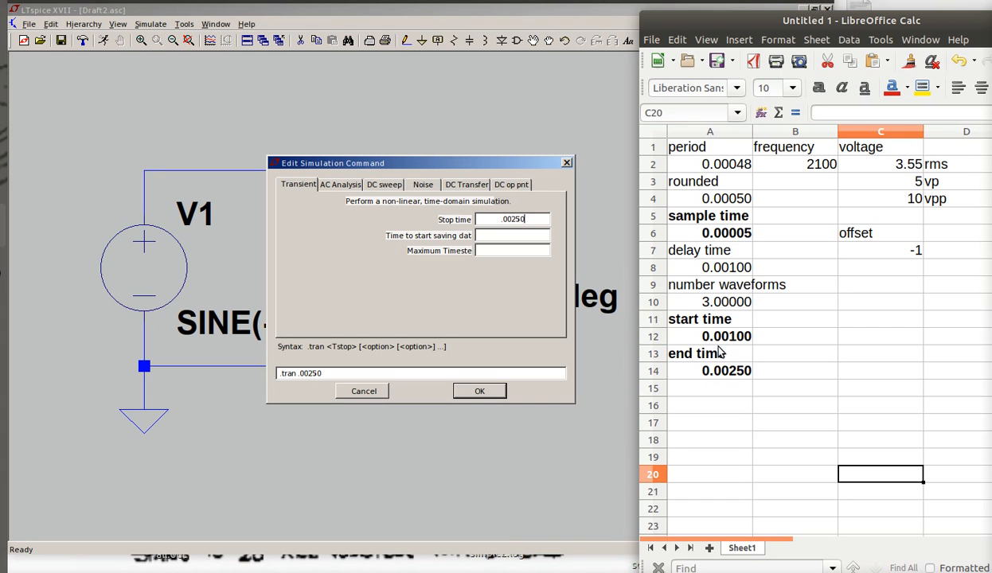
mouse_move(719, 353)
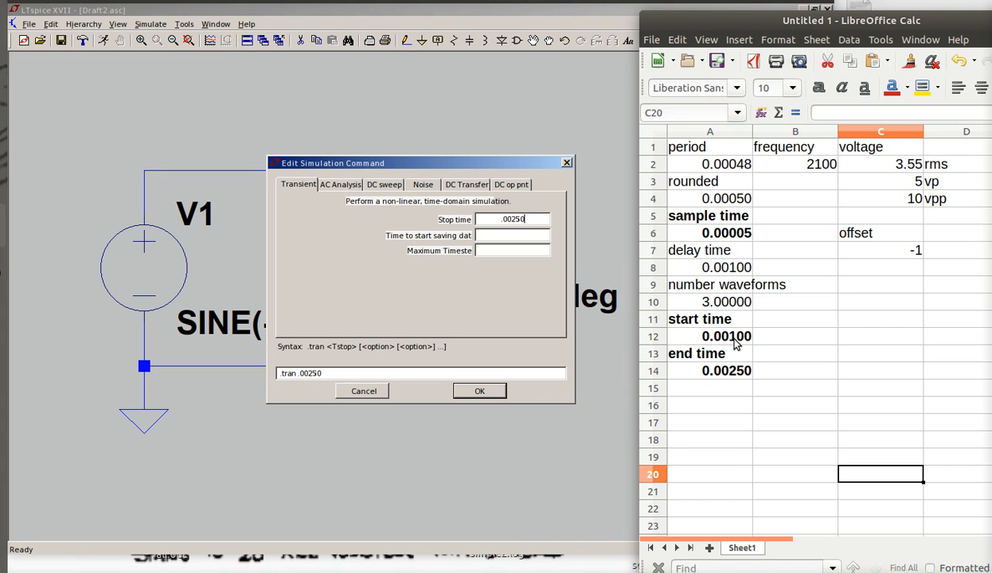
mouse_move(732, 349)
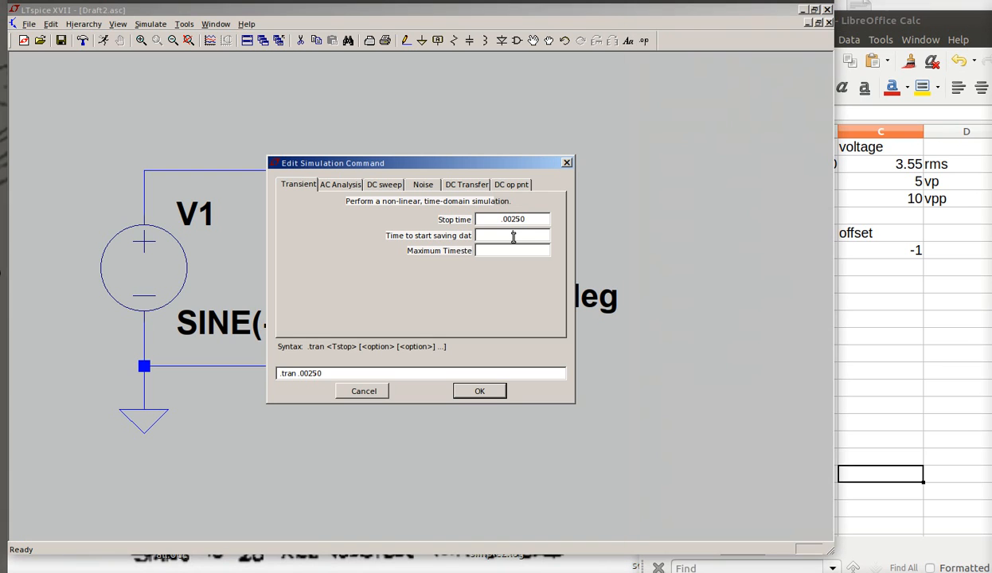
type(".001")
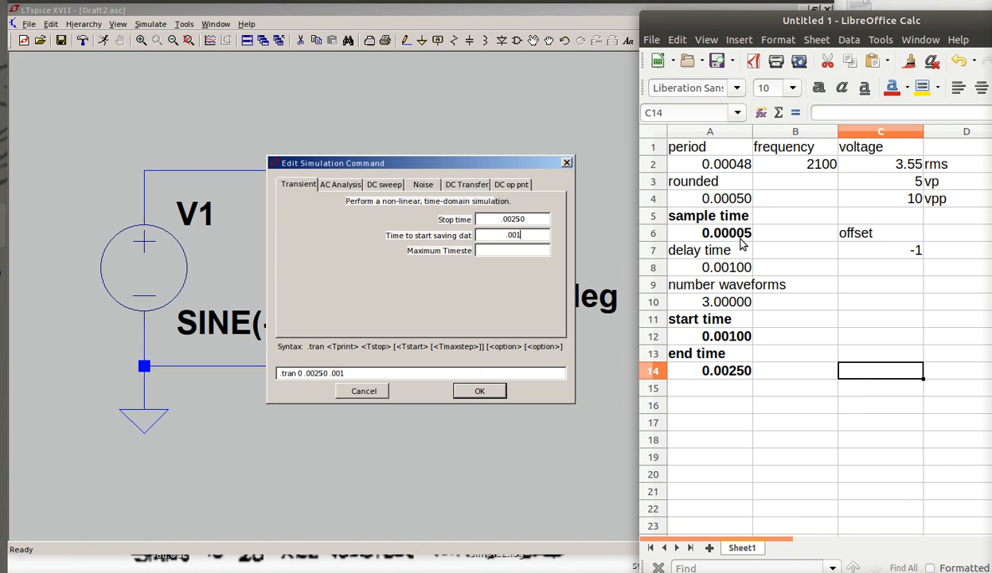
mouse_move(730, 244)
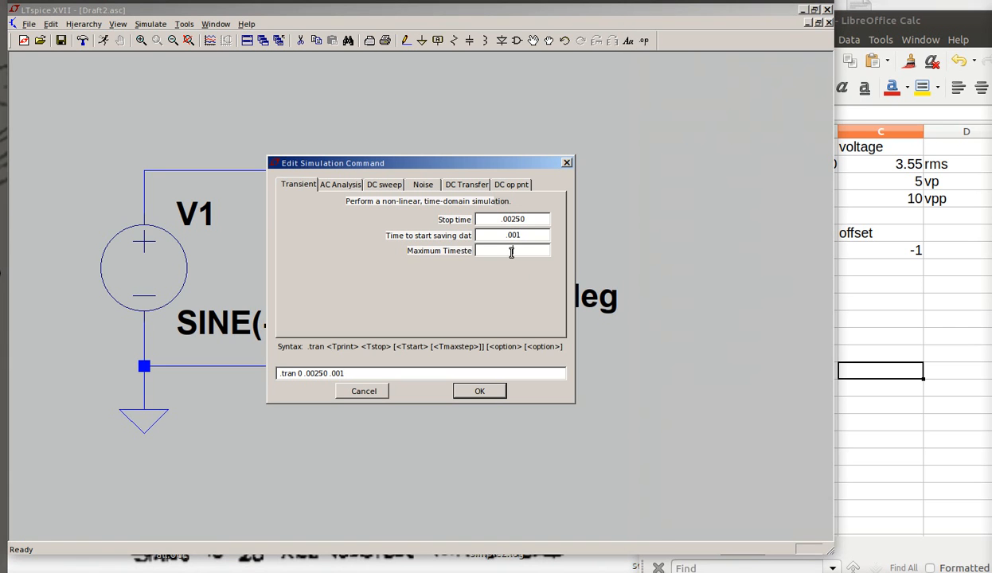
type(".00")
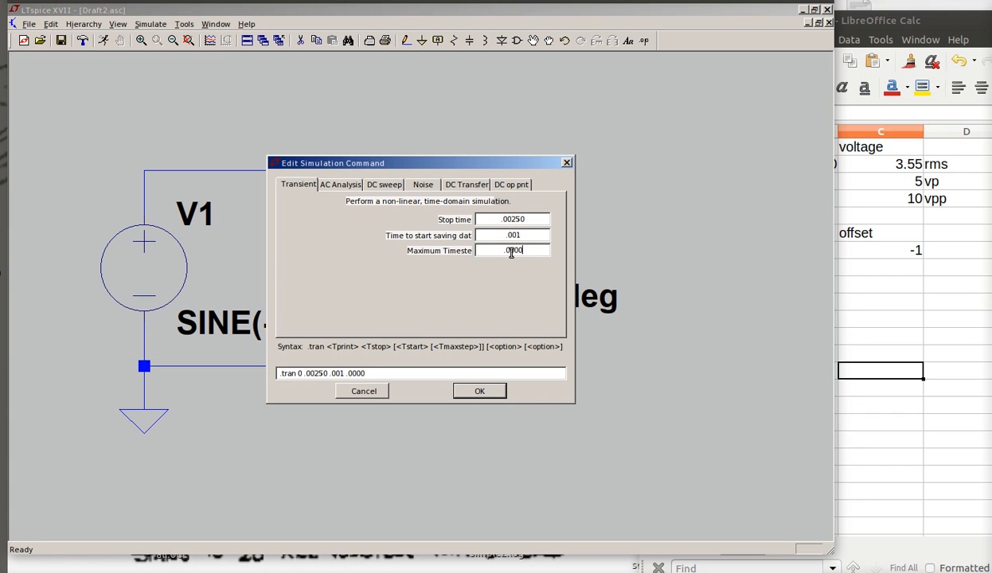
type("00005")
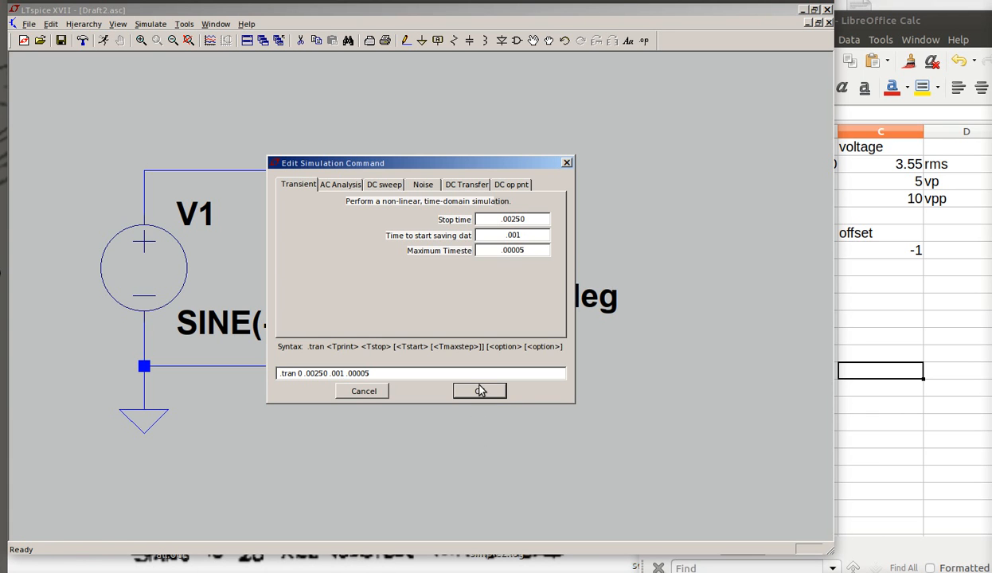
left_click(479, 391)
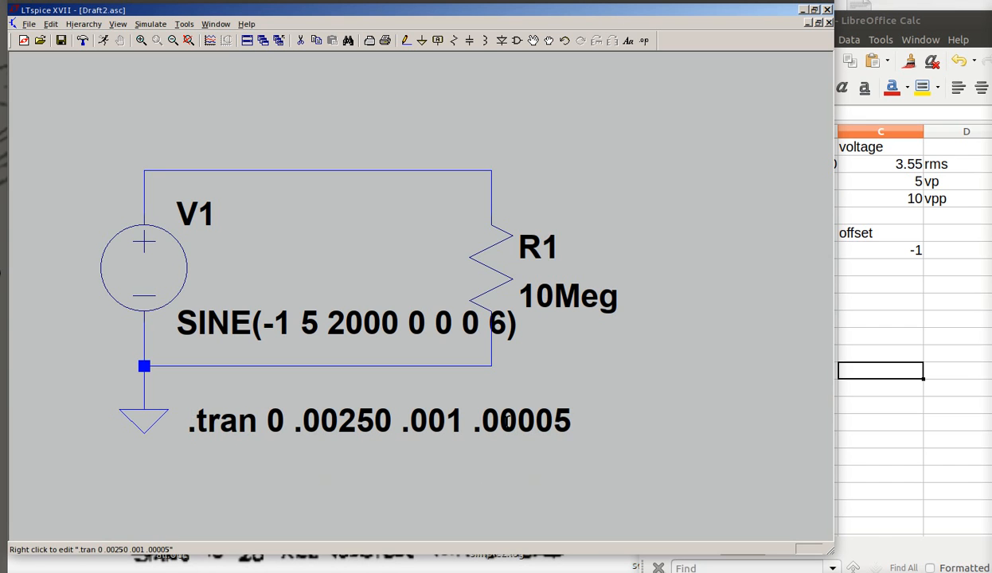
mouse_move(597, 311)
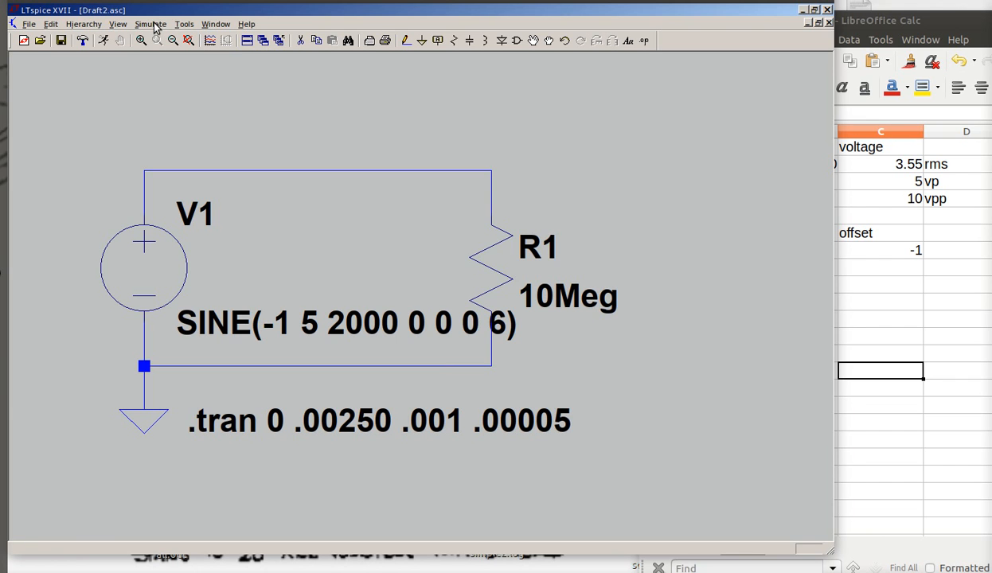
Step: Re-confirm the transient settings, run the simulation and plot V(n001) as a three-cycle sine wave
left_click(150, 24)
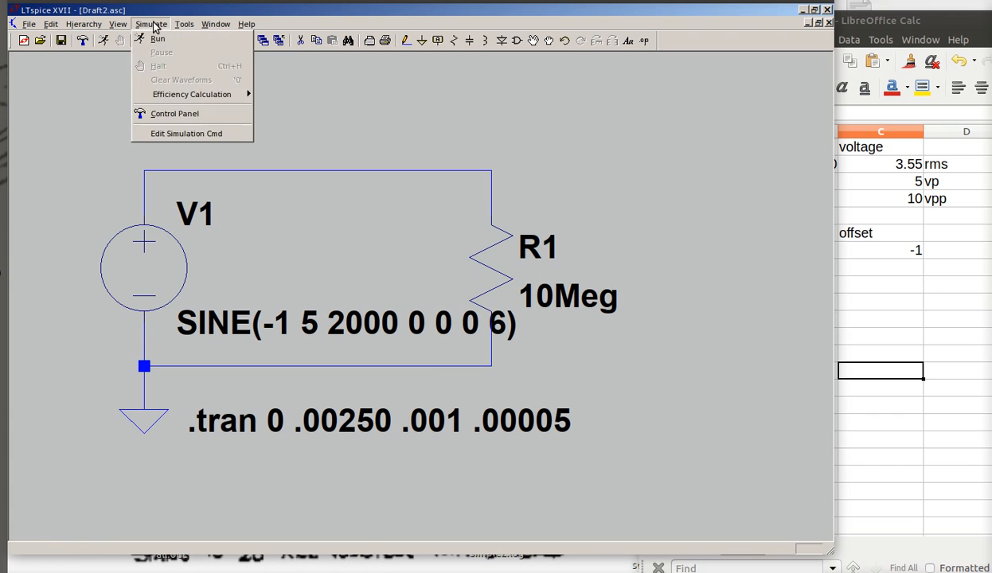
left_click(187, 133)
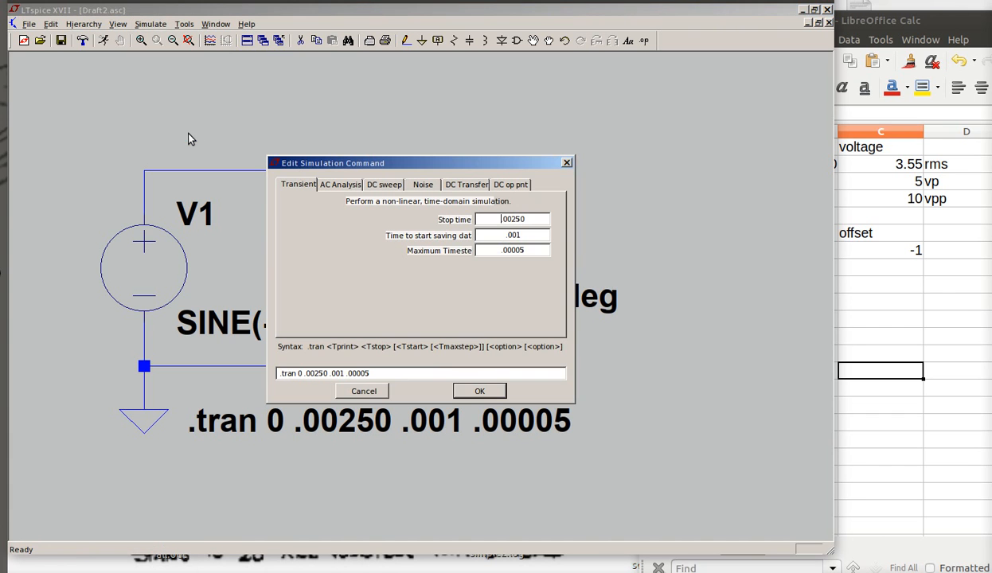
left_click(341, 372)
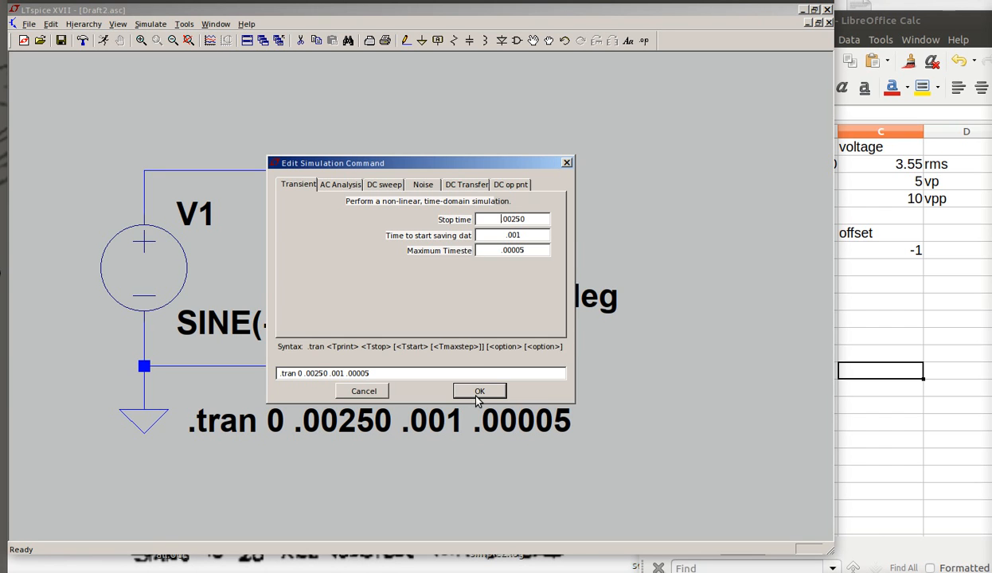
left_click(479, 391)
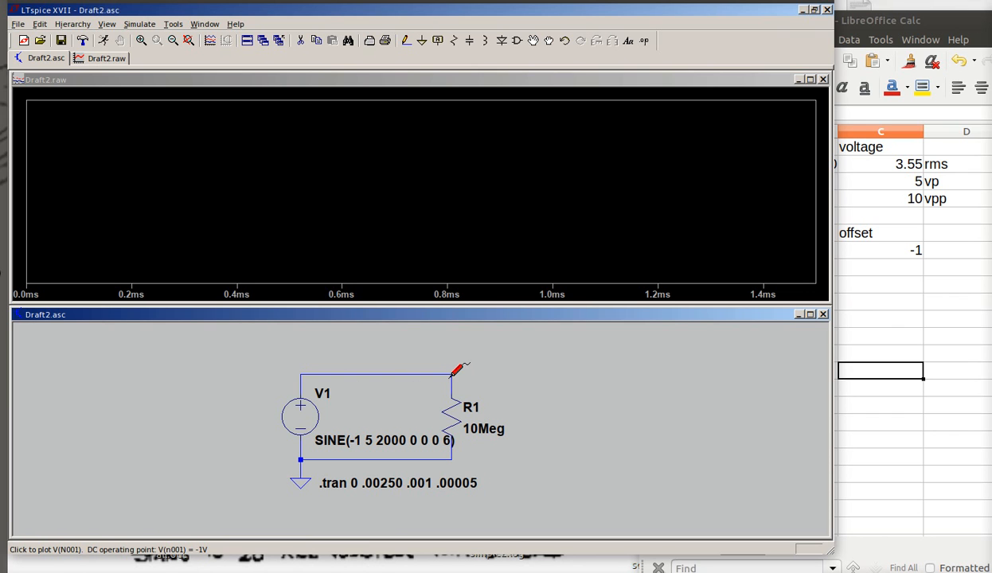
left_click(454, 372)
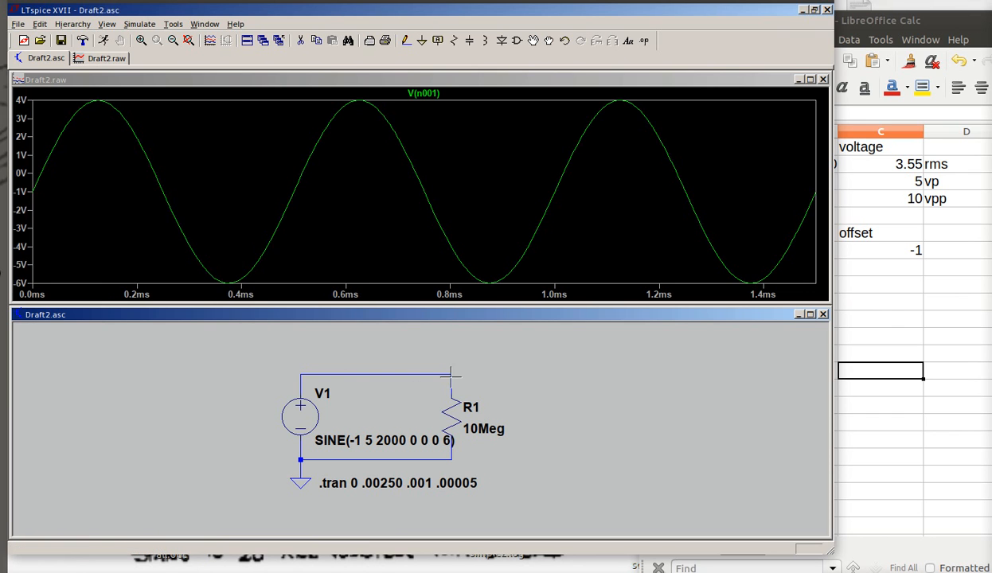
mouse_move(54, 446)
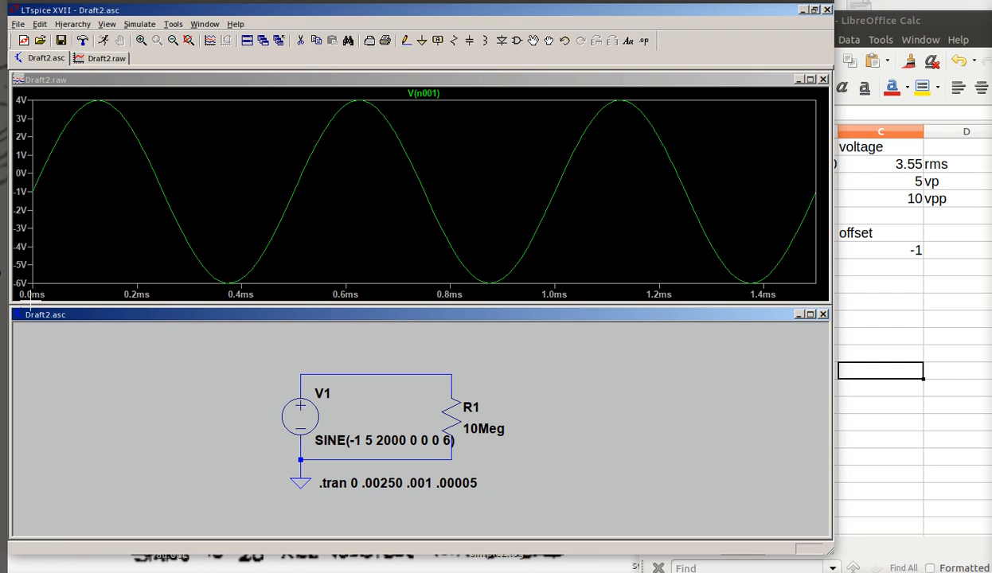
mouse_move(901, 319)
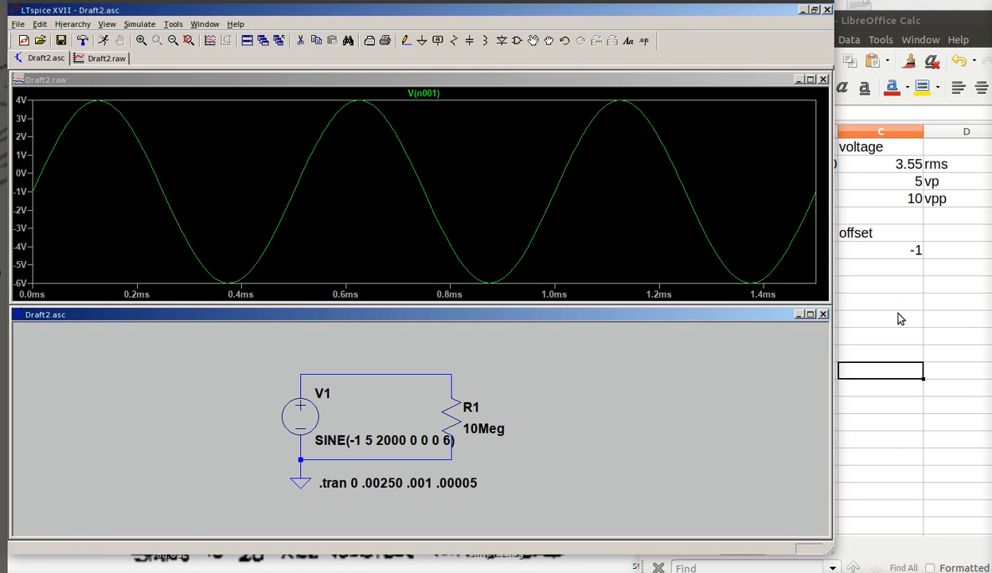
mouse_move(66, 240)
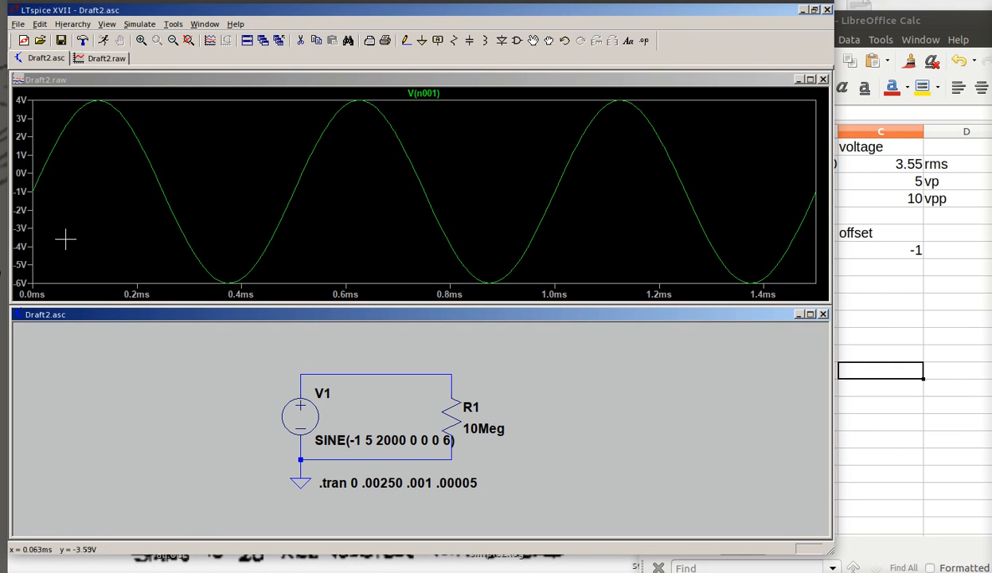
mouse_move(16, 245)
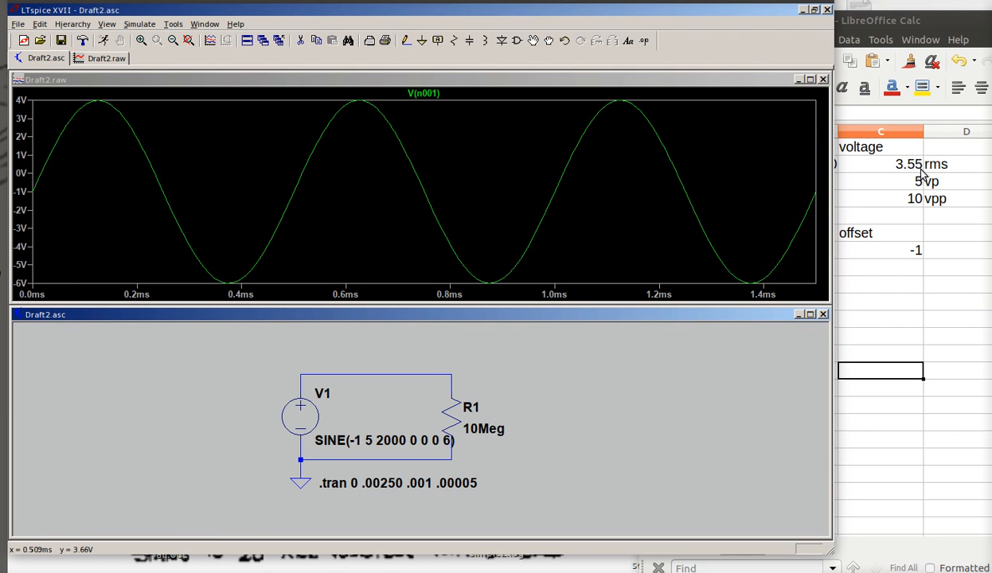
mouse_move(975, 318)
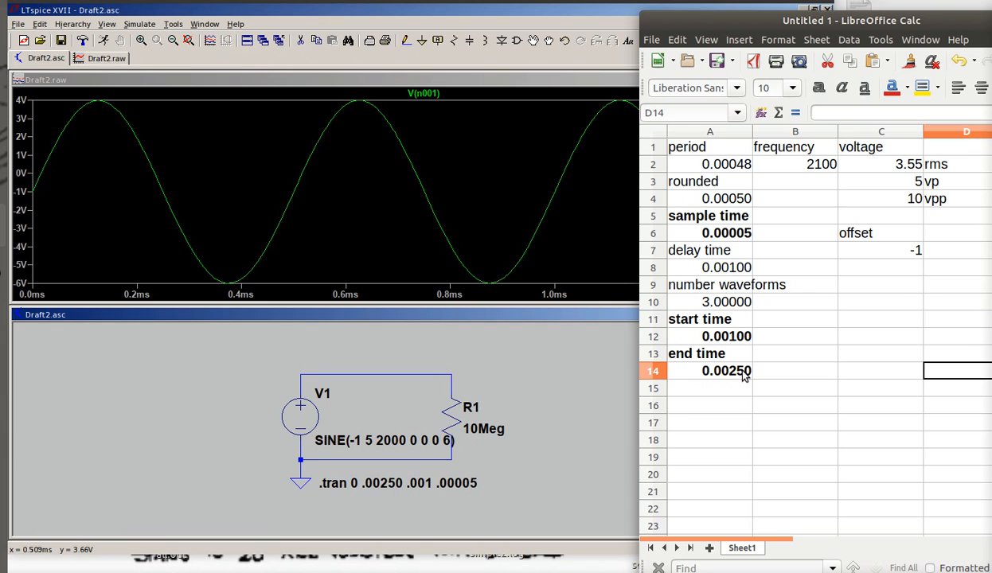
mouse_move(731, 387)
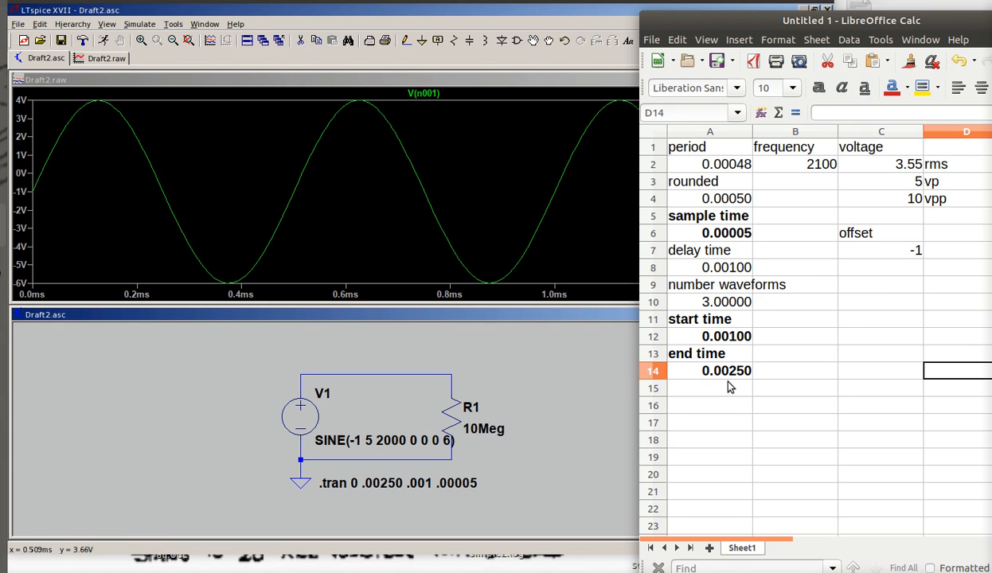
mouse_move(737, 336)
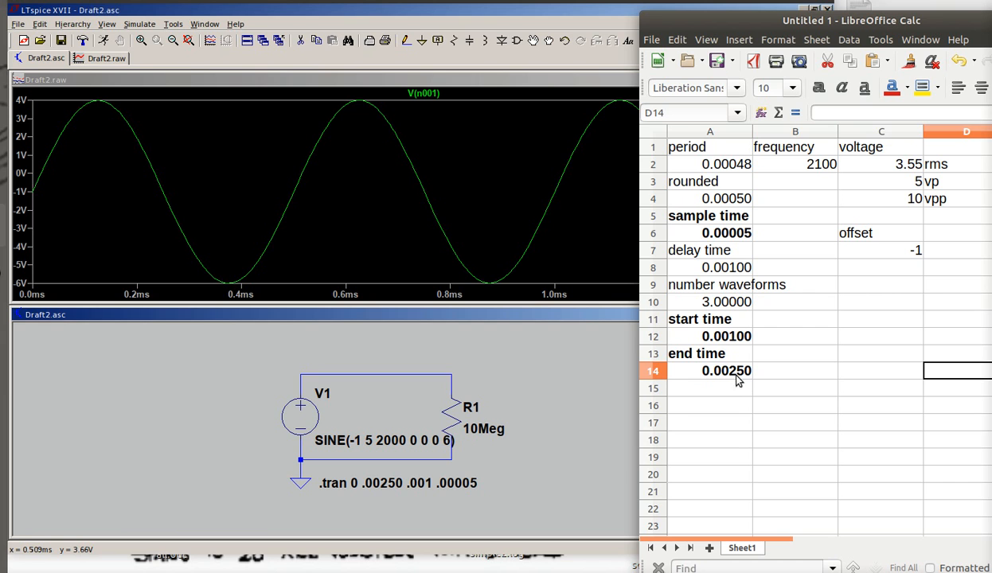
mouse_move(770, 413)
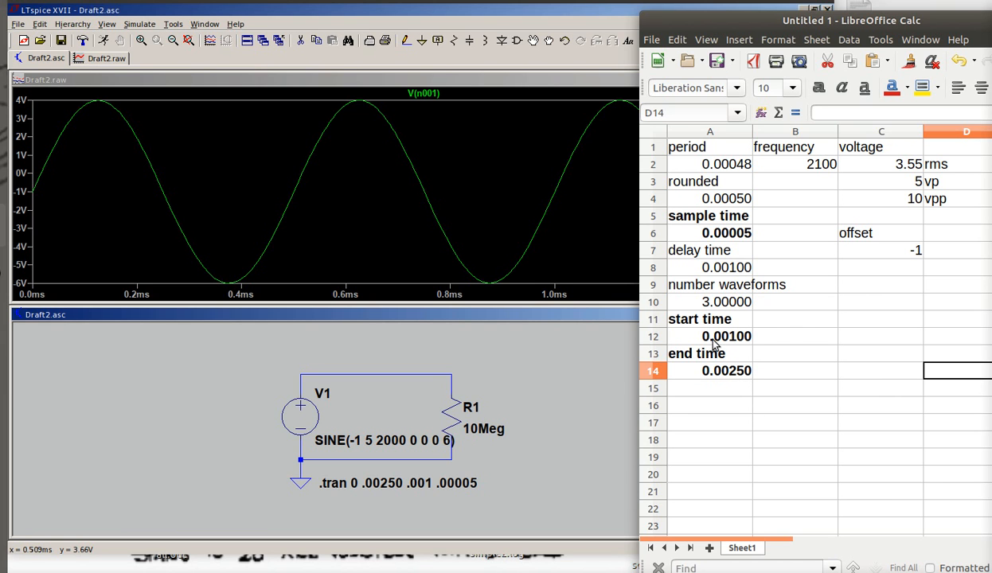
mouse_move(738, 382)
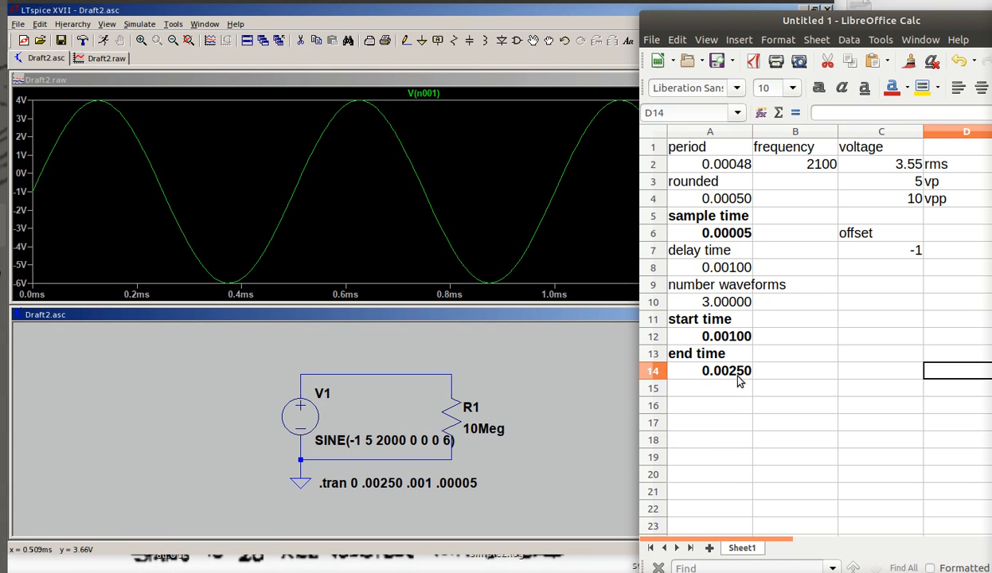
mouse_move(751, 377)
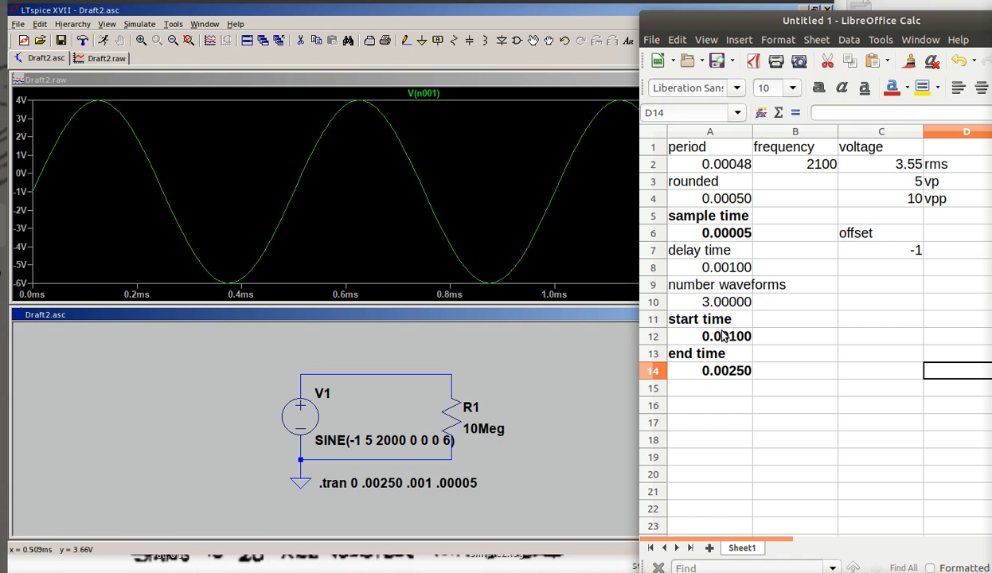
mouse_move(559, 245)
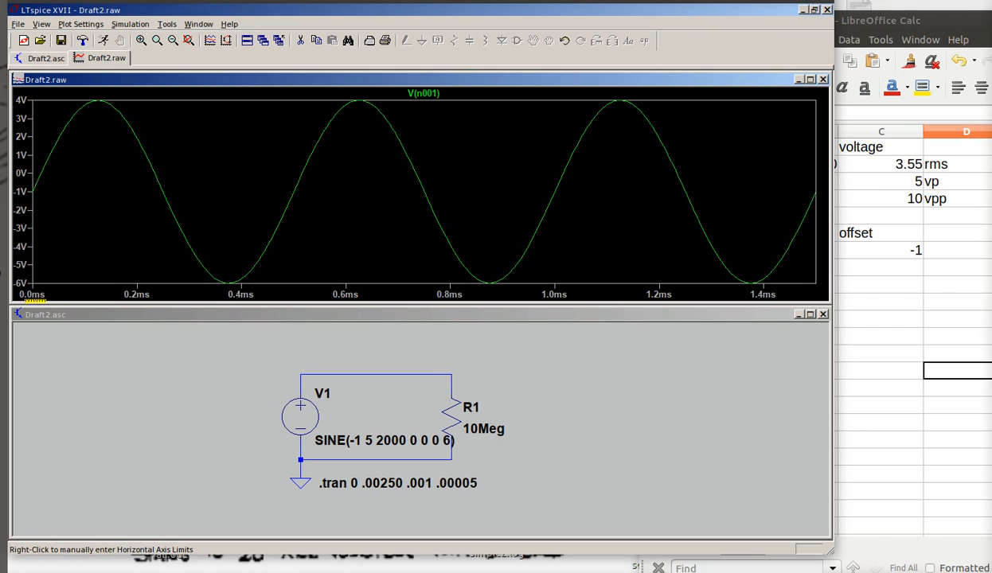
mouse_move(703, 276)
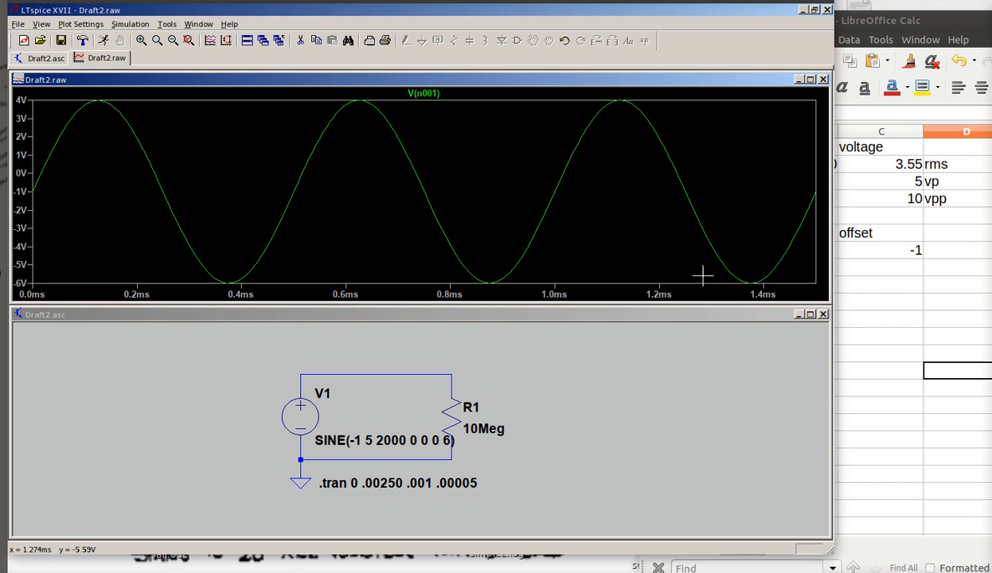
mouse_move(146, 299)
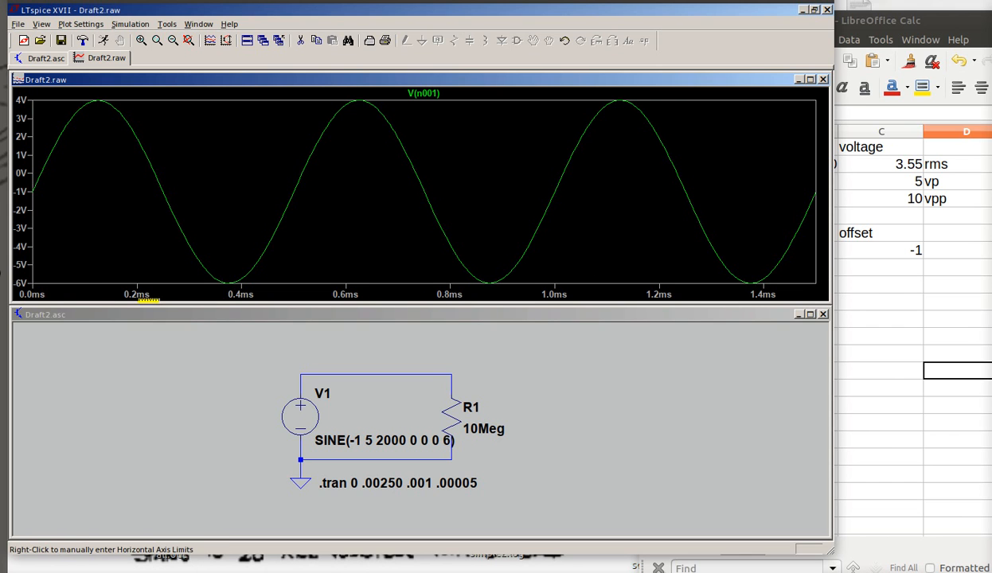
mouse_move(471, 212)
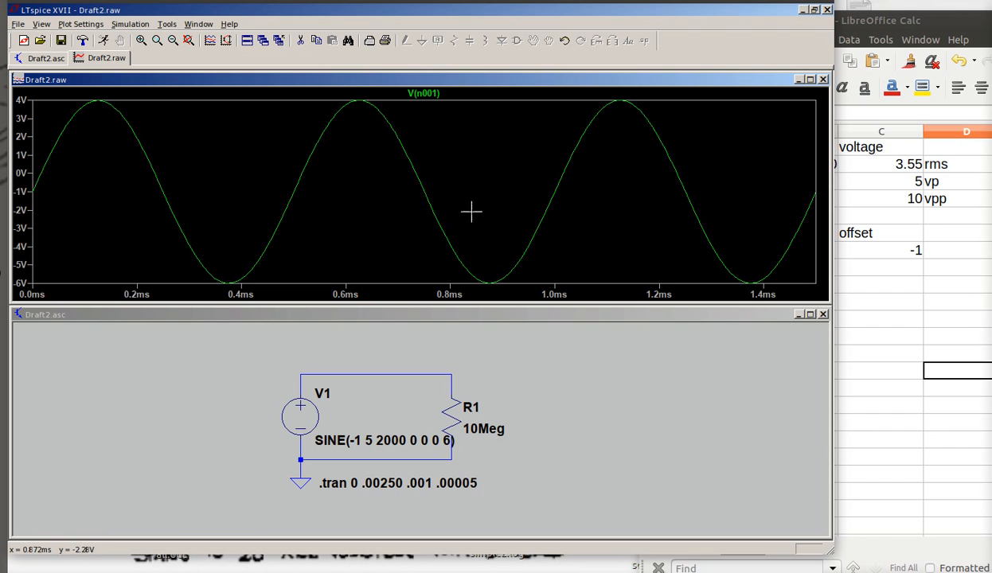
mouse_move(774, 196)
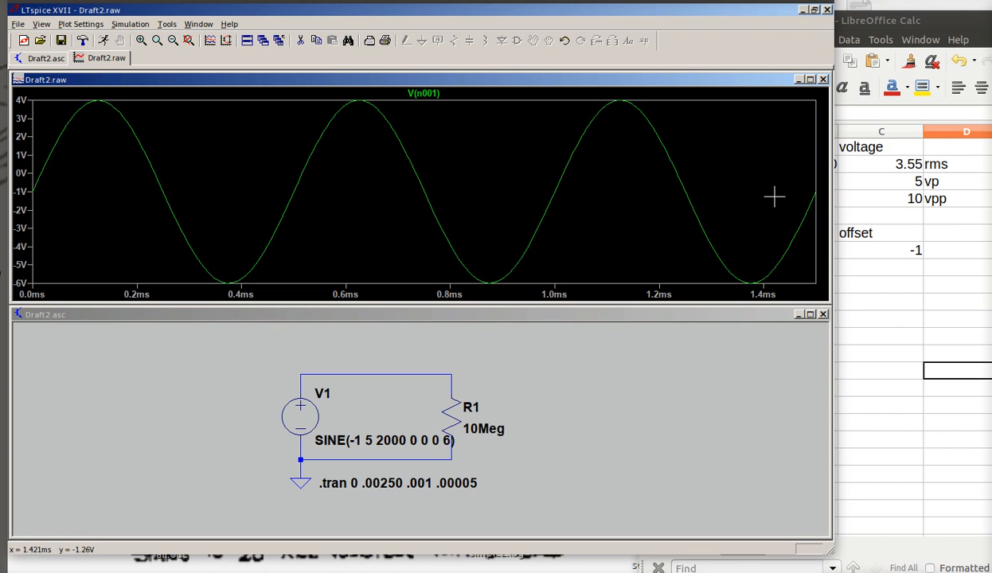
mouse_move(394, 172)
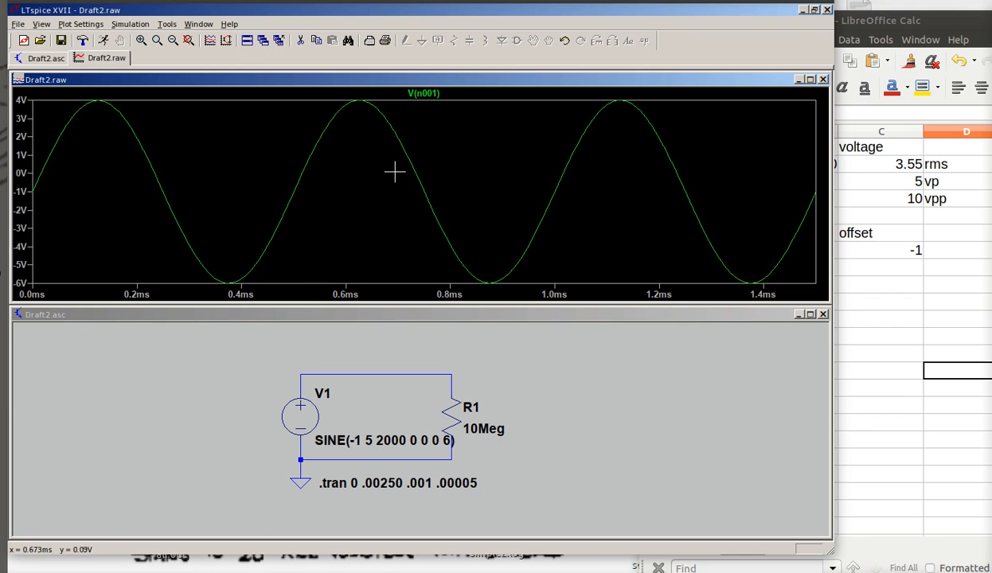
mouse_move(323, 274)
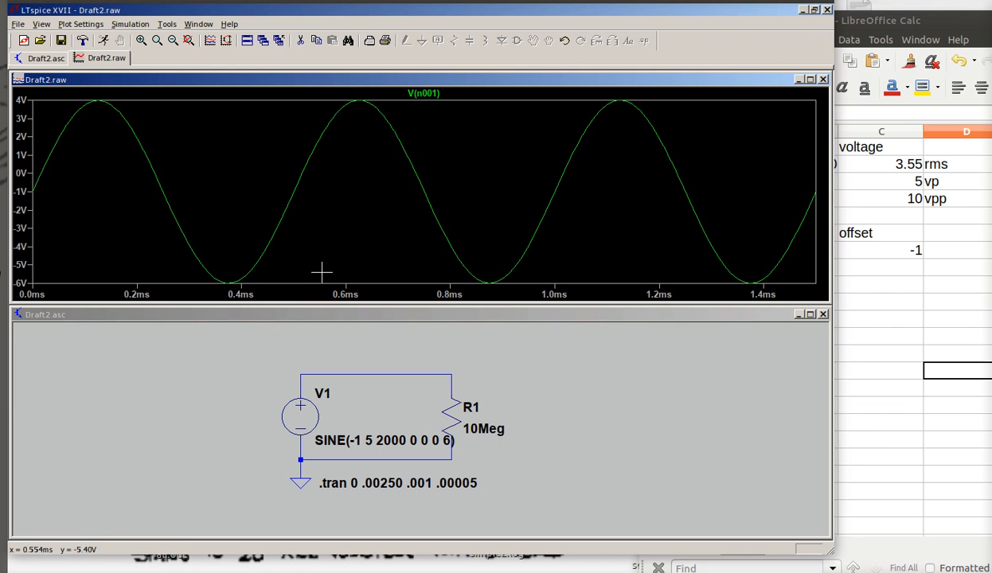
mouse_move(97, 114)
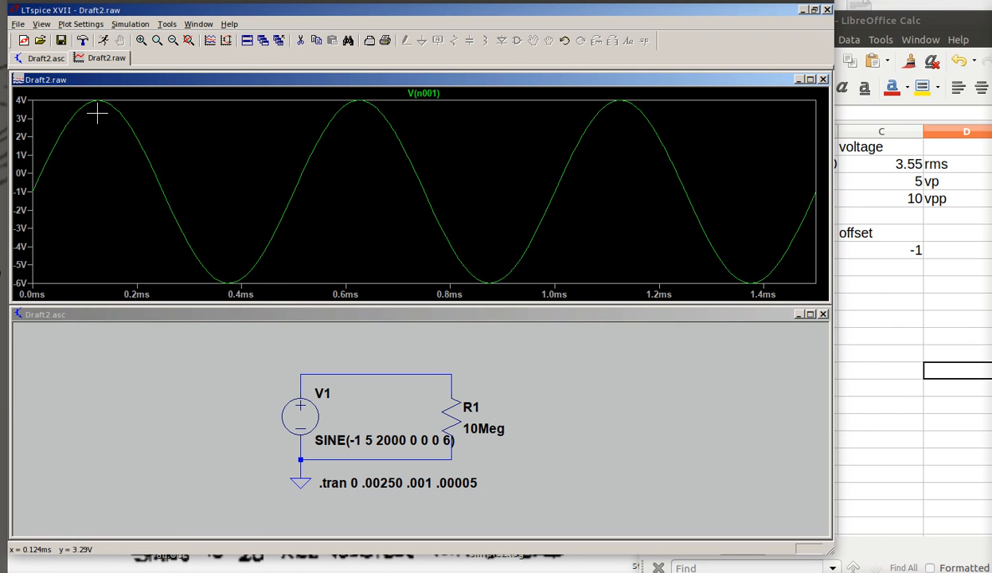
mouse_move(128, 162)
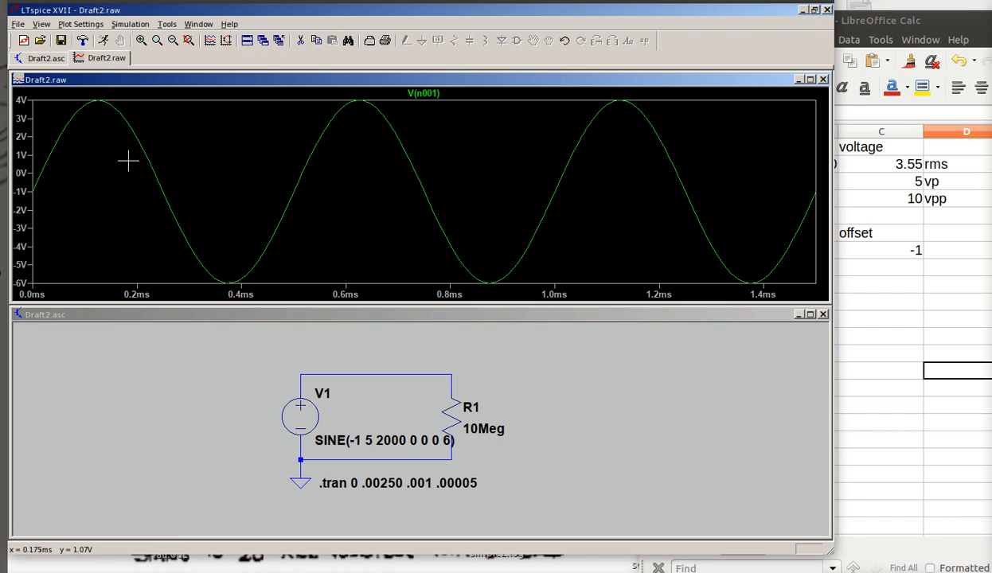
mouse_move(96, 113)
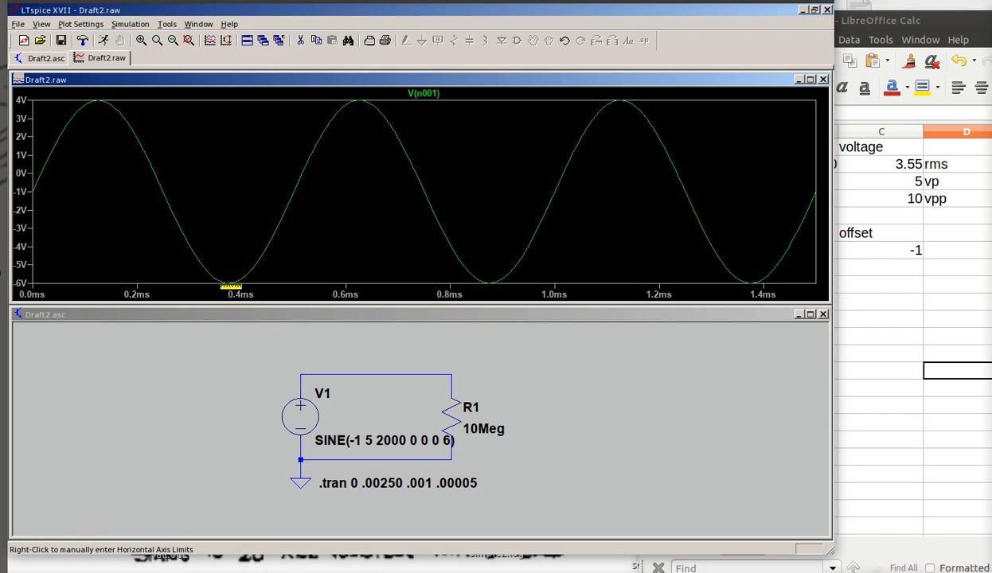
mouse_move(203, 283)
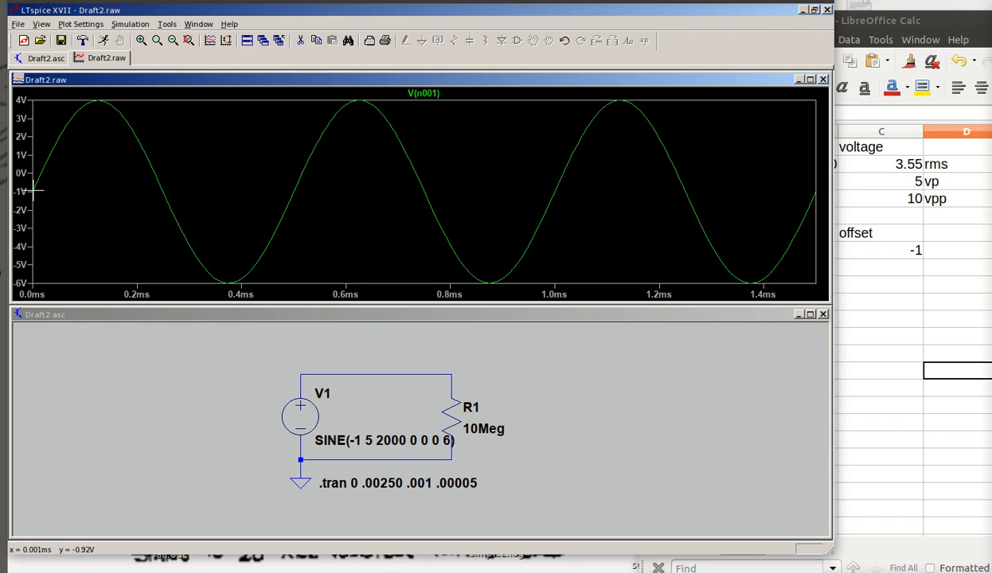
mouse_move(672, 232)
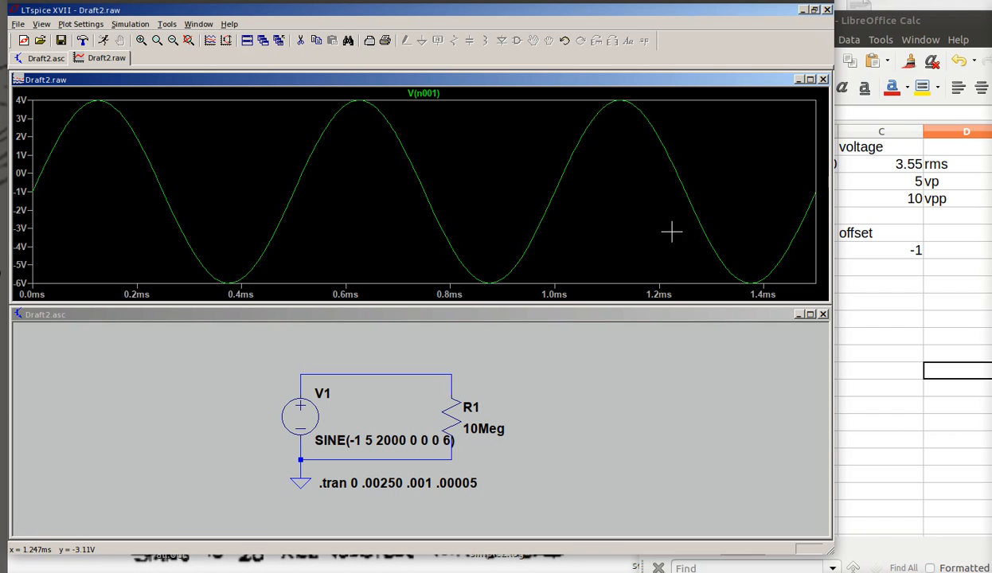
mouse_move(510, 231)
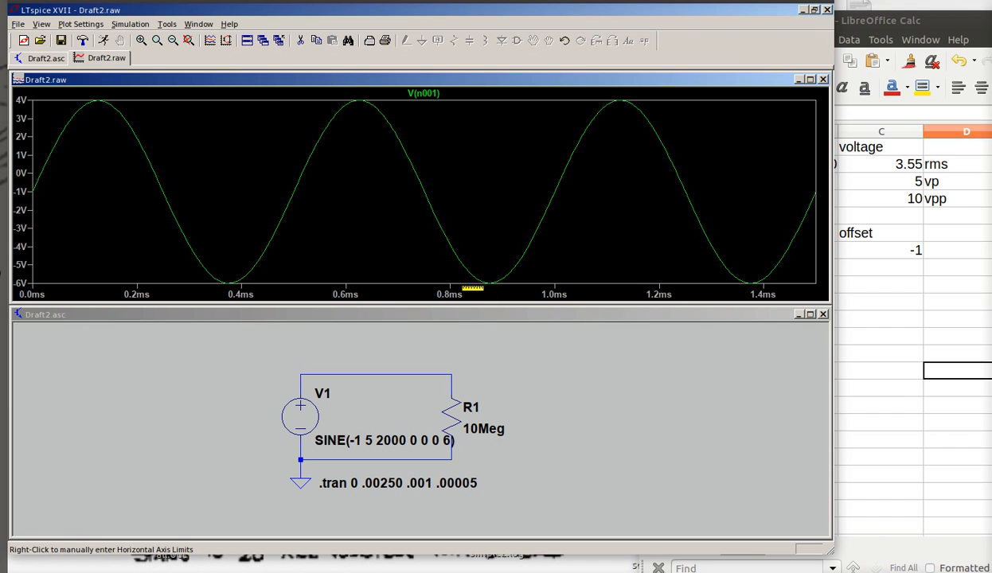
mouse_move(552, 261)
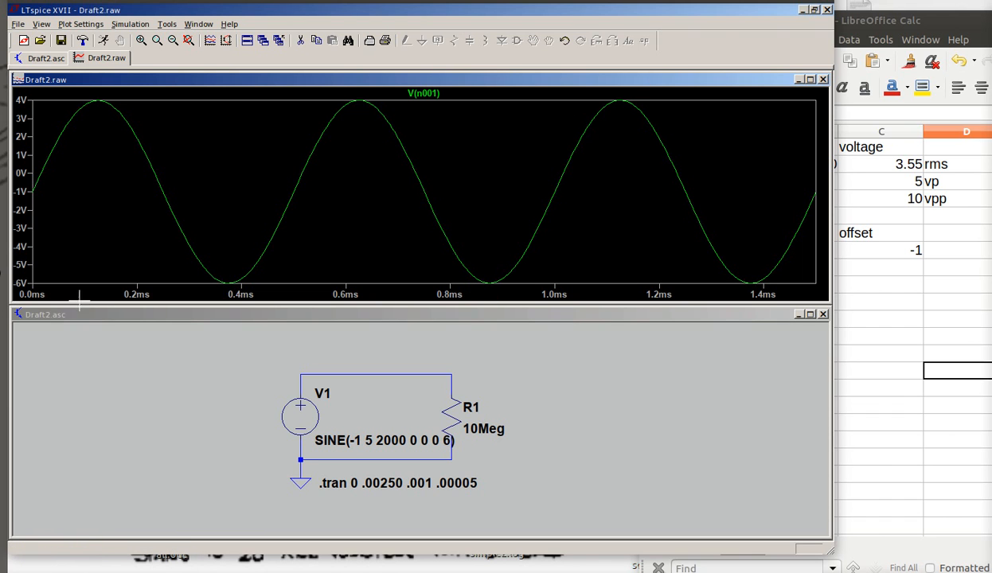
mouse_move(334, 233)
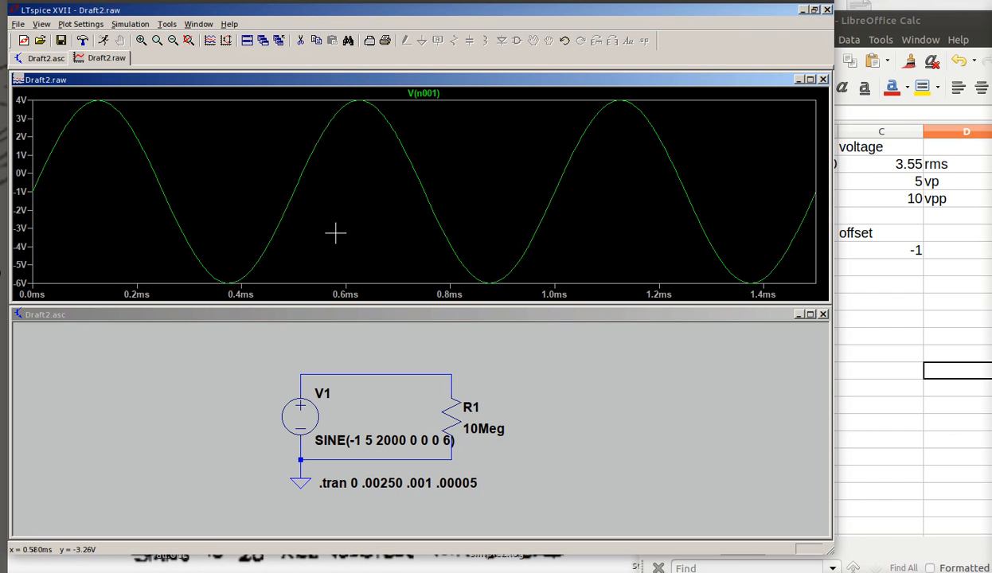
mouse_move(205, 187)
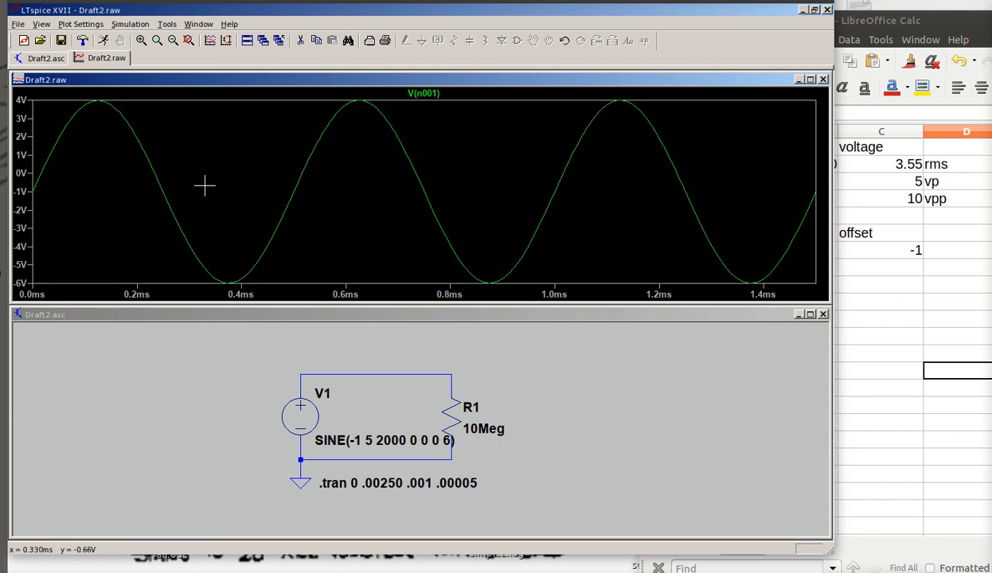
mouse_move(777, 168)
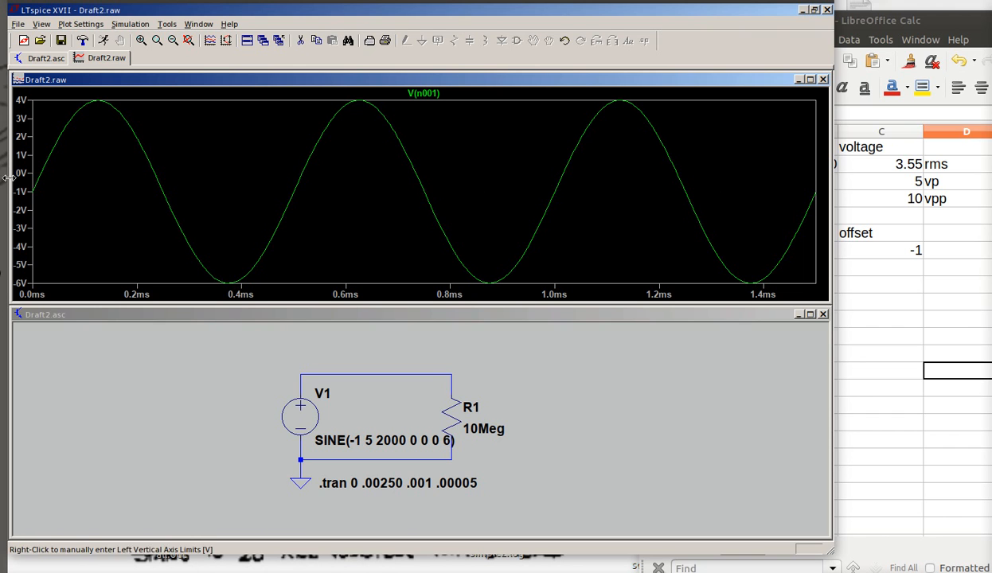
mouse_move(460, 215)
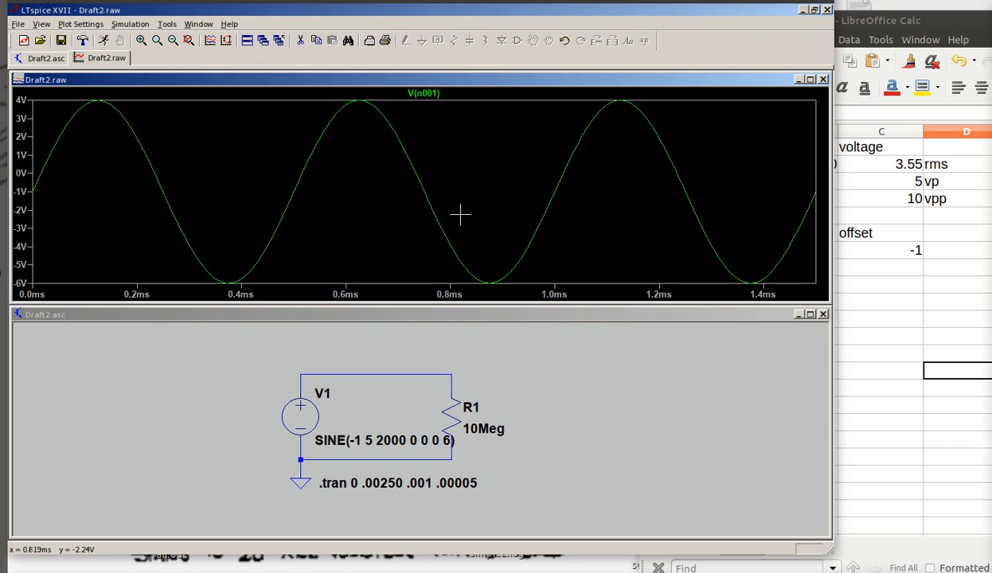
mouse_move(458, 227)
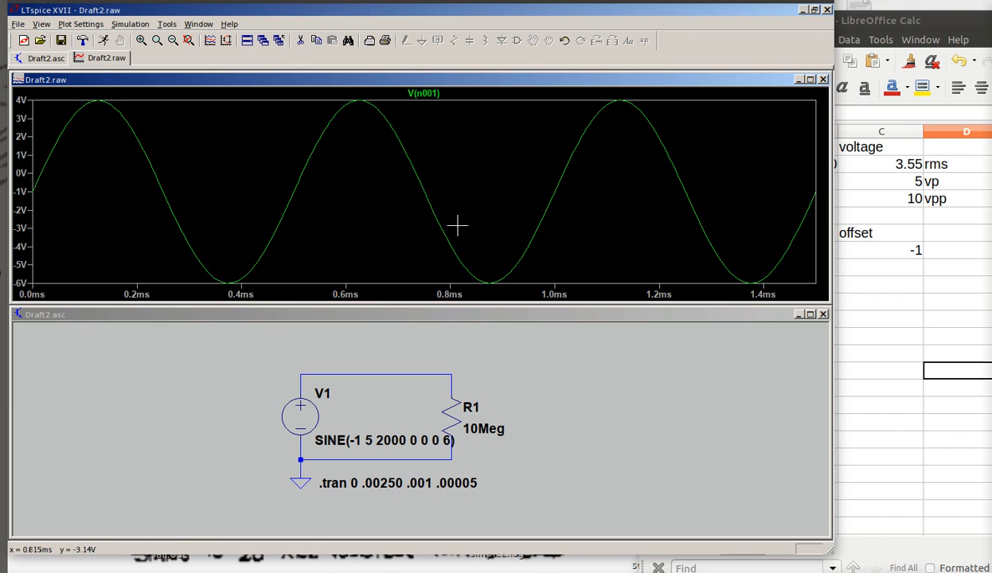
mouse_move(398, 282)
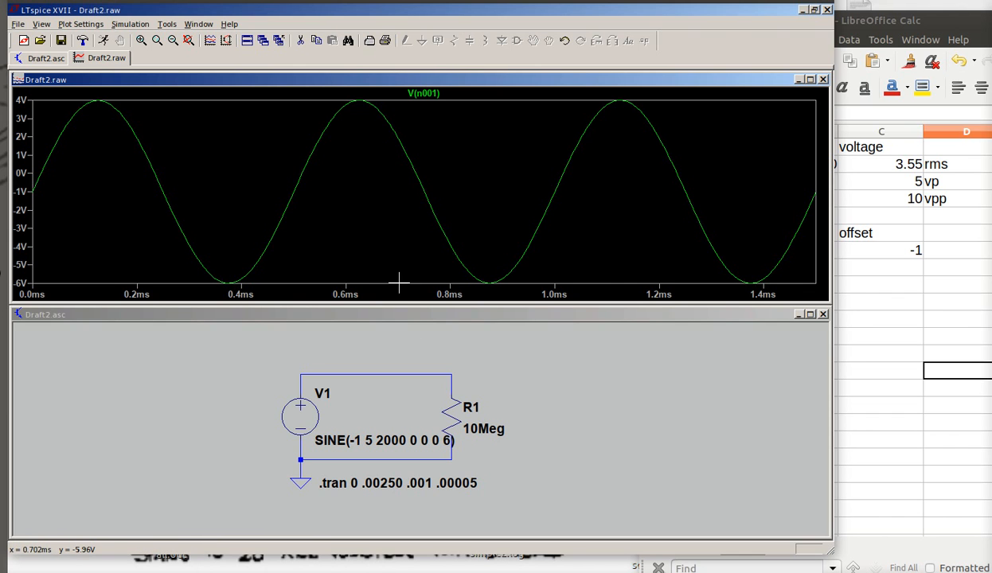
mouse_move(569, 136)
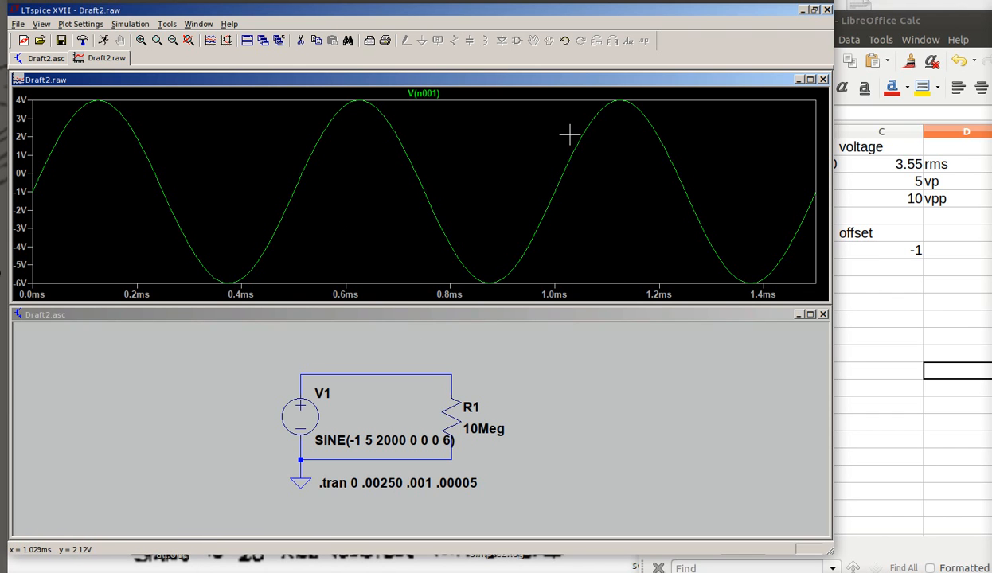
mouse_move(234, 140)
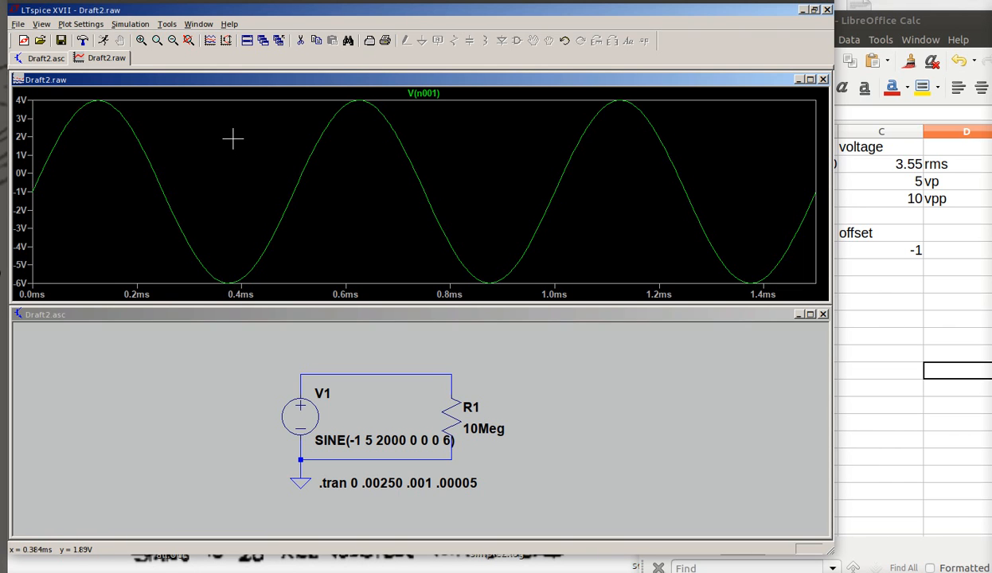
mouse_move(364, 89)
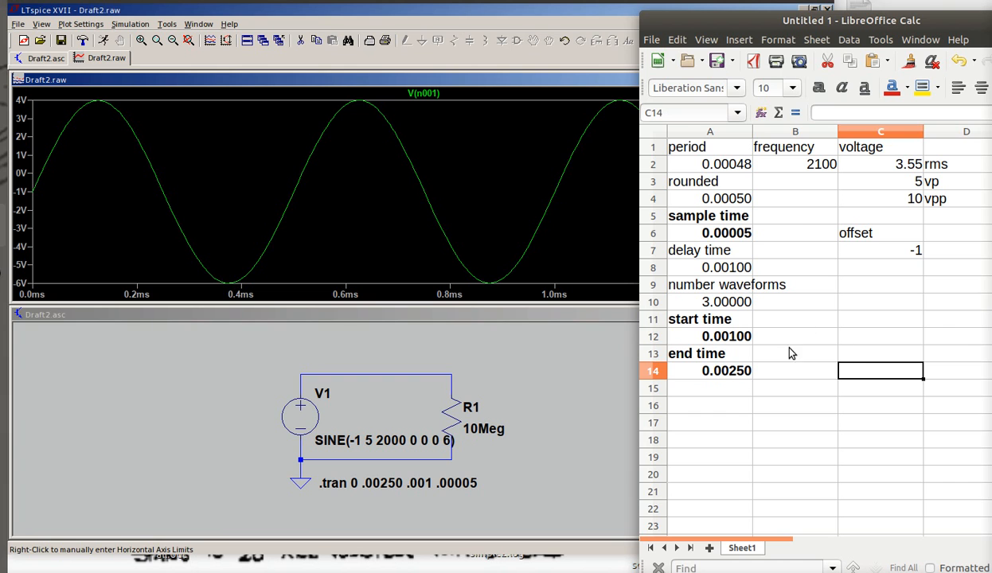
mouse_move(830, 331)
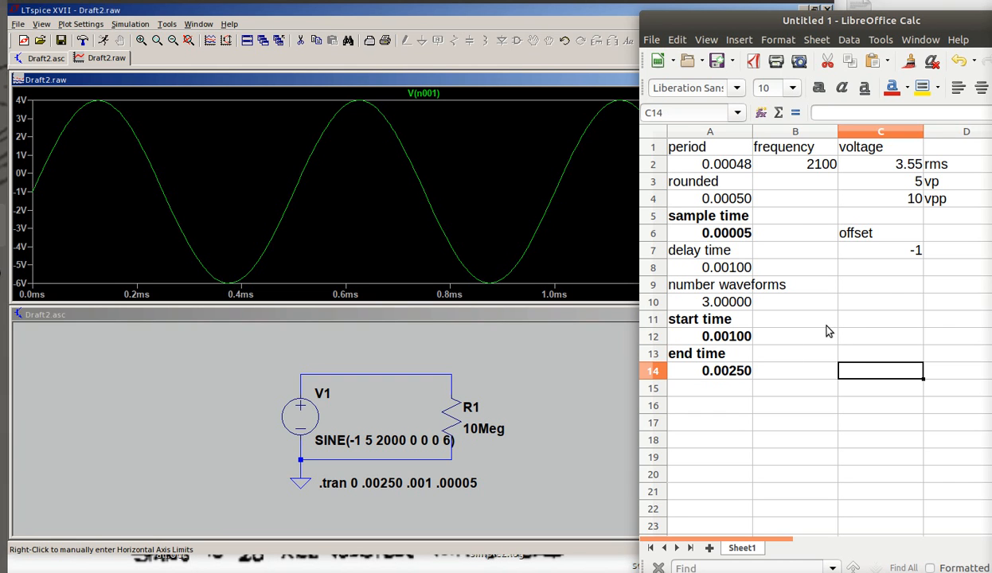
mouse_move(813, 232)
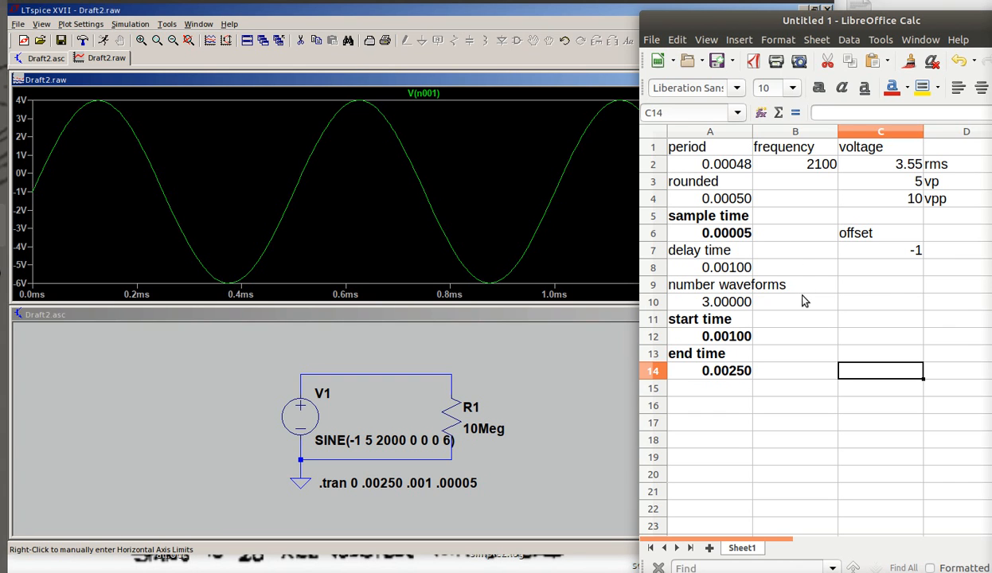
mouse_move(825, 314)
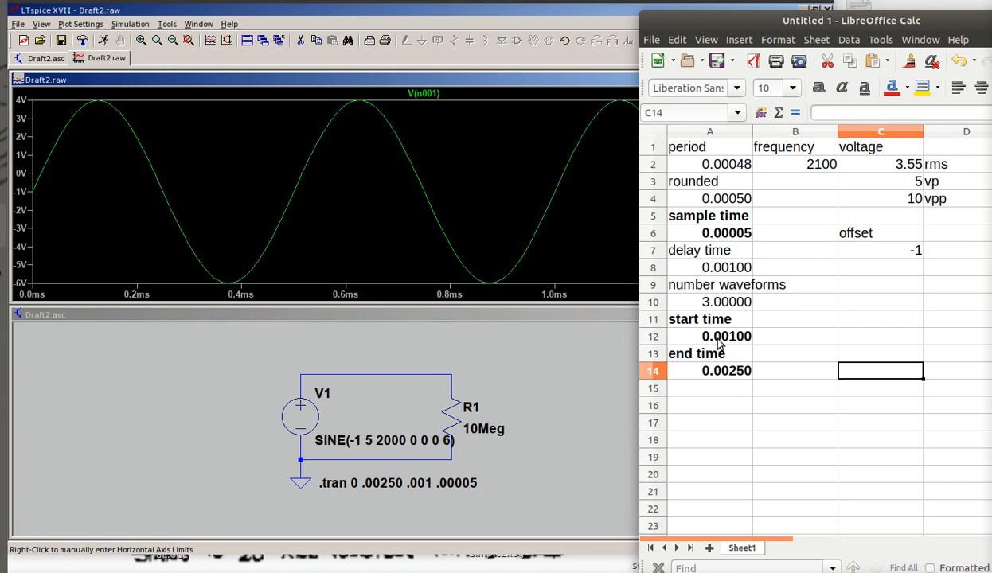
mouse_move(771, 173)
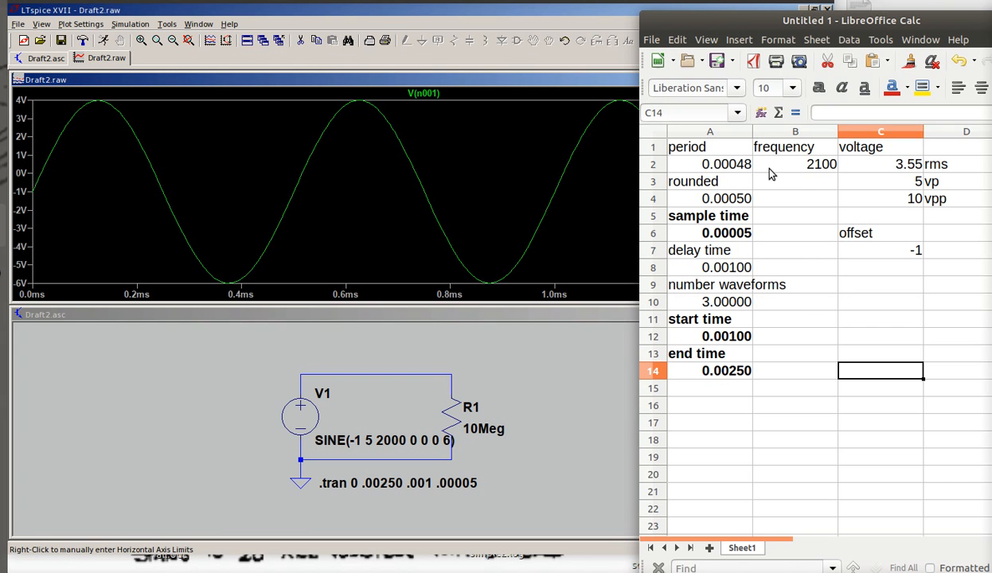
mouse_move(745, 367)
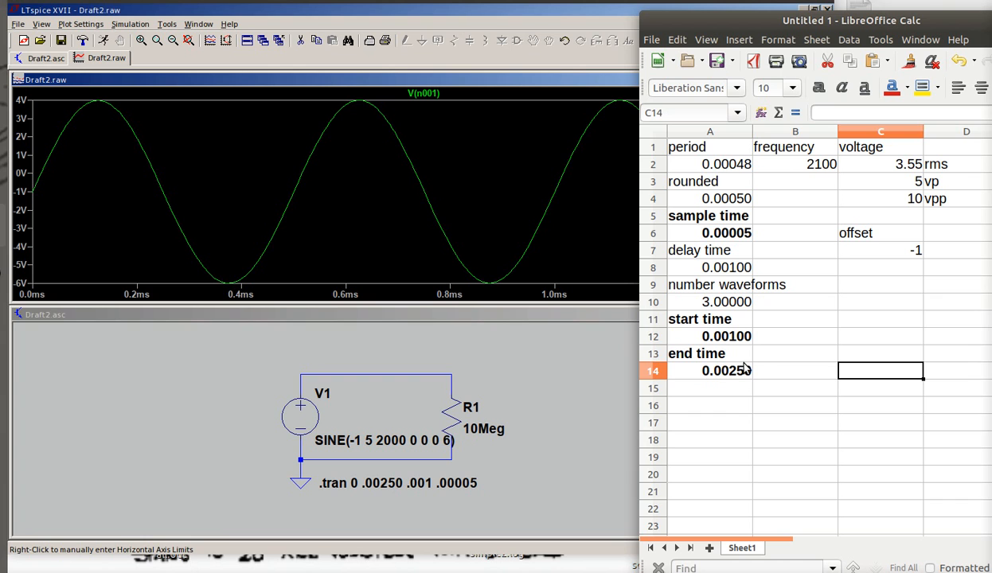
mouse_move(869, 302)
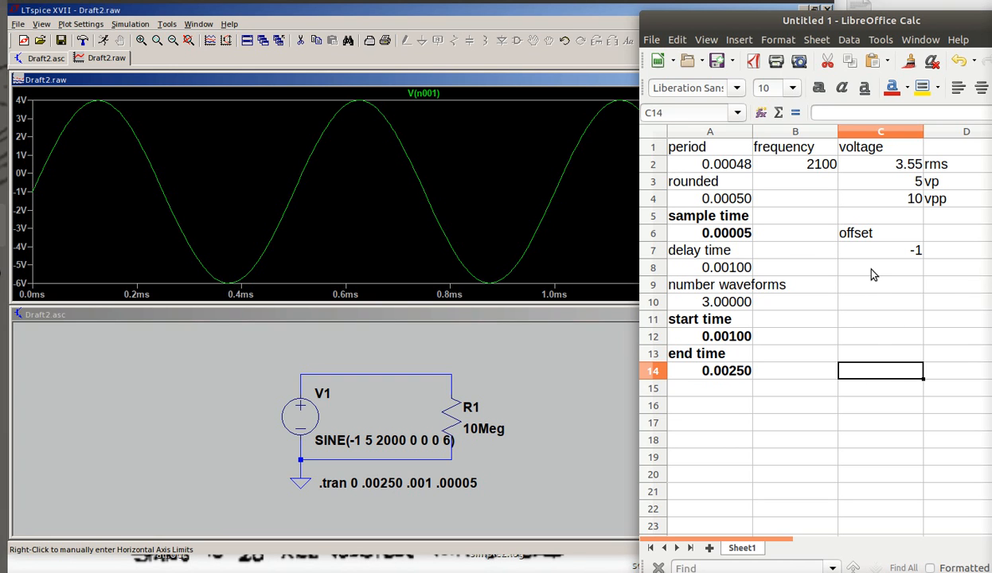
mouse_move(870, 296)
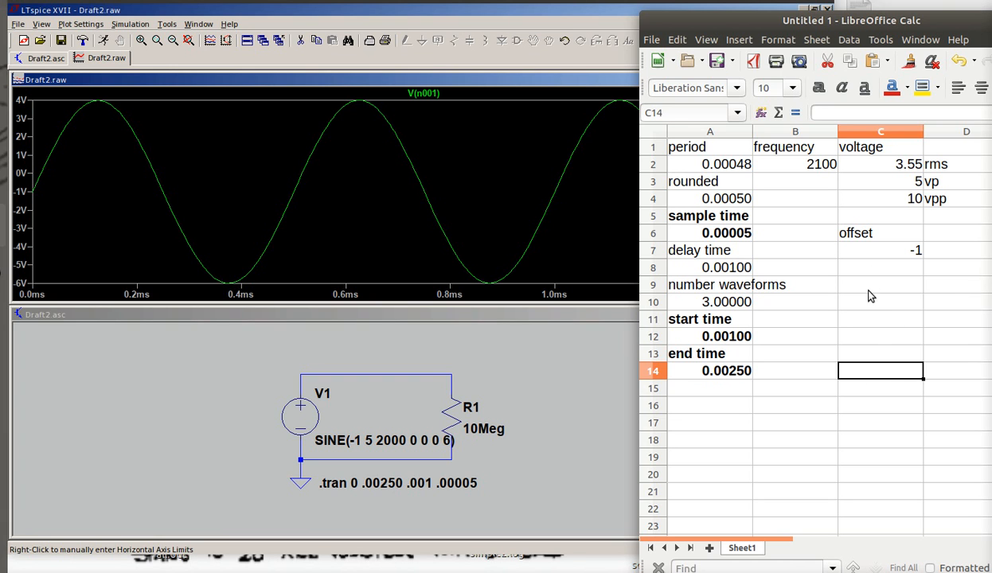
mouse_move(881, 318)
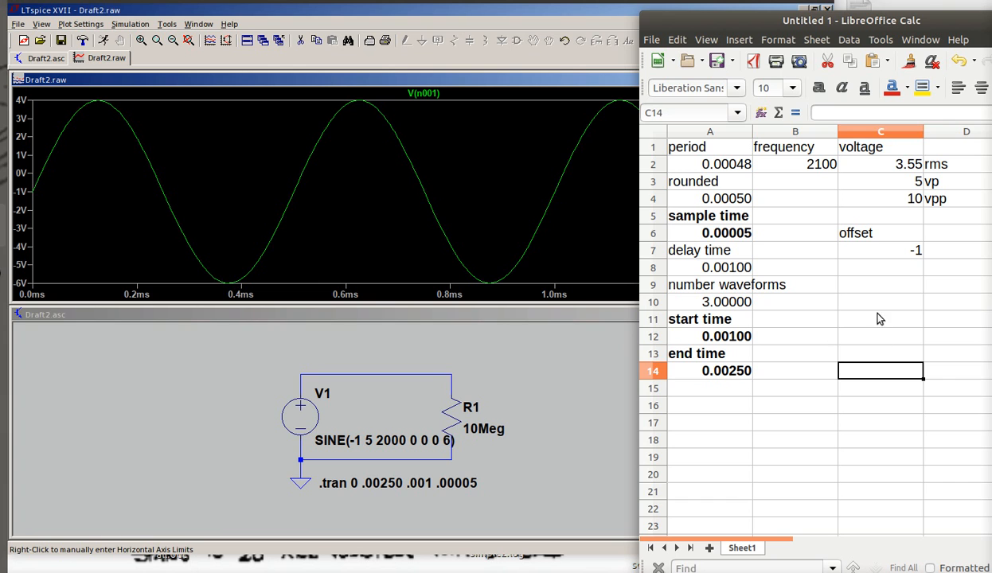
mouse_move(886, 352)
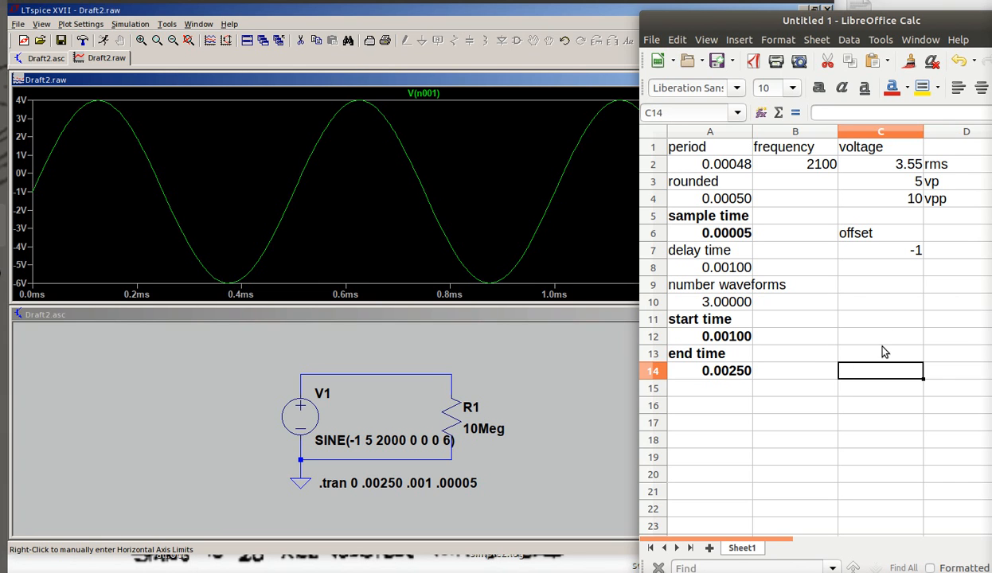
mouse_move(874, 310)
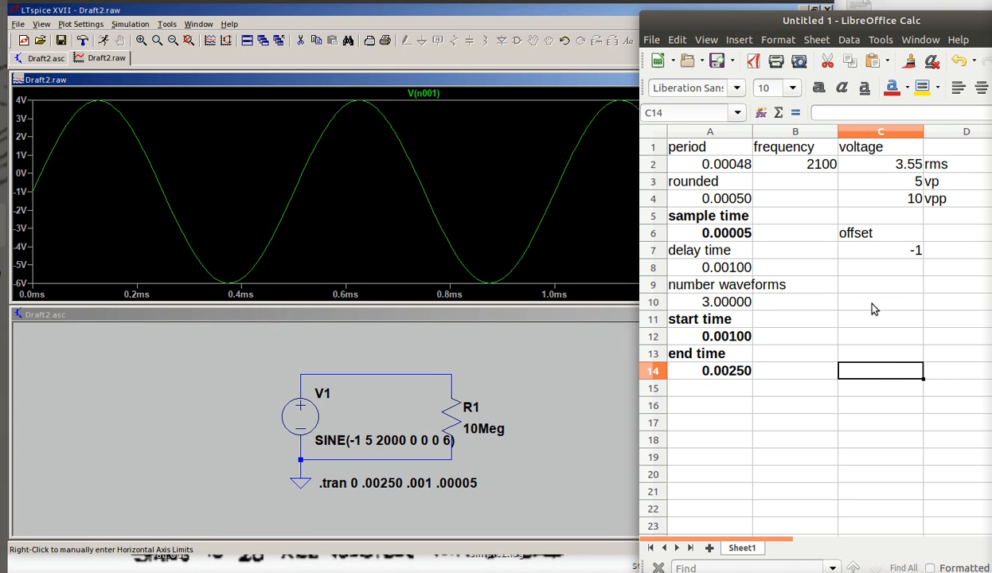
mouse_move(911, 387)
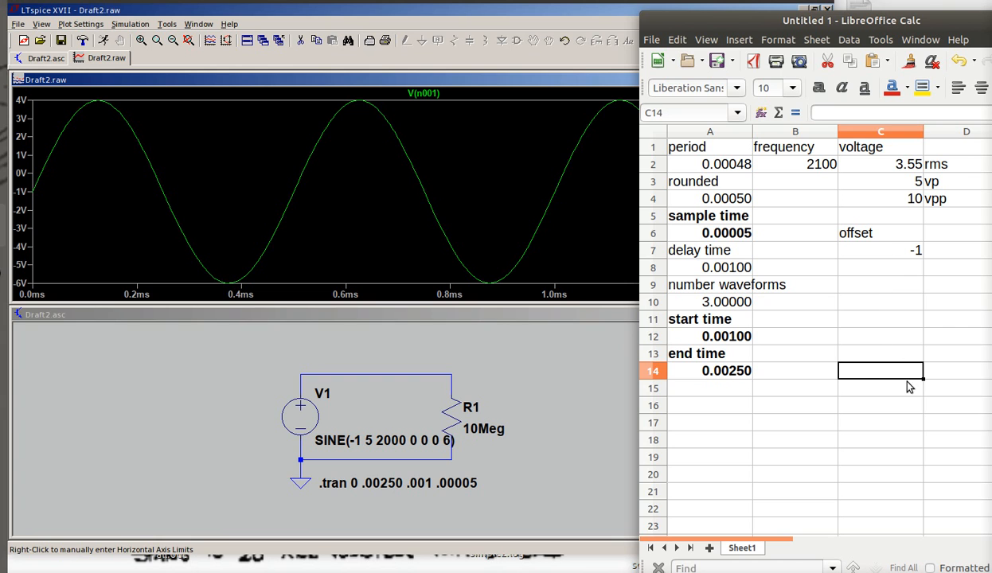
mouse_move(882, 331)
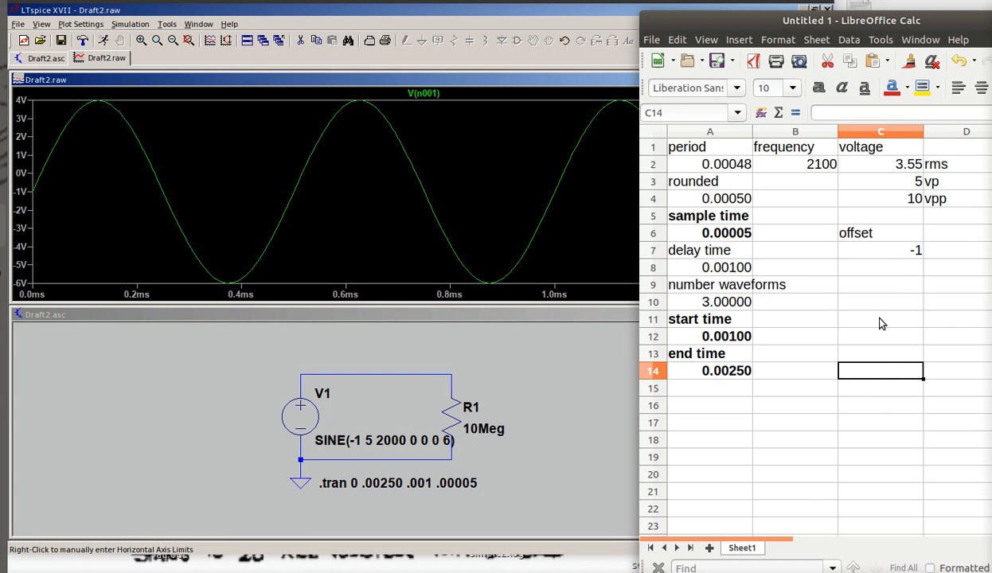
mouse_move(898, 391)
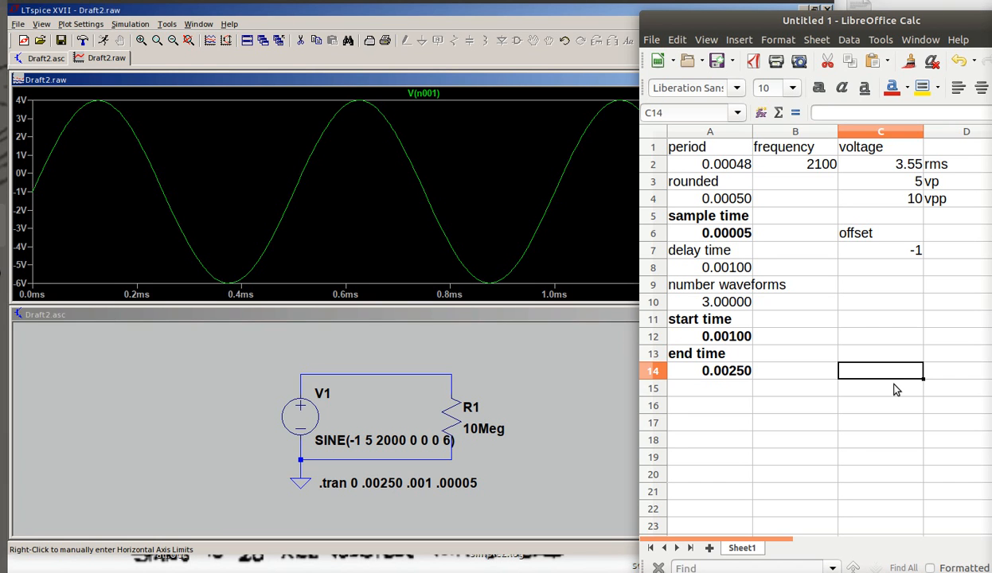
mouse_move(887, 381)
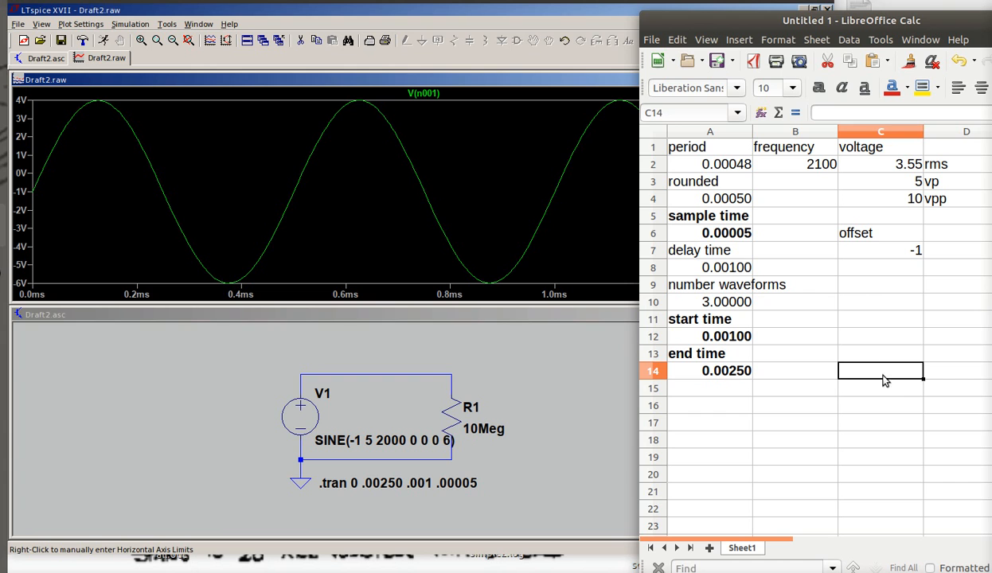
mouse_move(791, 353)
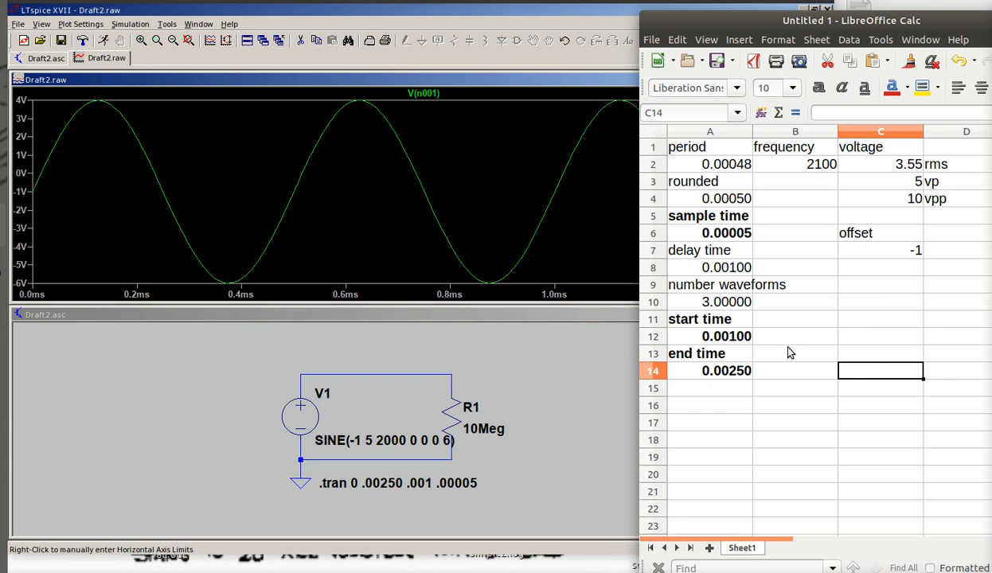
mouse_move(768, 328)
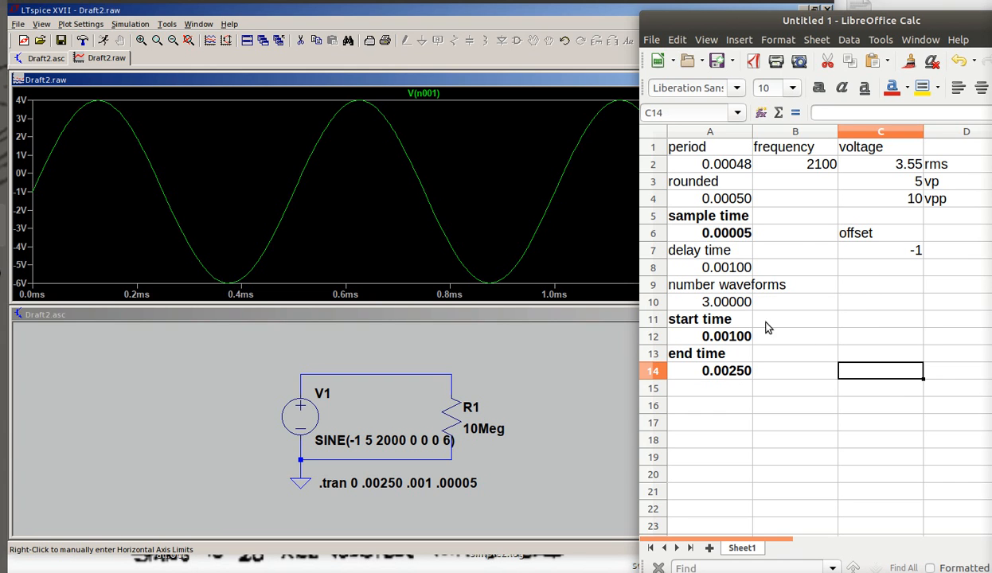
mouse_move(894, 192)
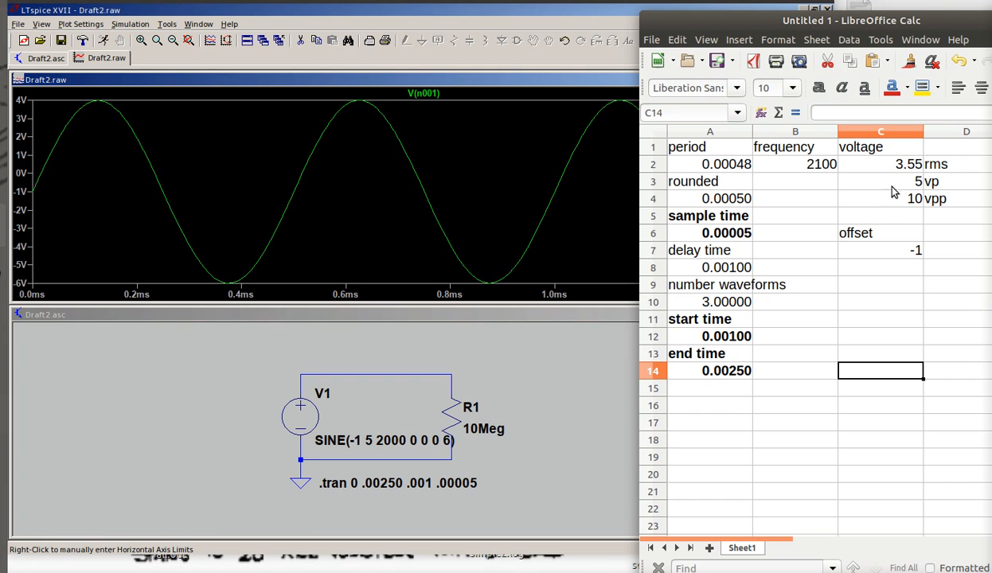
mouse_move(810, 176)
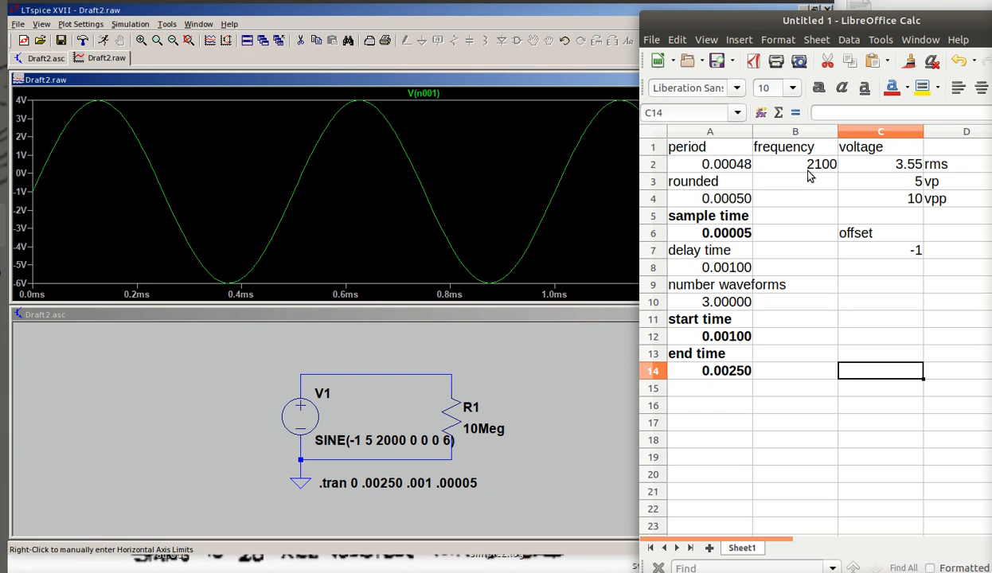
mouse_move(744, 415)
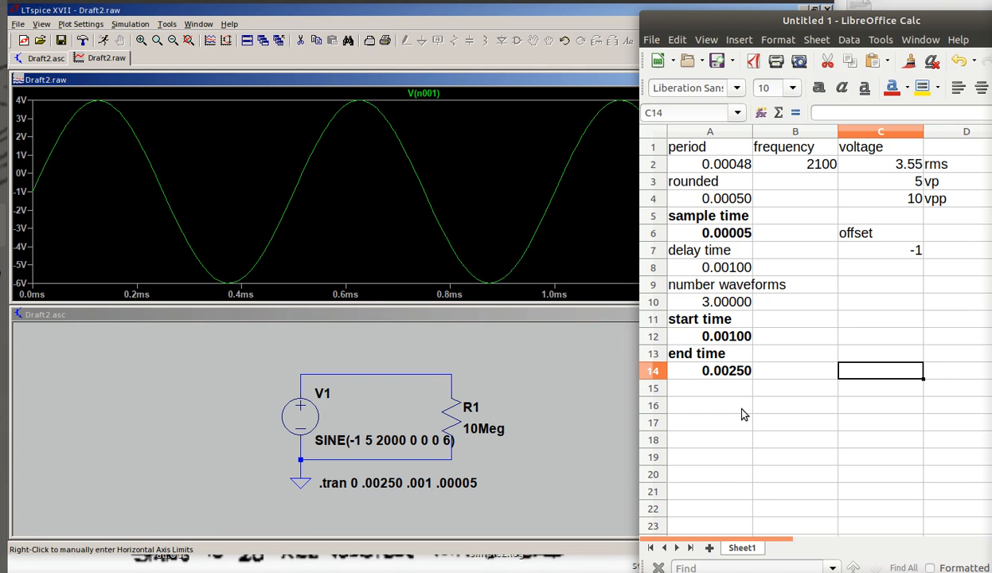
mouse_move(726, 165)
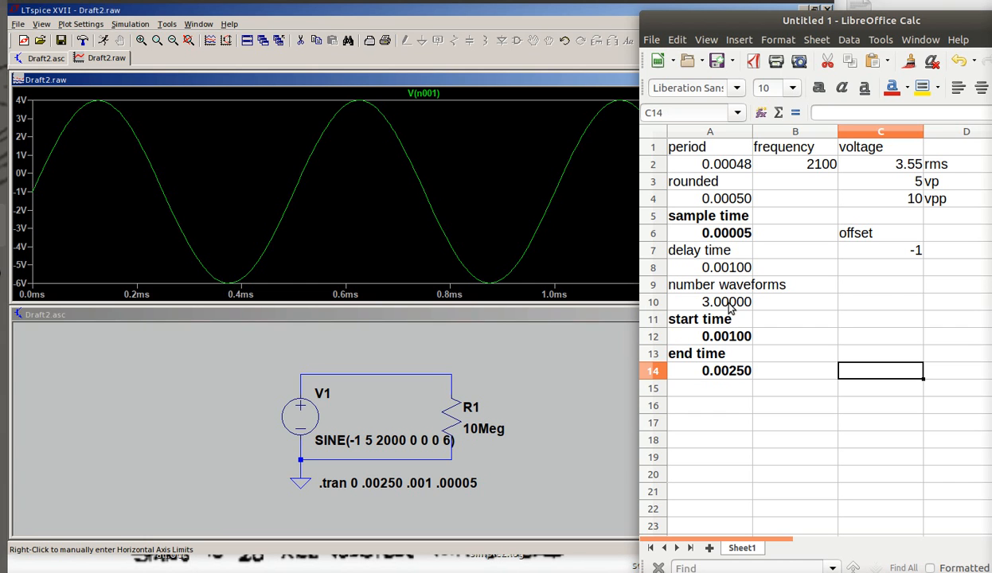
mouse_move(720, 208)
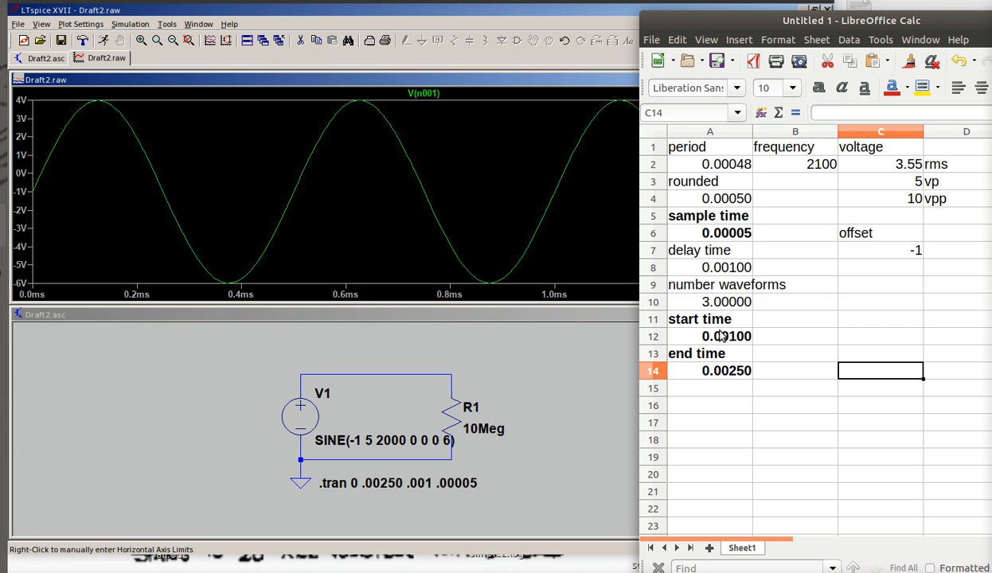
mouse_move(717, 330)
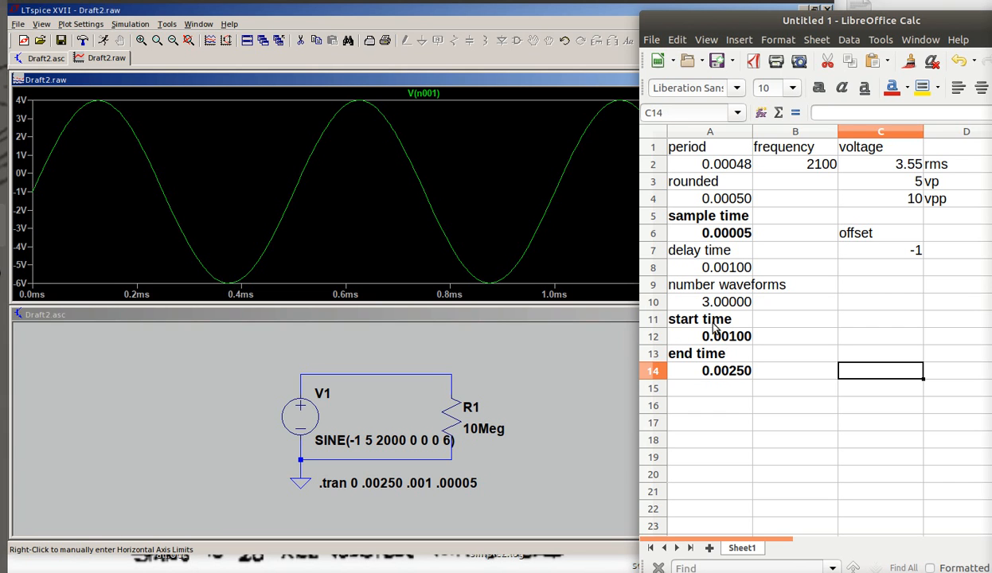
mouse_move(707, 234)
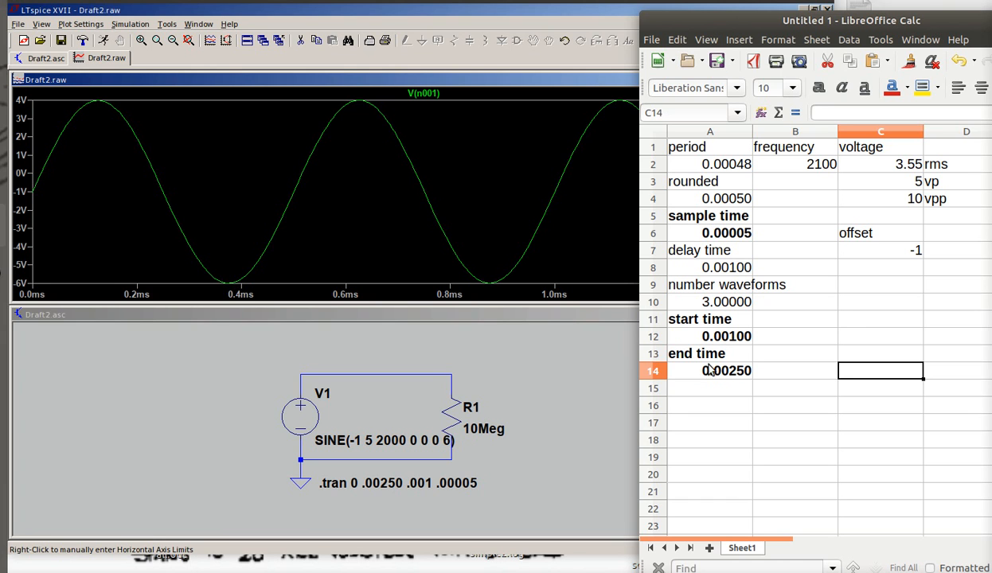
mouse_move(707, 368)
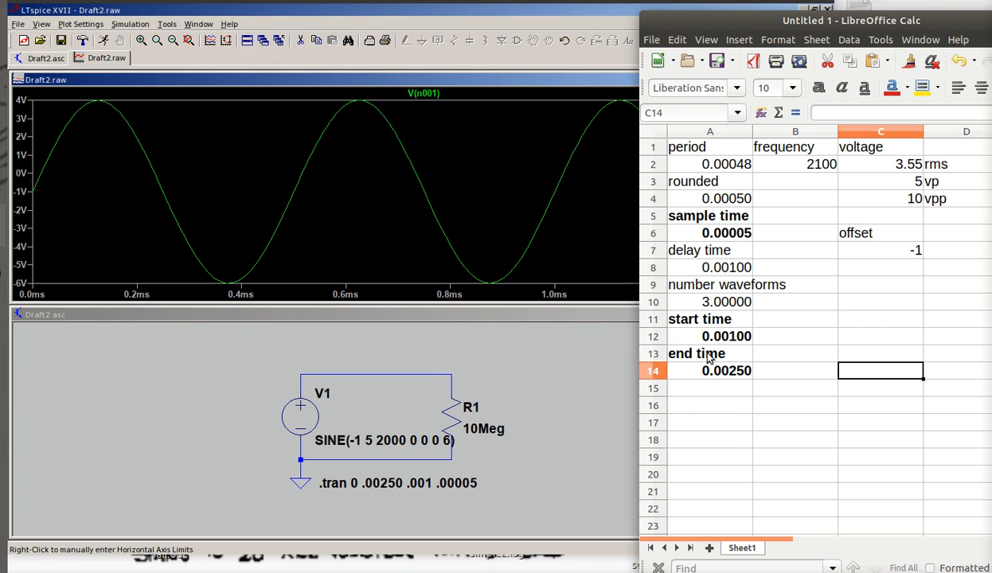
mouse_move(717, 242)
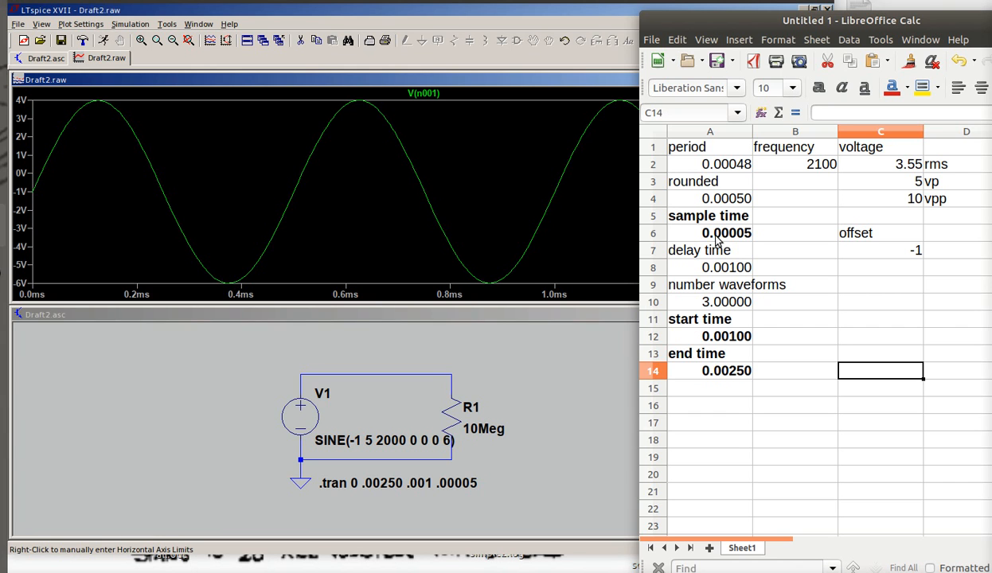
mouse_move(850, 331)
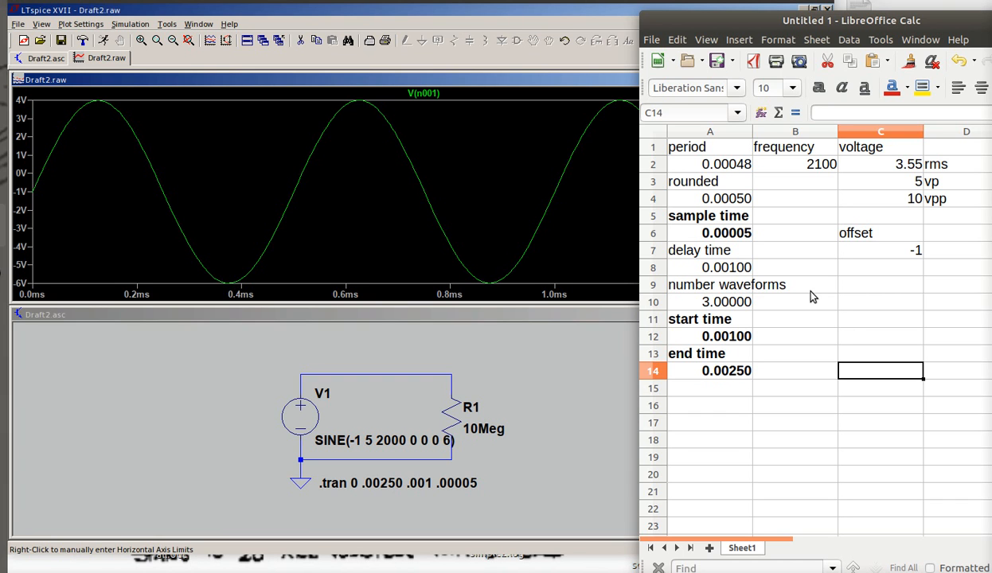
mouse_move(680, 351)
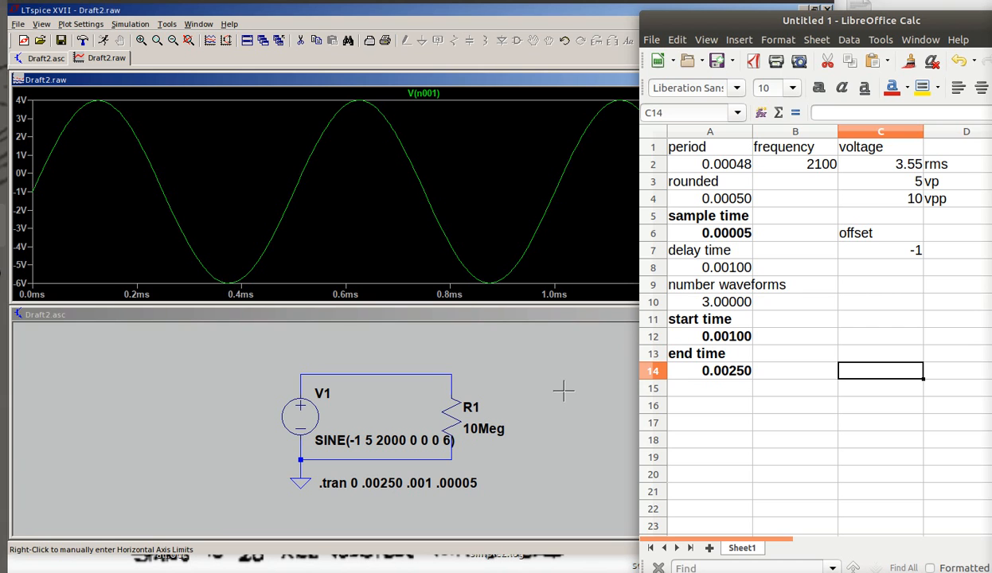
mouse_move(530, 349)
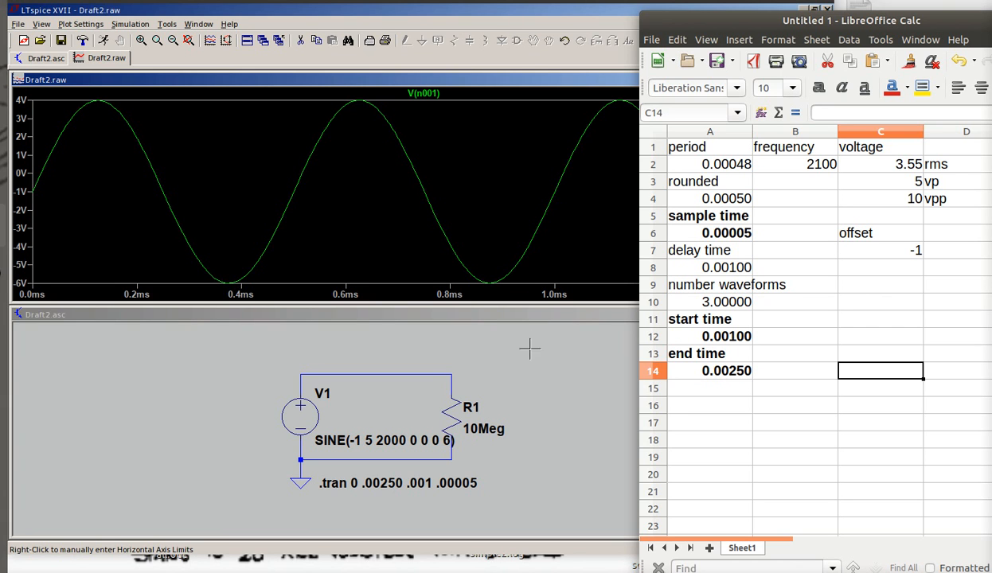